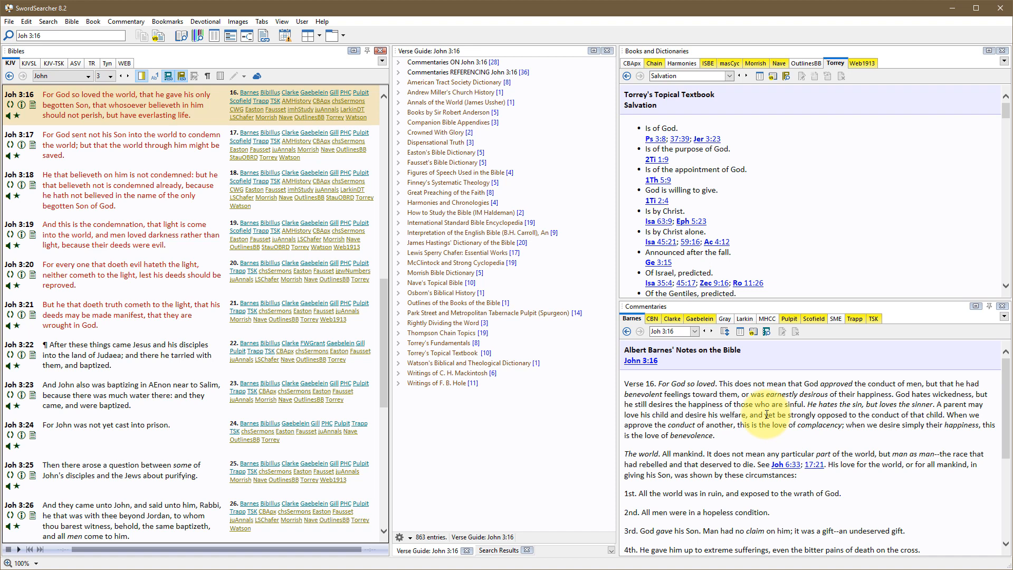
mouse_move(755, 219)
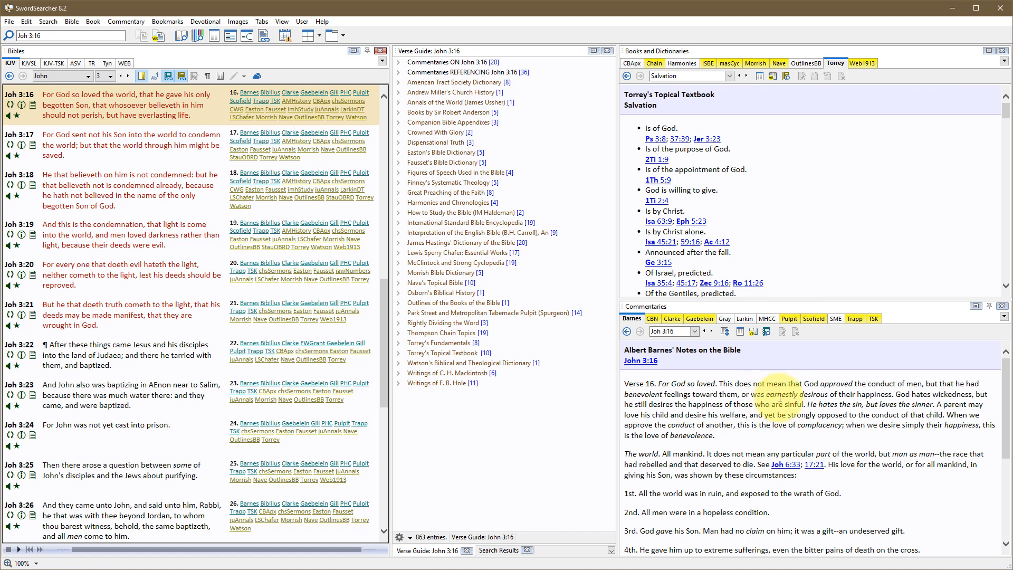
mouse_move(823, 238)
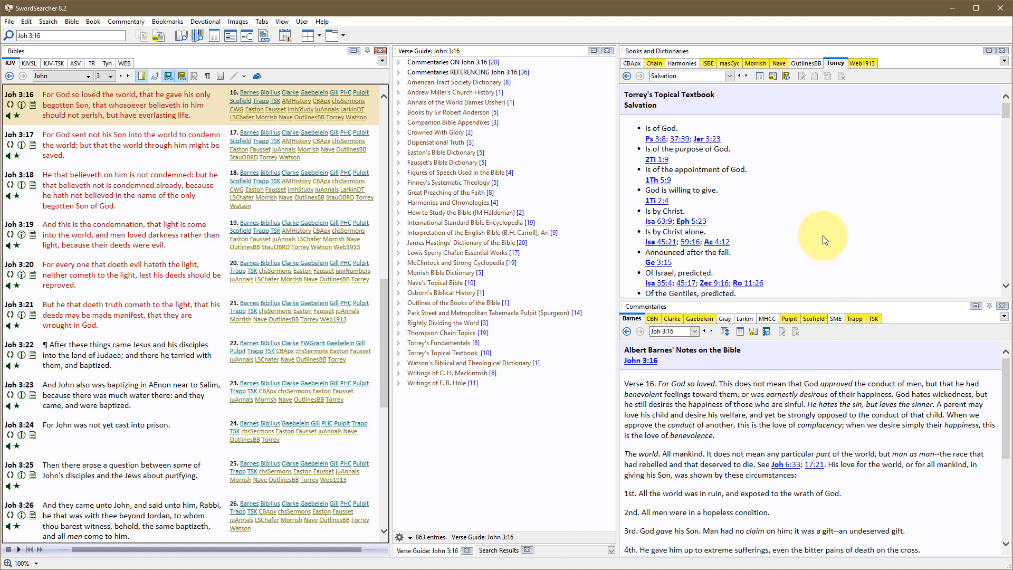
mouse_move(349, 192)
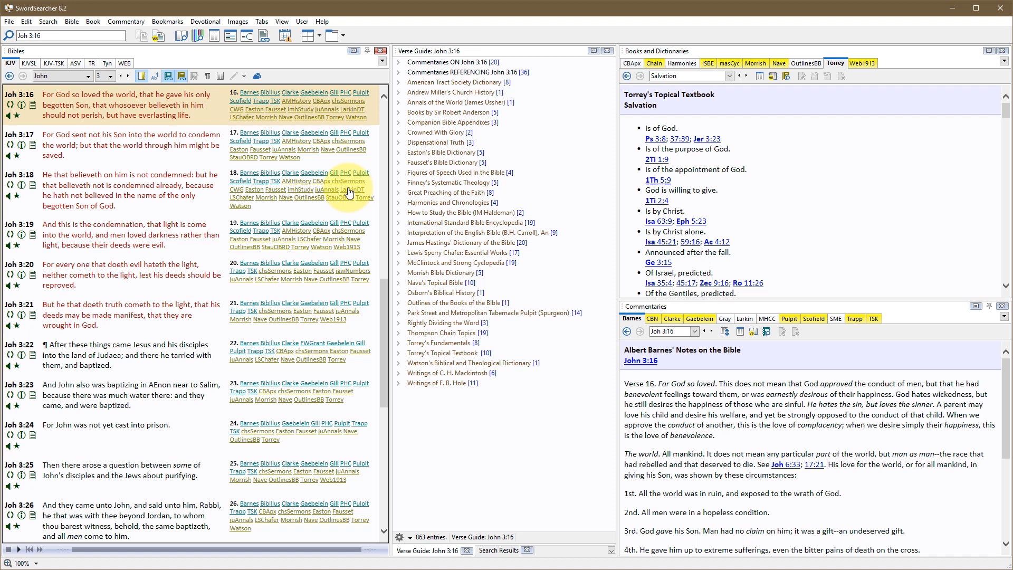
mouse_move(493, 431)
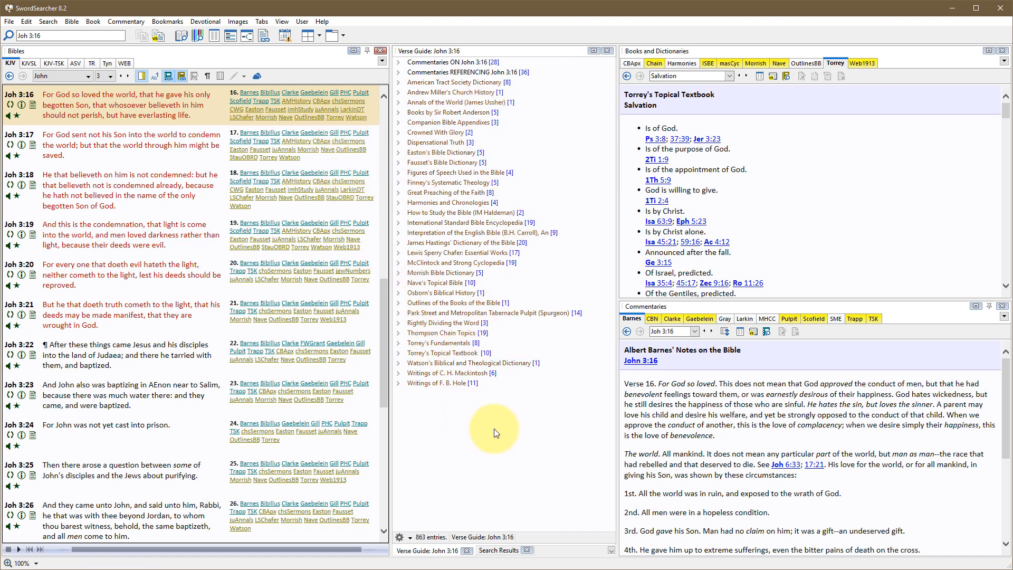
mouse_move(814, 464)
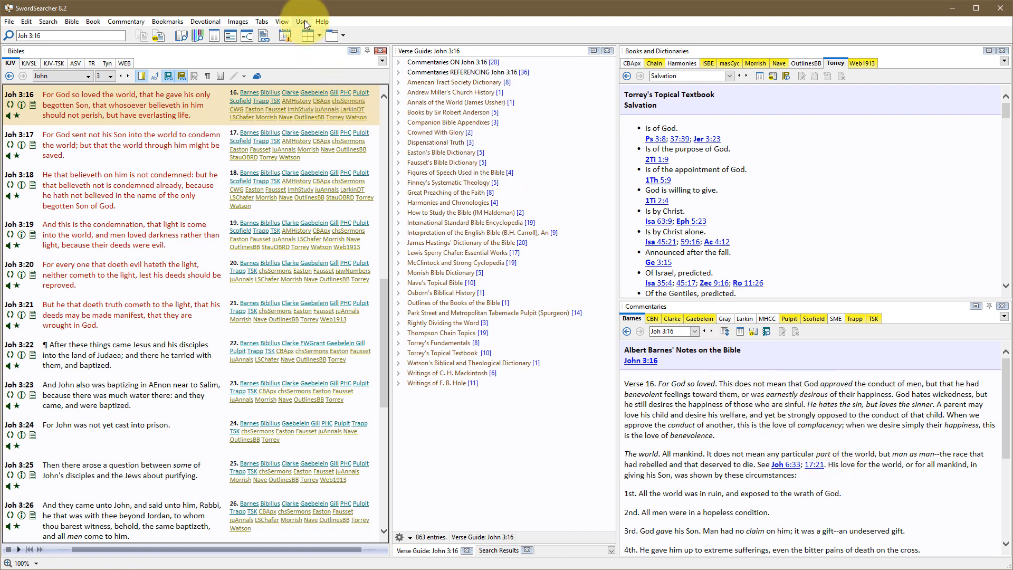
Start a new user commentary titled 'My Notes' with abbreviation 'MyNotes'.
click(302, 21)
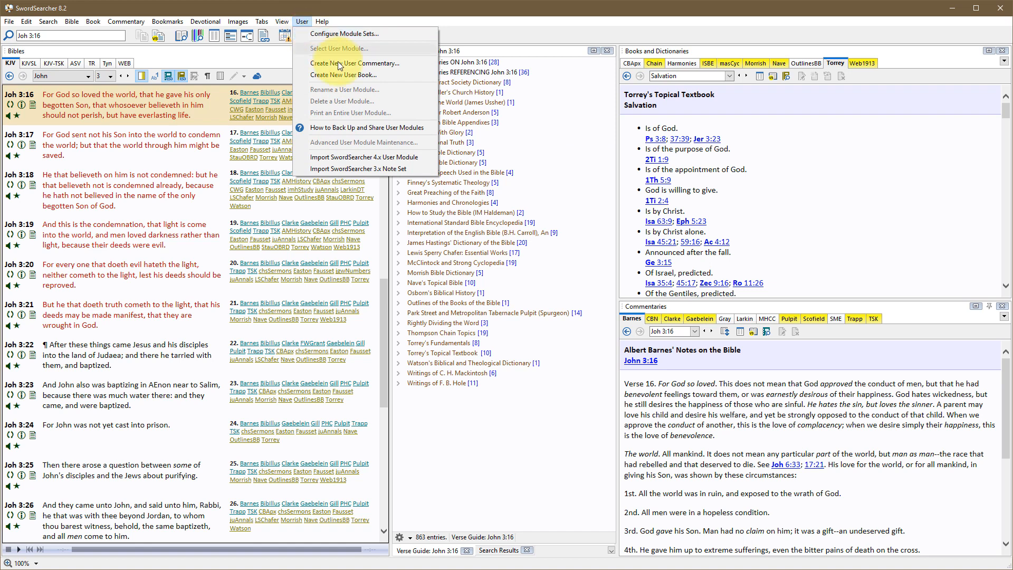
mouse_move(355, 63)
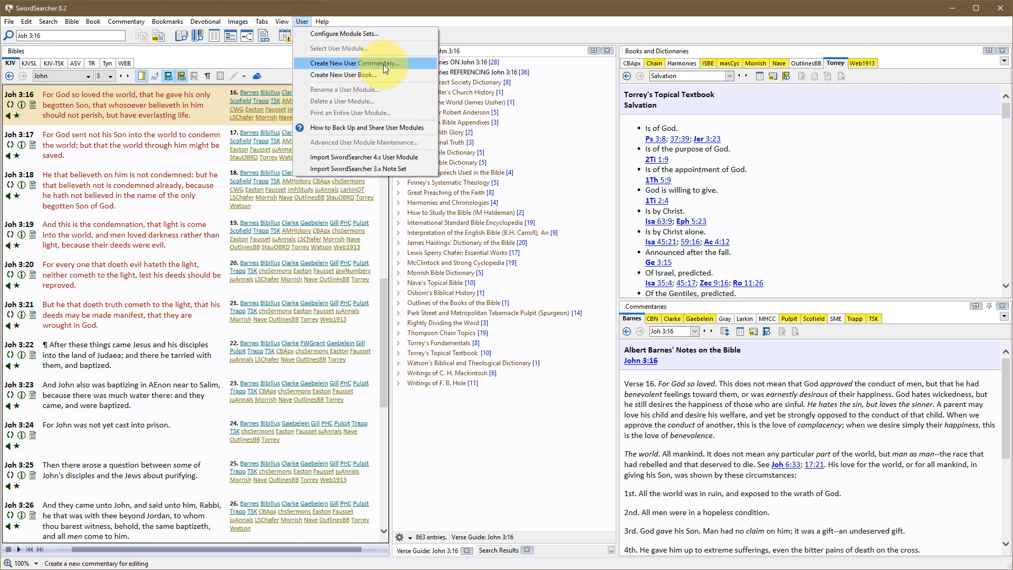
mouse_move(400, 69)
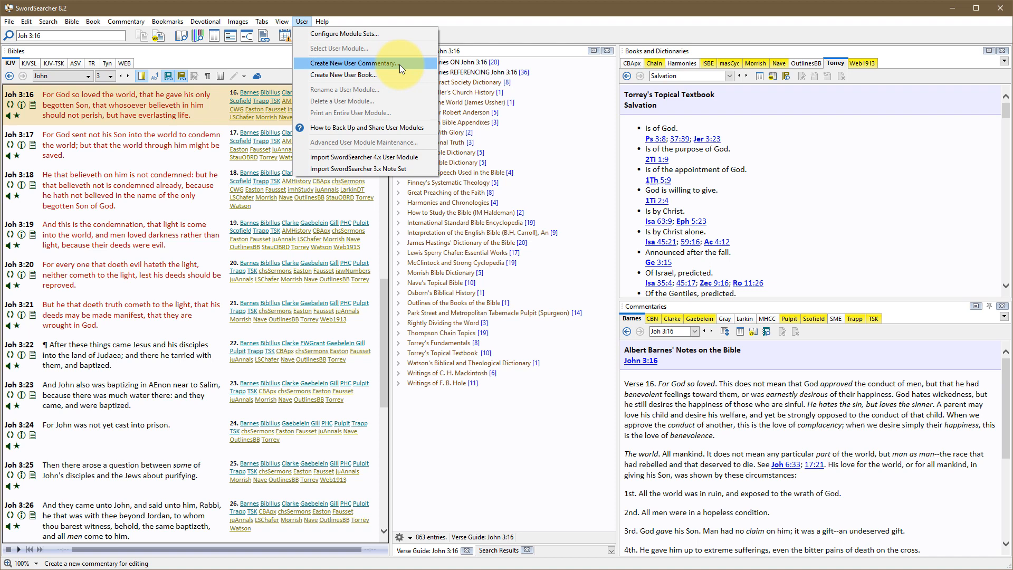
click(353, 63)
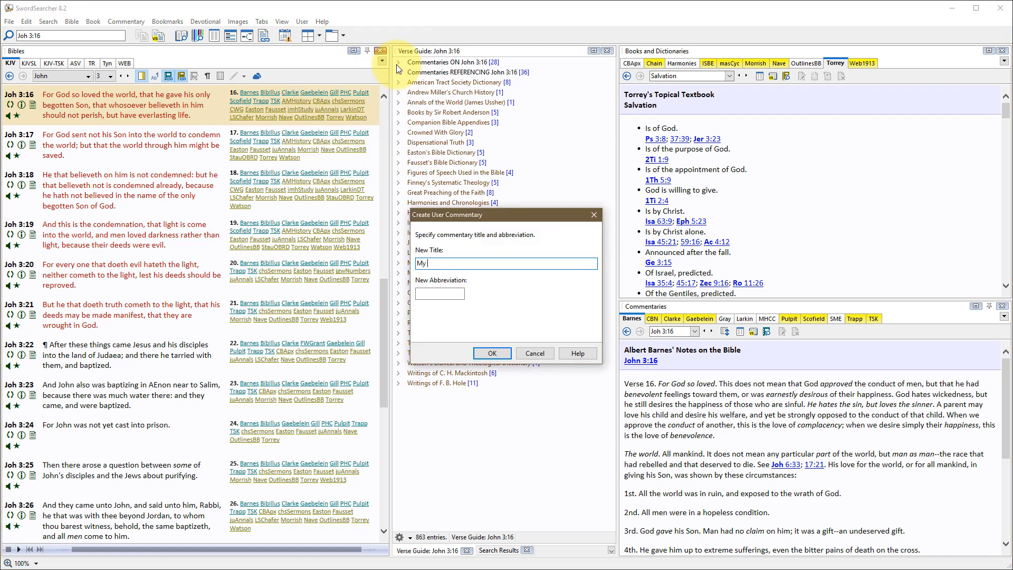
text(Notes)
click(440, 293)
text(M)
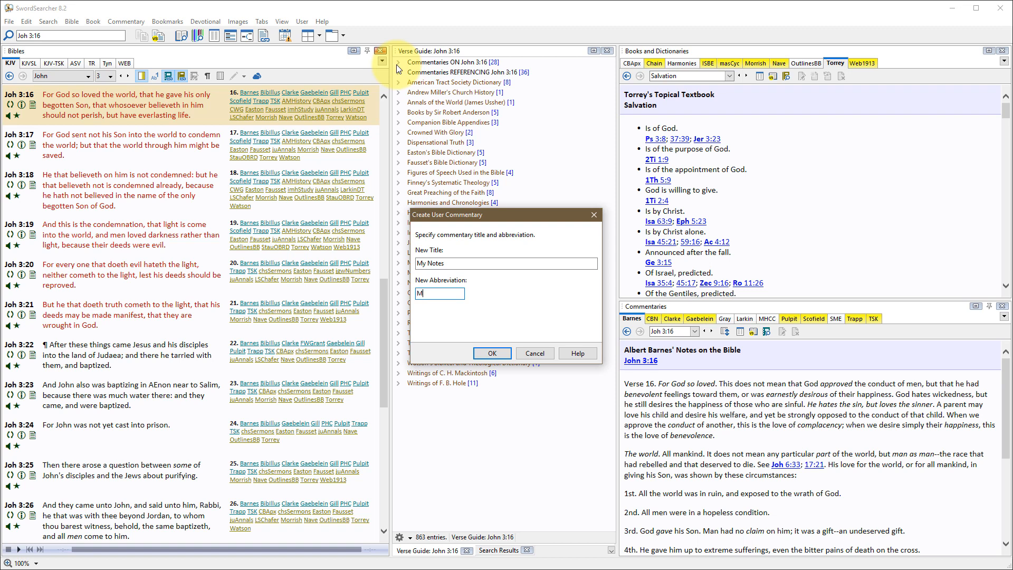
text(yNotes)
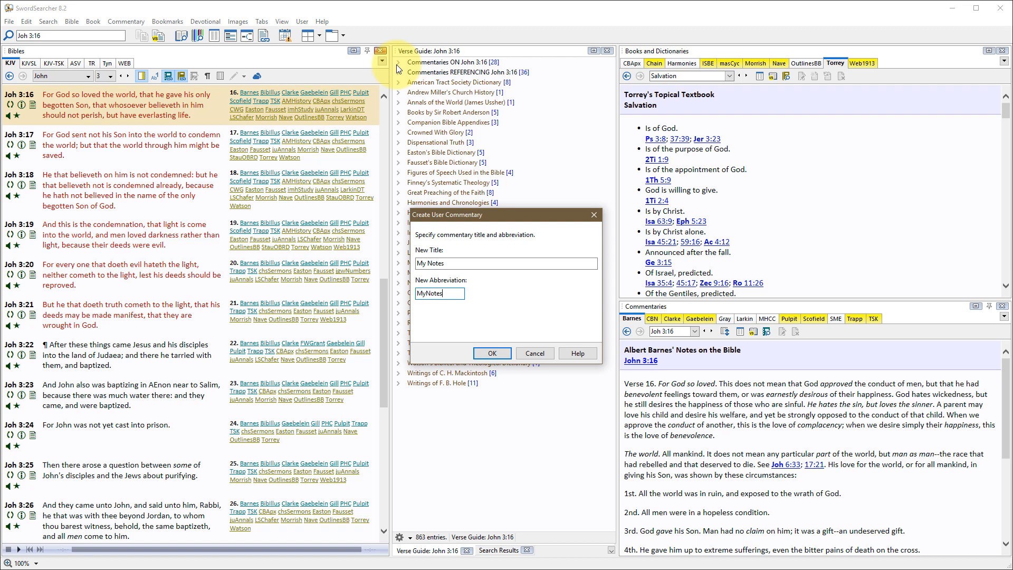
mouse_move(456, 293)
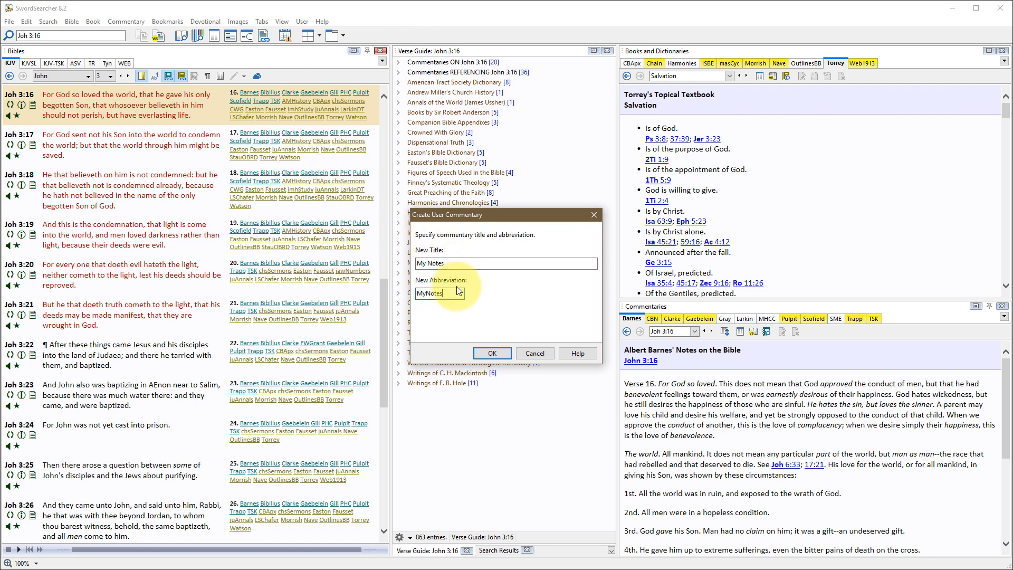
mouse_move(331, 213)
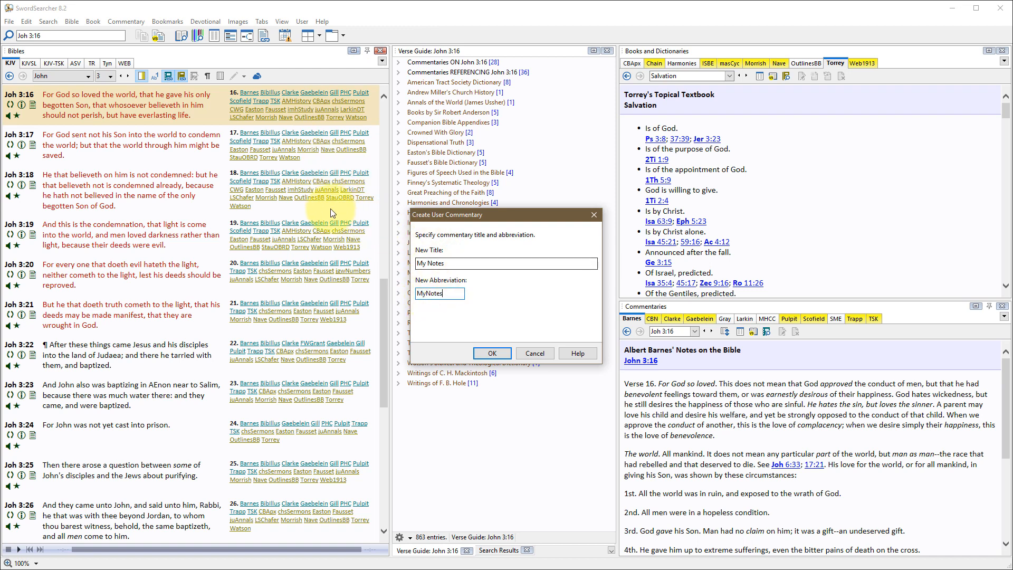
mouse_move(694, 321)
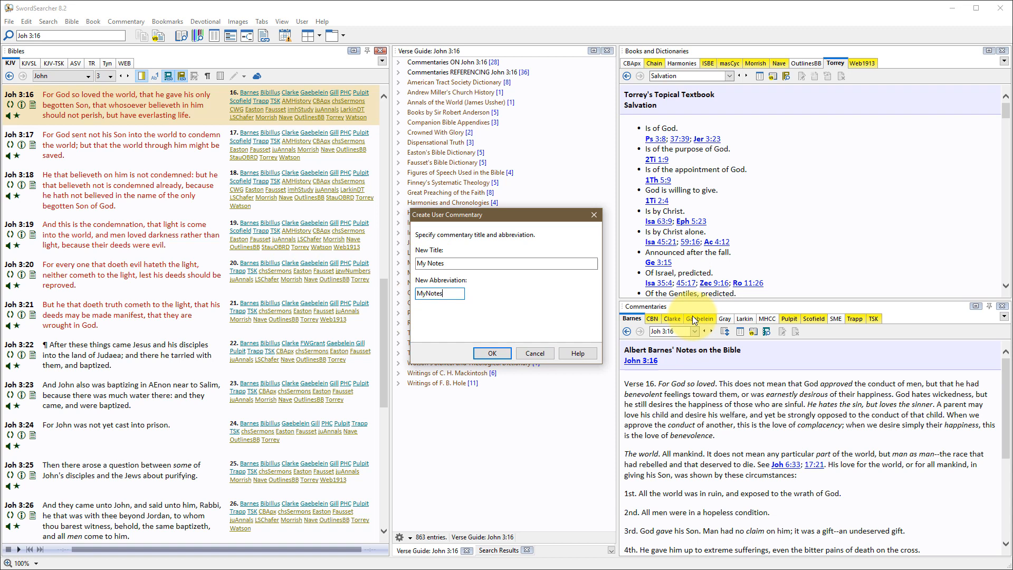
mouse_move(801, 325)
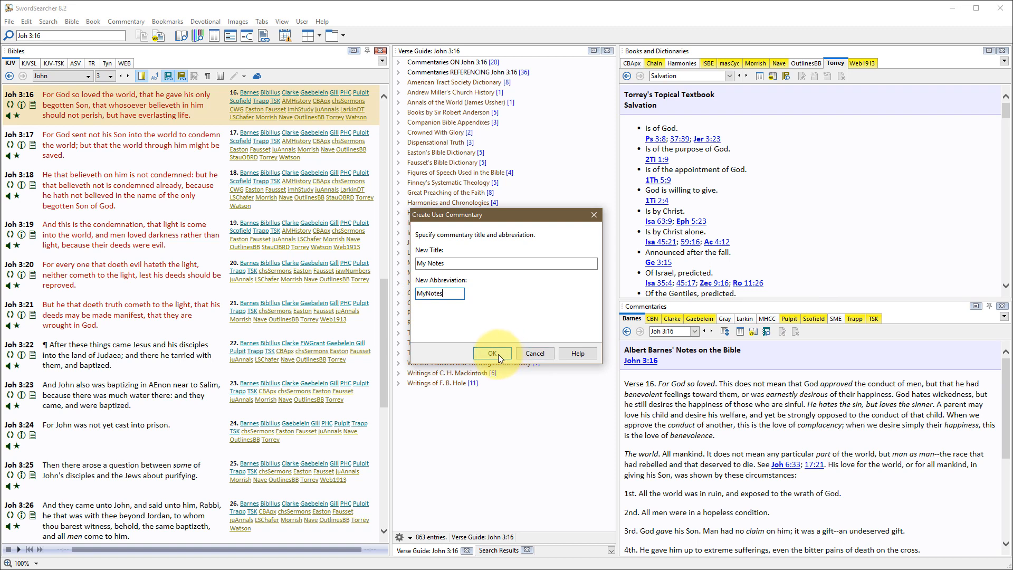
Confirm the Create User Commentary dialog to create My Notes.
click(491, 353)
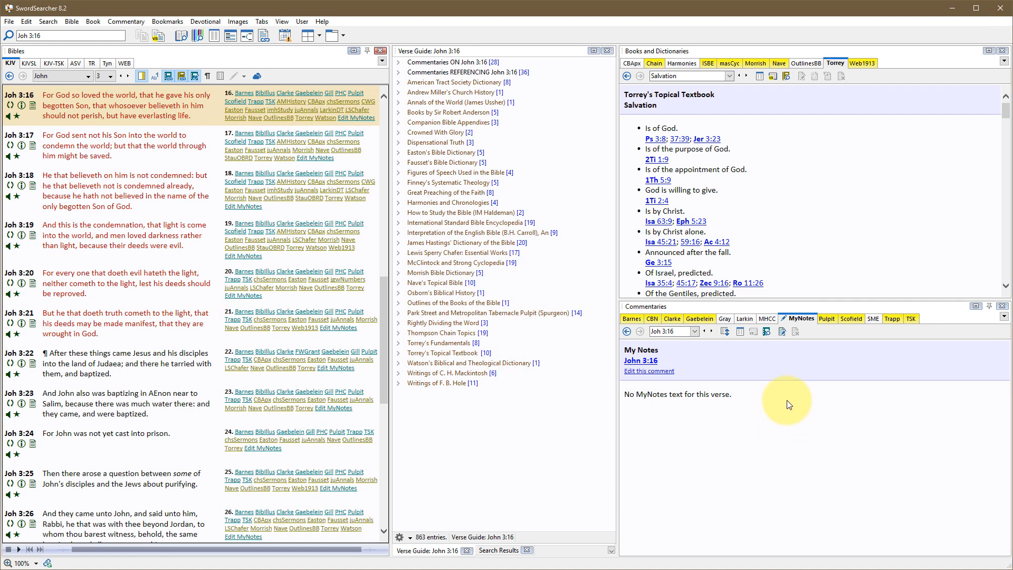
mouse_move(808, 337)
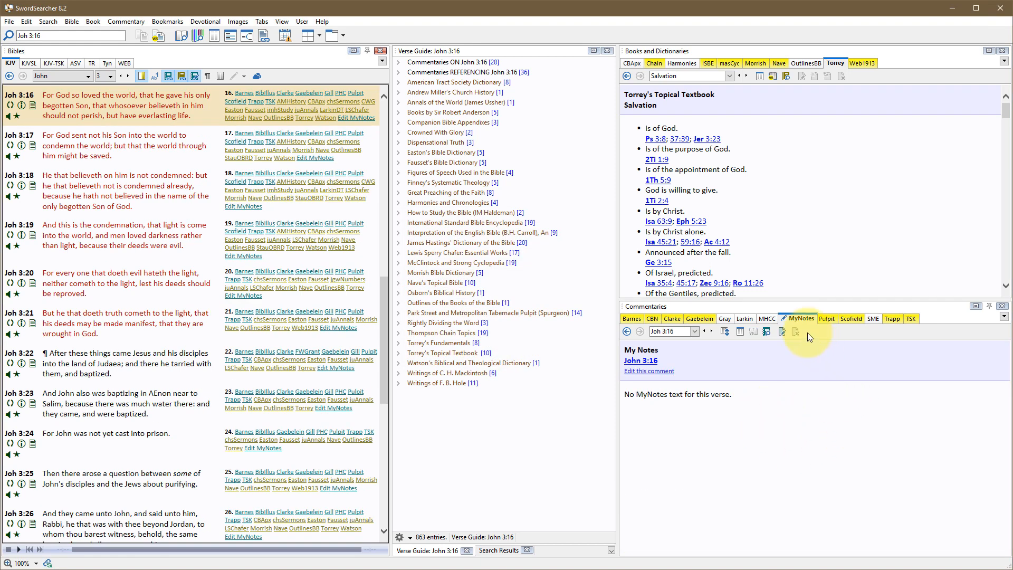
mouse_move(800, 318)
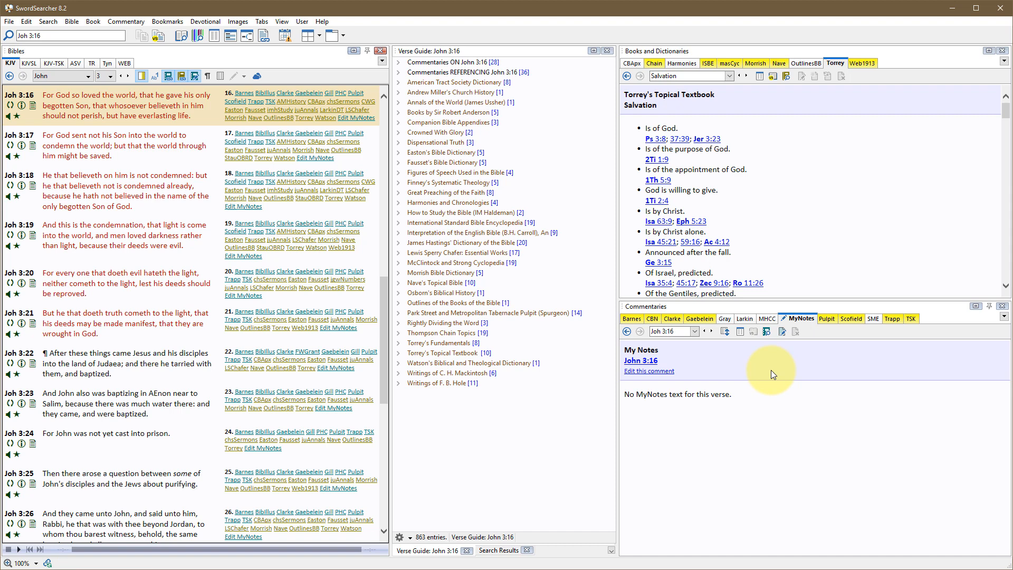
mouse_move(843, 446)
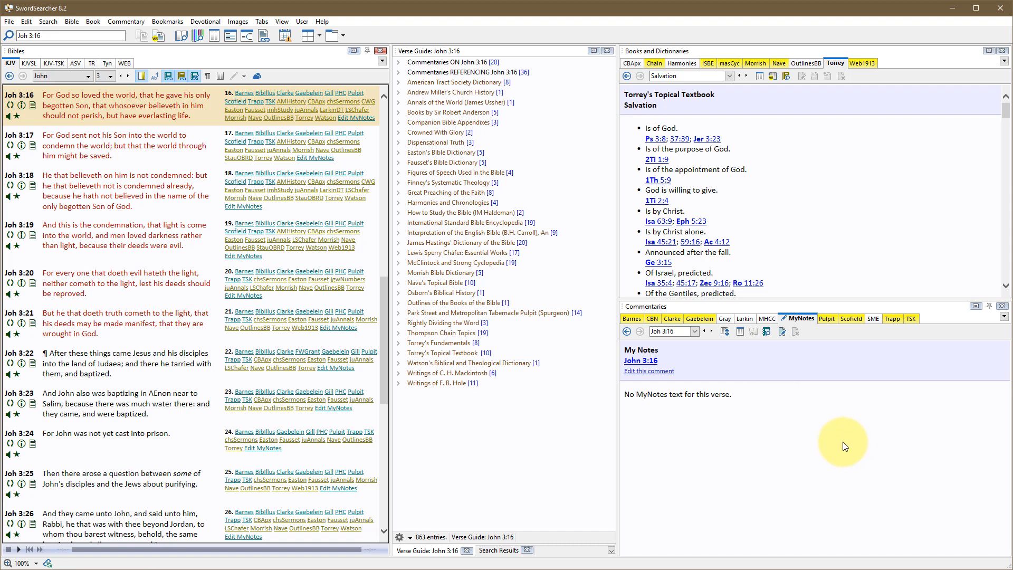
mouse_move(780, 330)
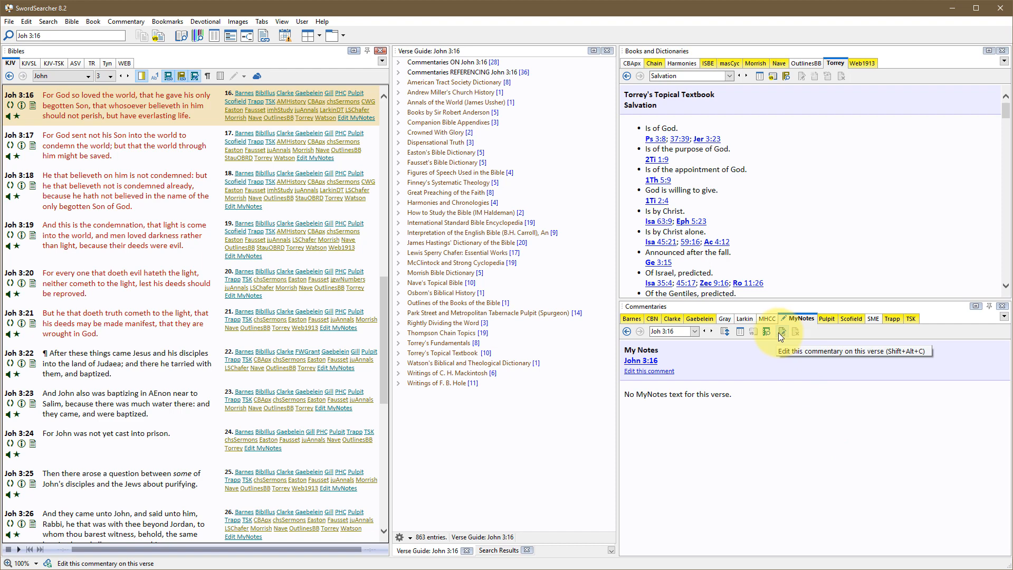
mouse_move(676, 340)
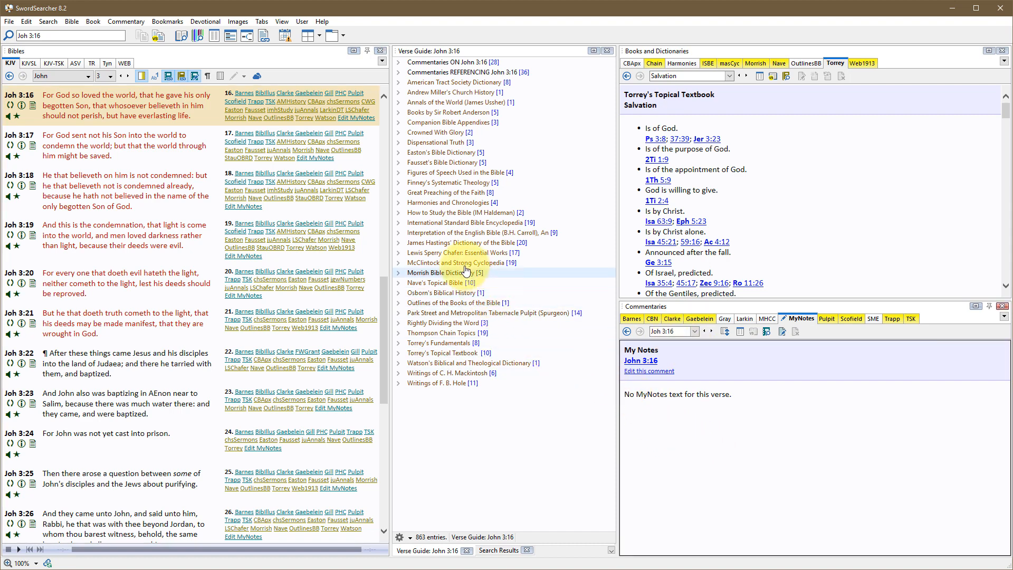
mouse_move(357, 118)
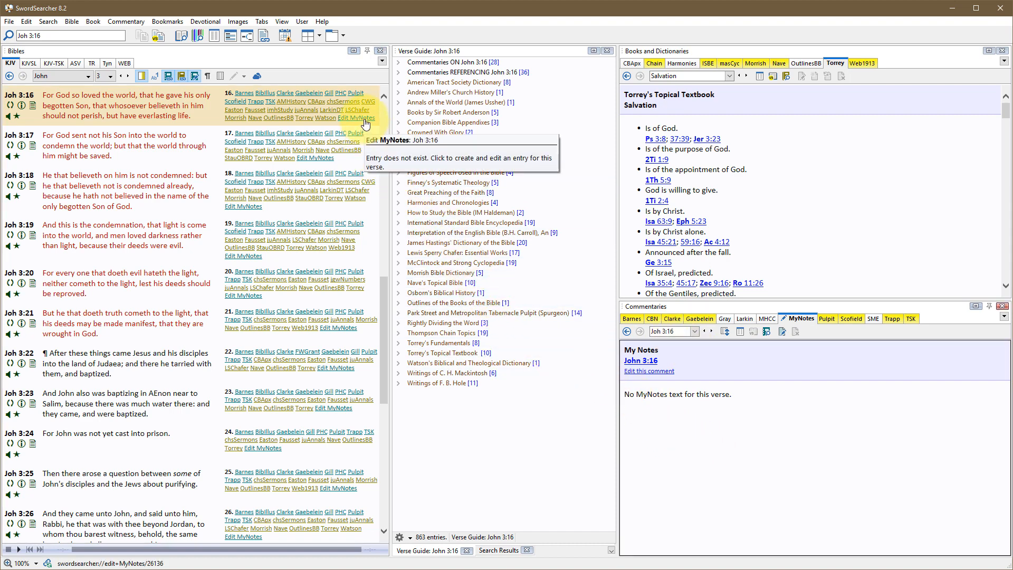
mouse_move(349, 123)
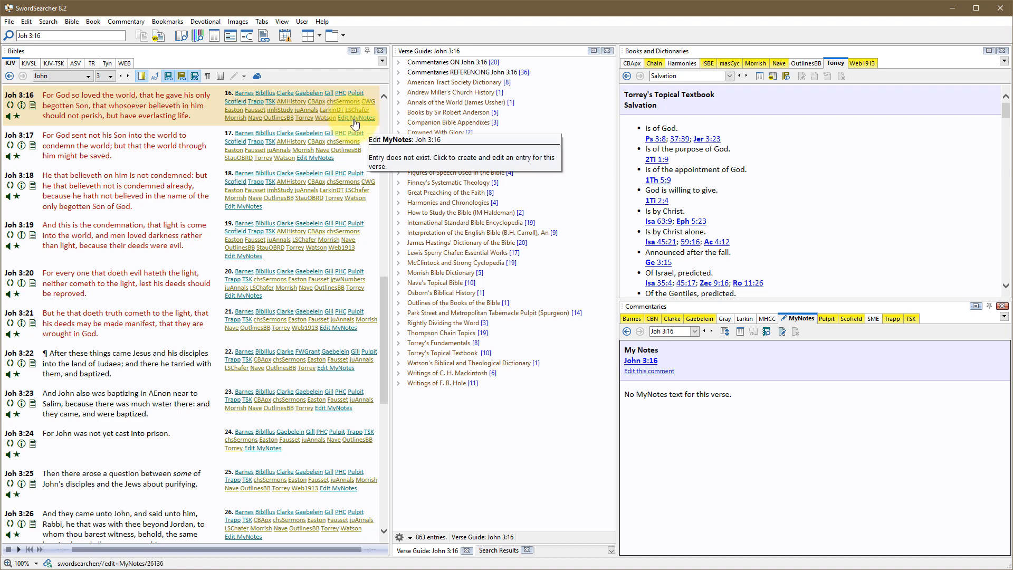
Open the John 3:16 MyNotes editor and place the cursor in its blank text area.
click(357, 118)
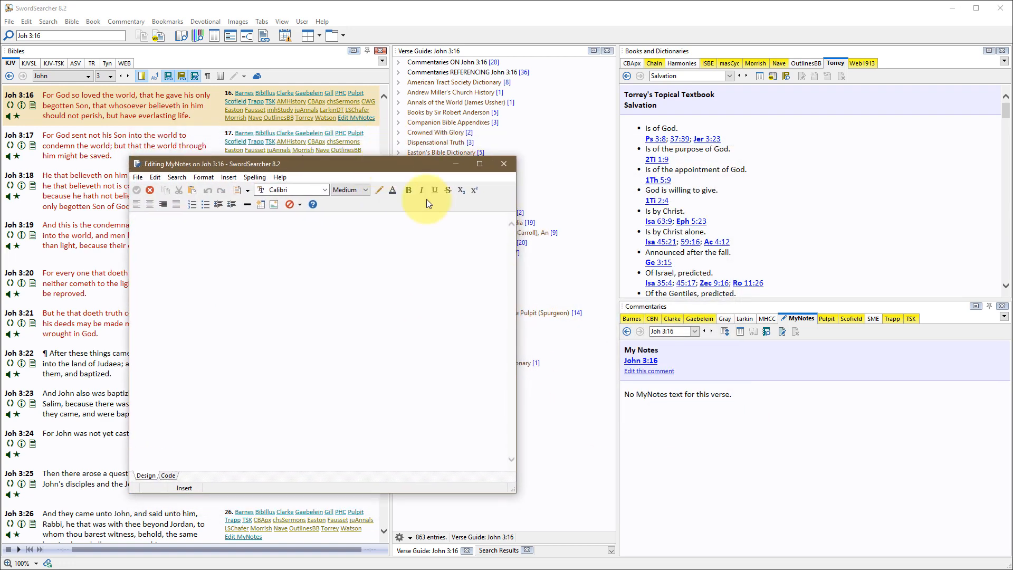
mouse_move(840, 452)
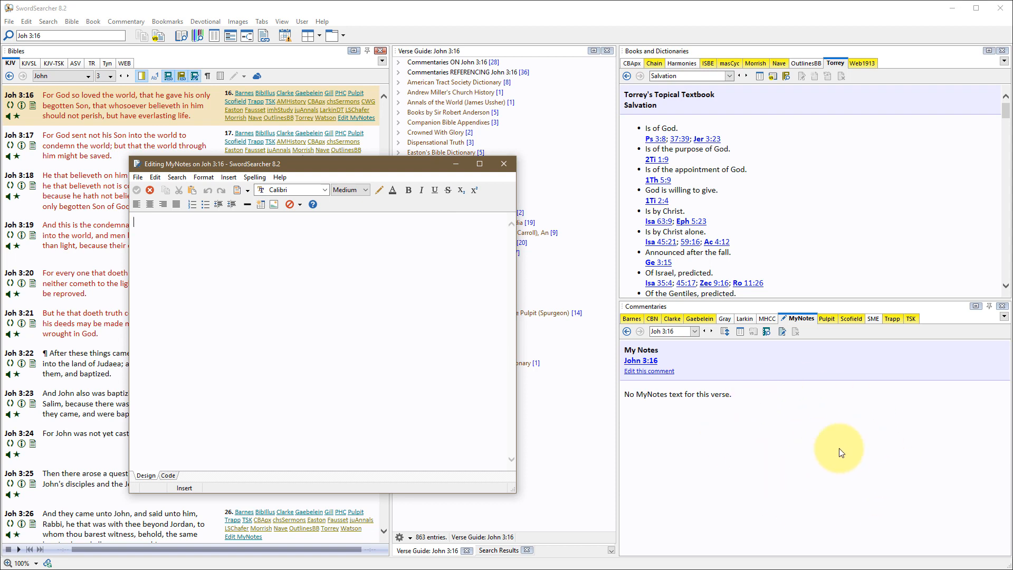
mouse_move(864, 408)
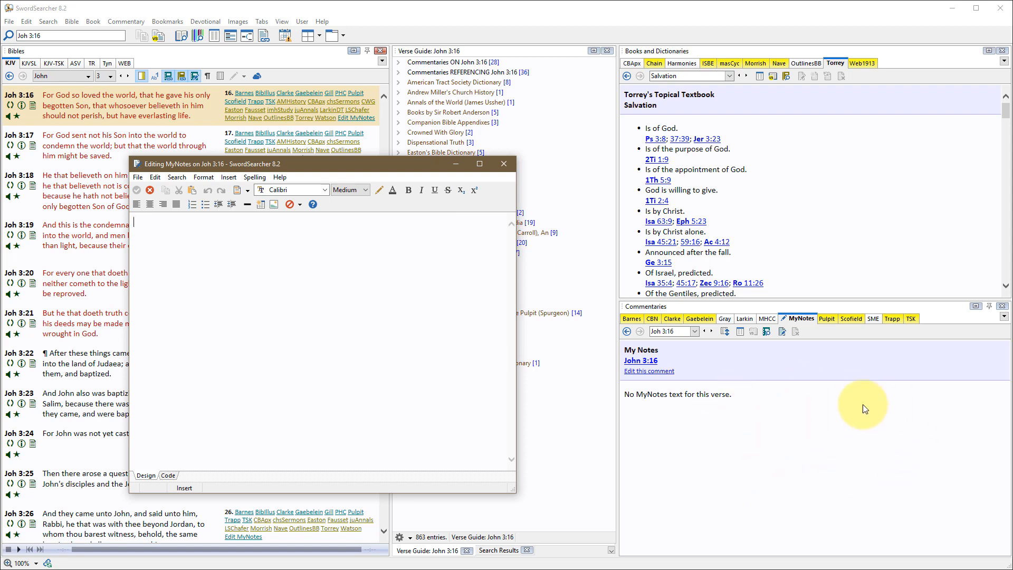
mouse_move(779, 487)
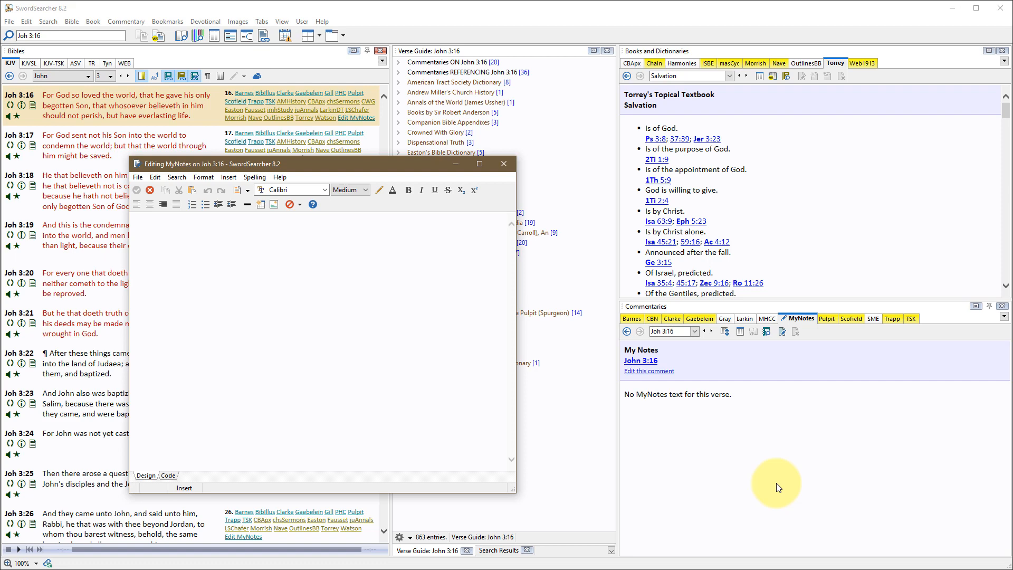
mouse_move(826, 317)
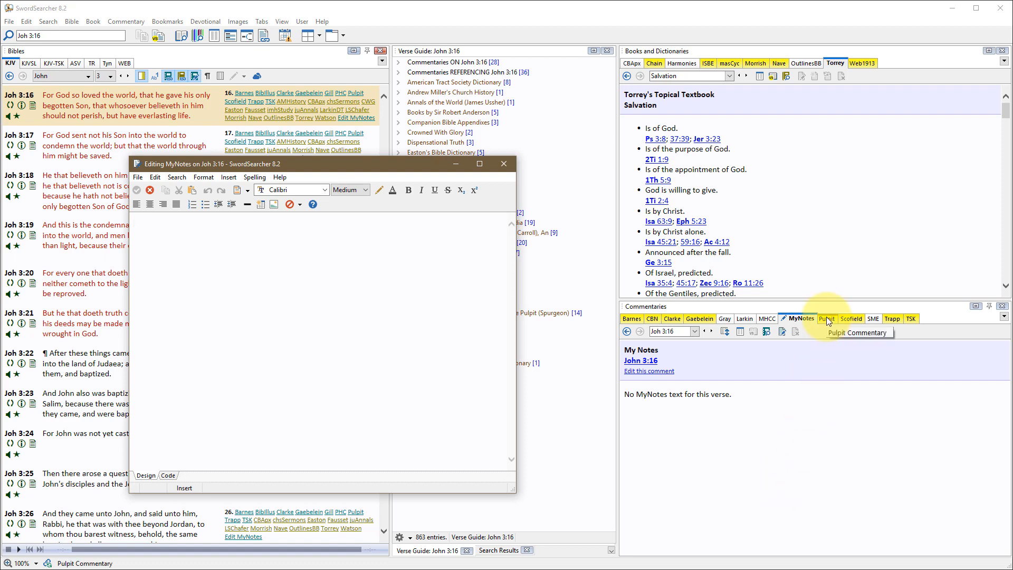
click(892, 319)
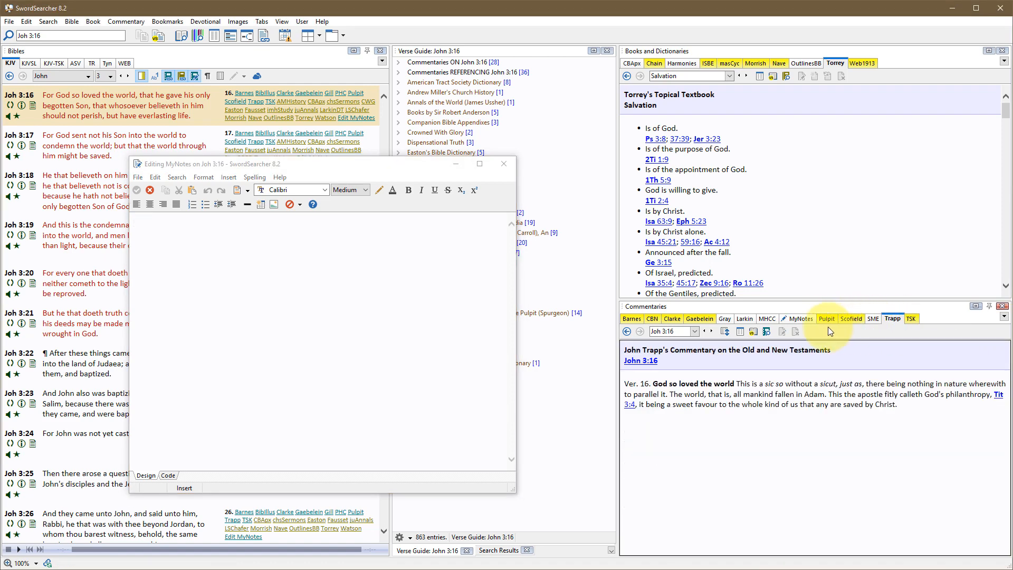
click(799, 317)
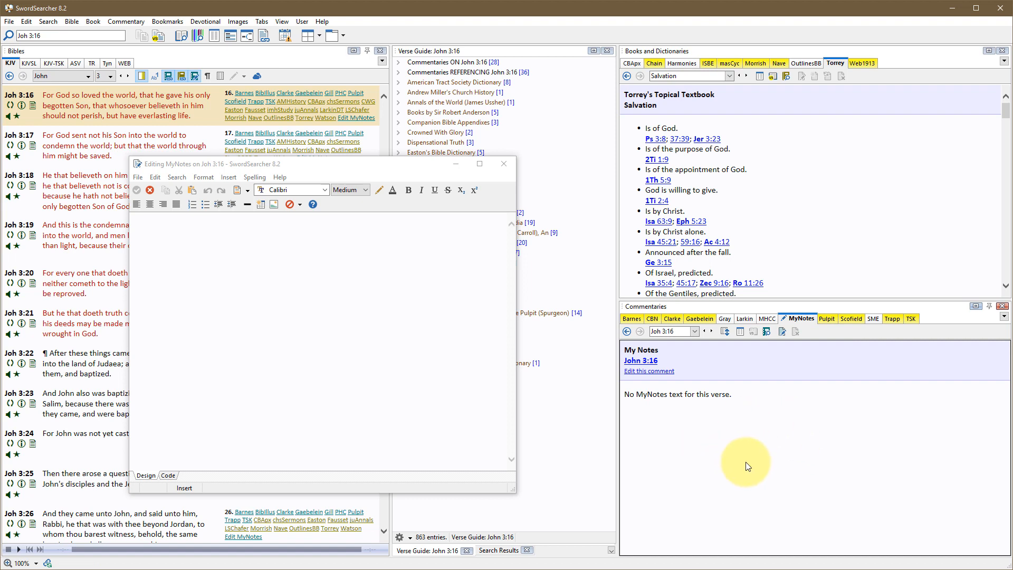
mouse_move(754, 441)
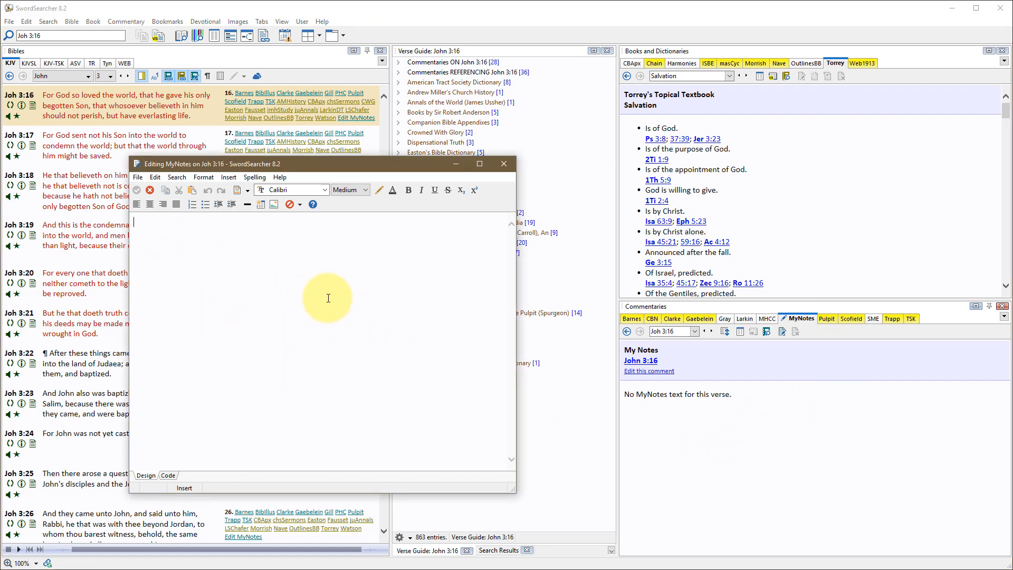
mouse_move(336, 306)
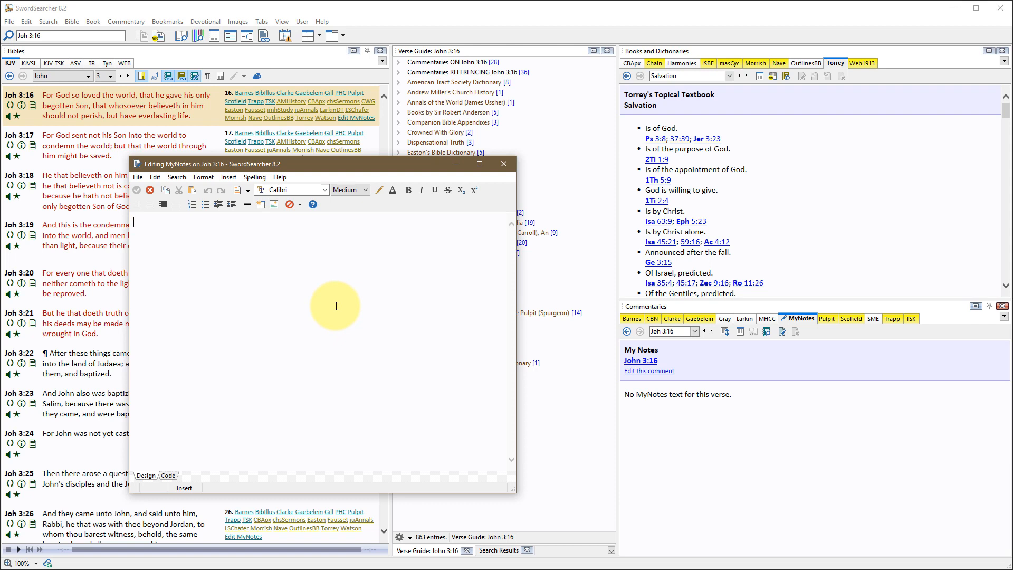
mouse_move(304, 290)
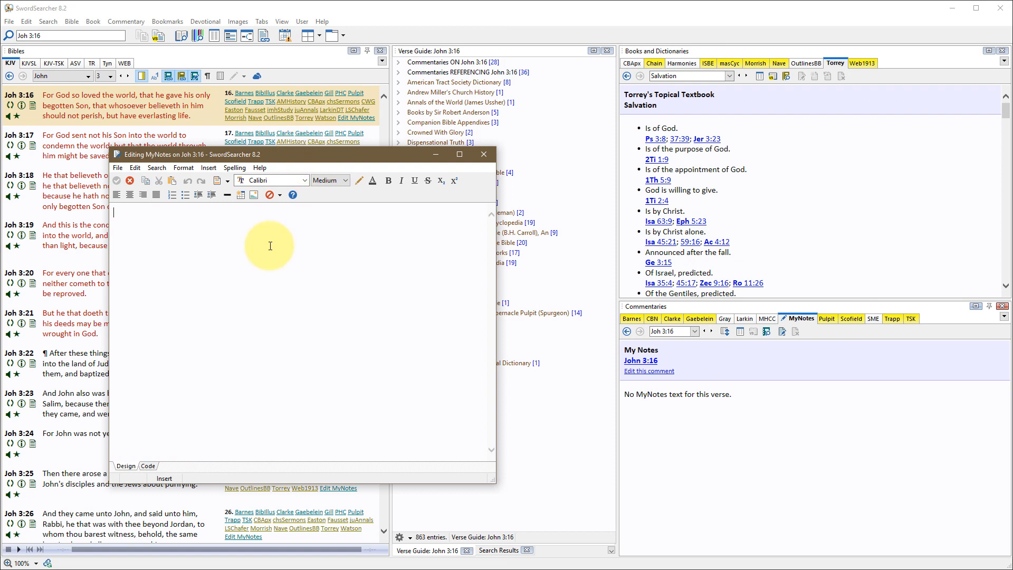
mouse_move(362, 335)
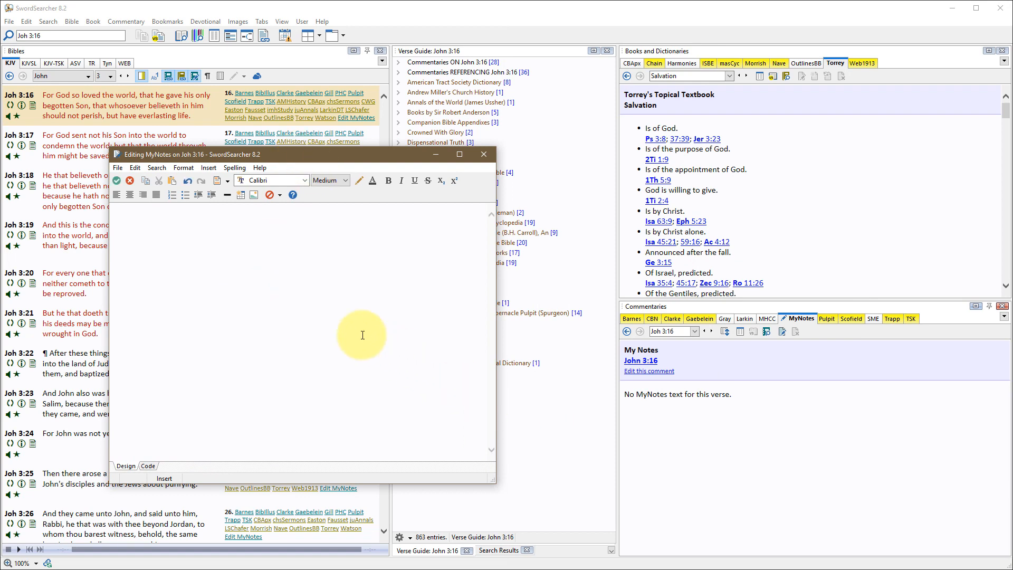
mouse_move(488, 317)
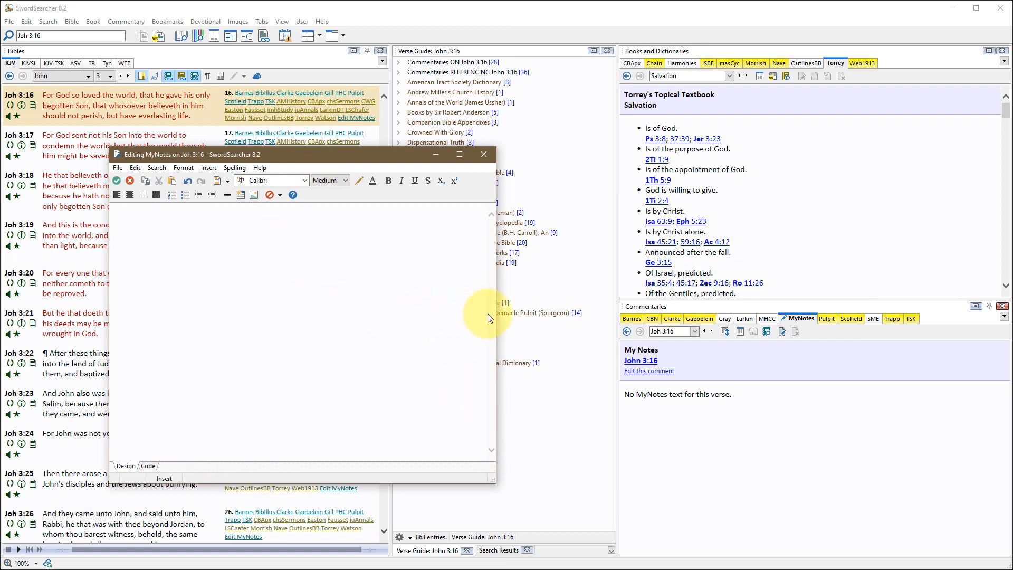
mouse_move(737, 425)
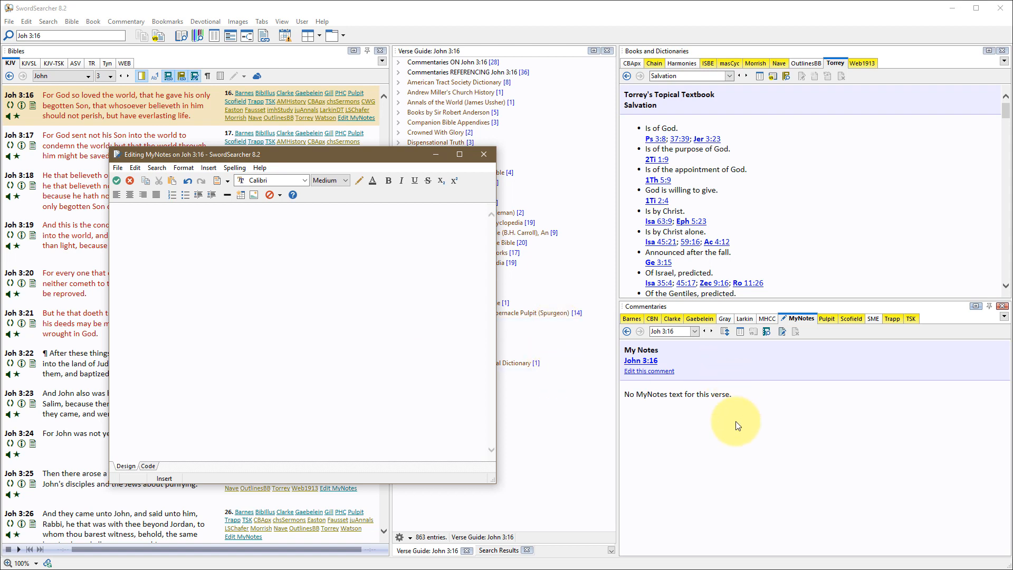
Type the note 'See also 1ti 1:15-16.' so the reference becomes a verse link.
text(See a)
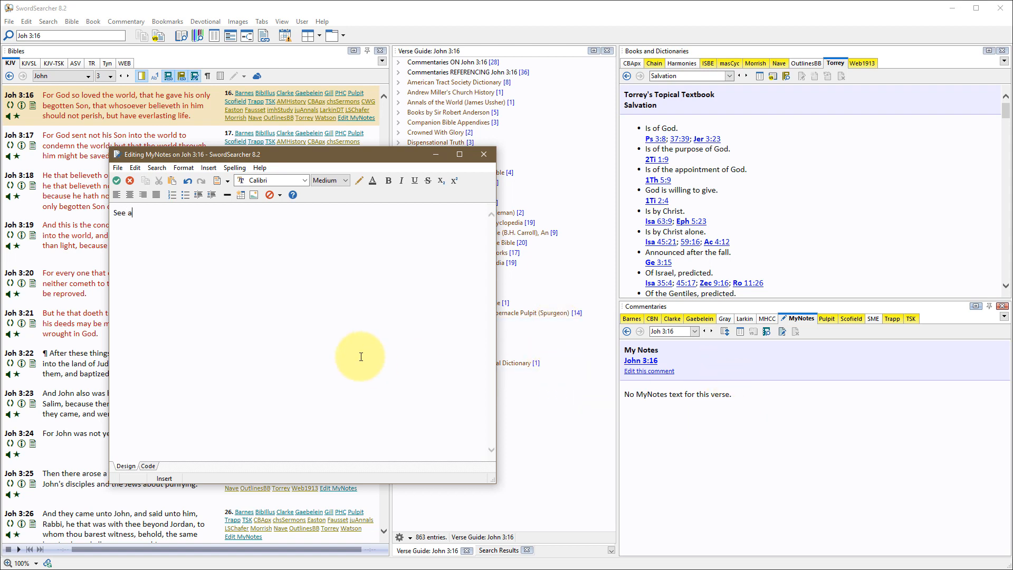
text(lso 1ti)
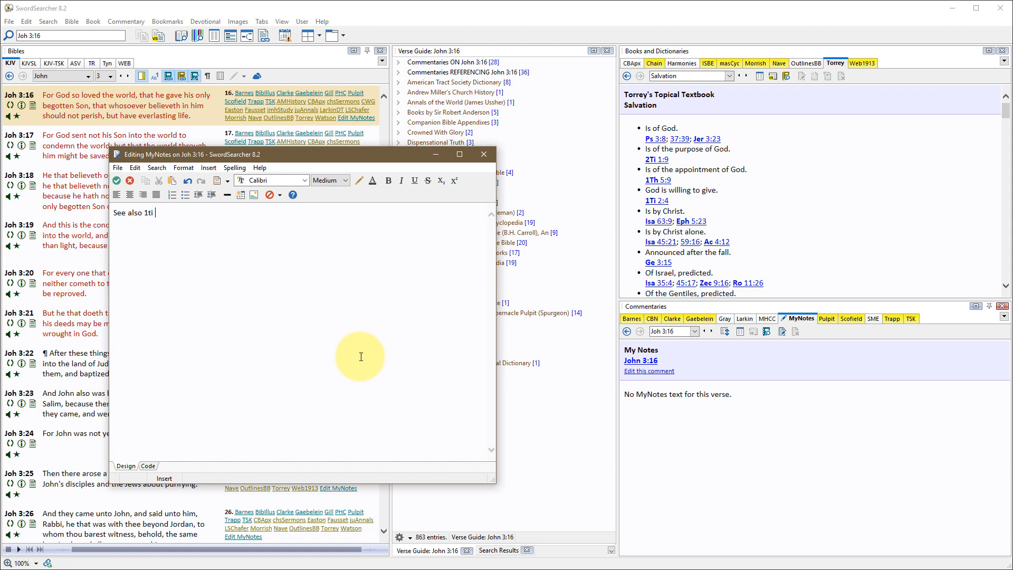
text(1:15-16.)
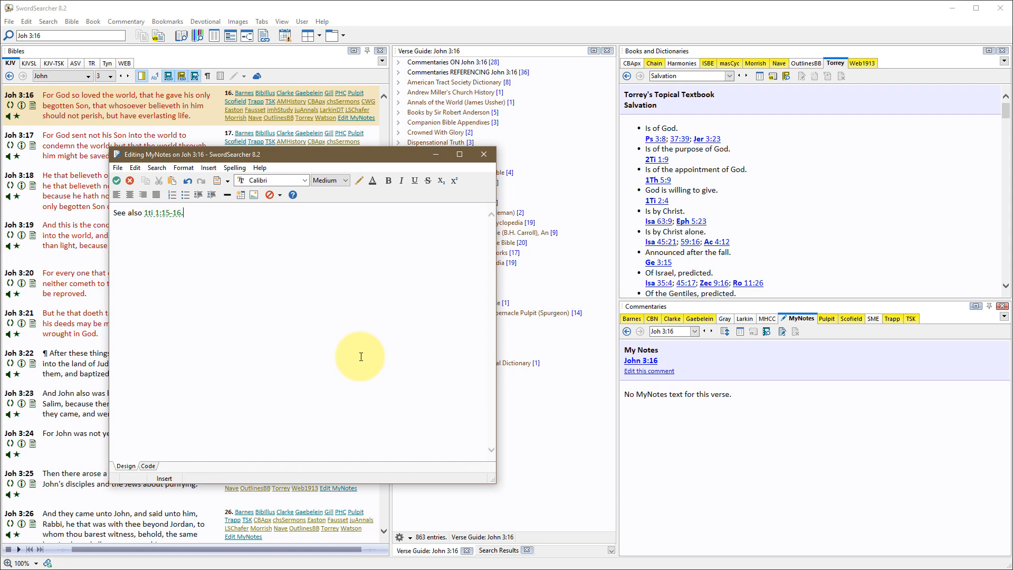
mouse_move(139, 216)
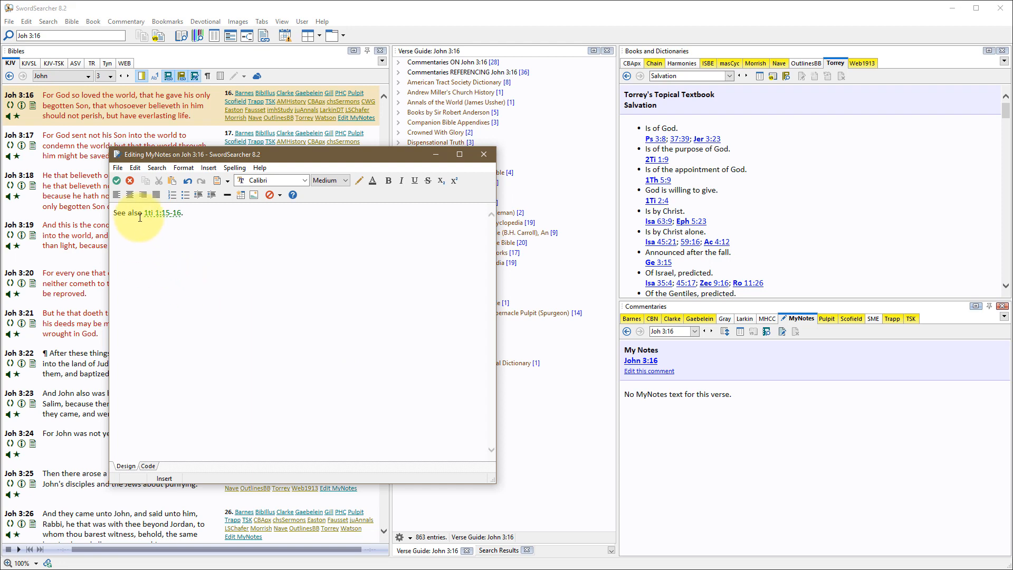
mouse_move(158, 212)
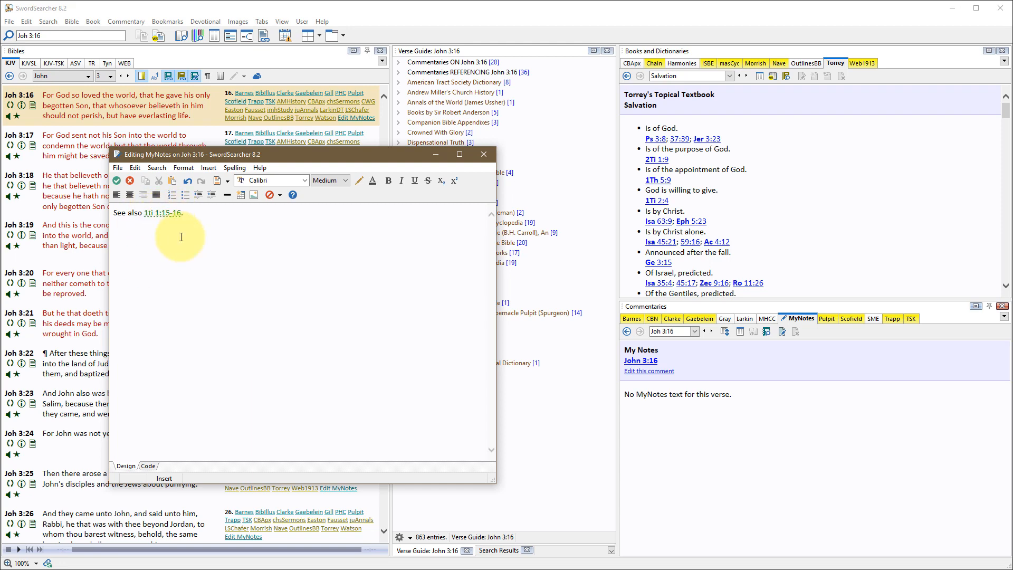
mouse_move(157, 212)
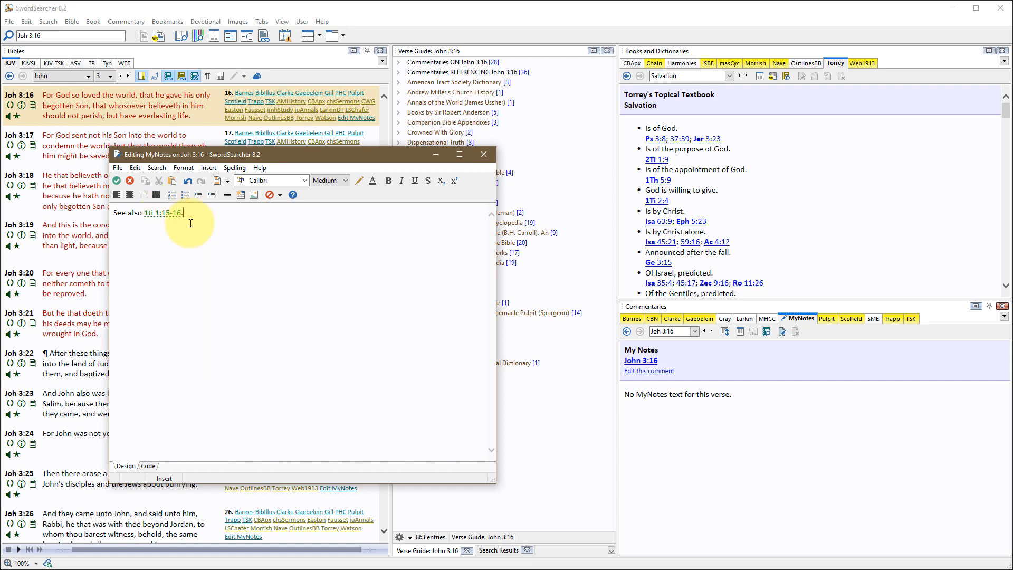
mouse_move(161, 213)
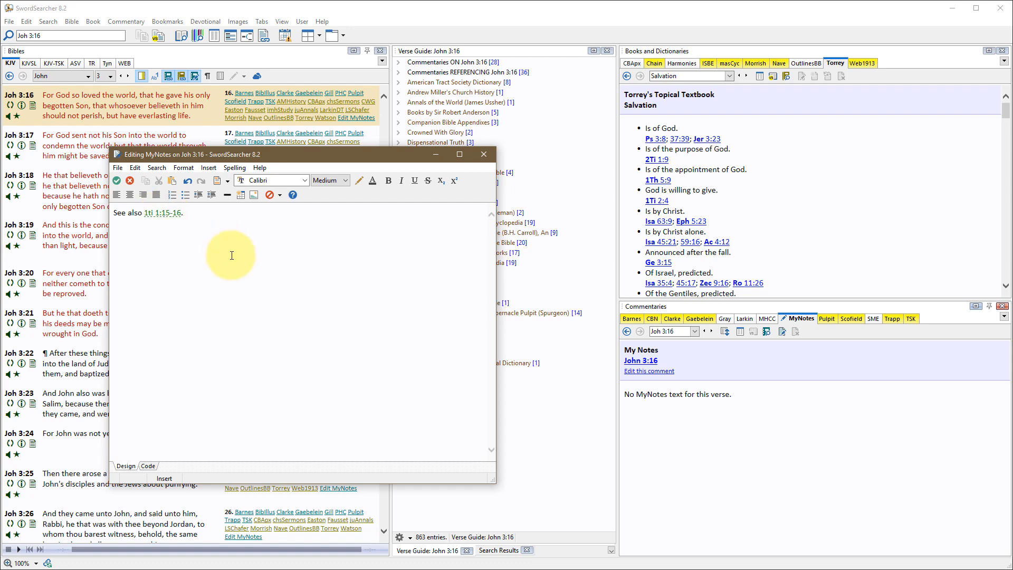
mouse_move(220, 260)
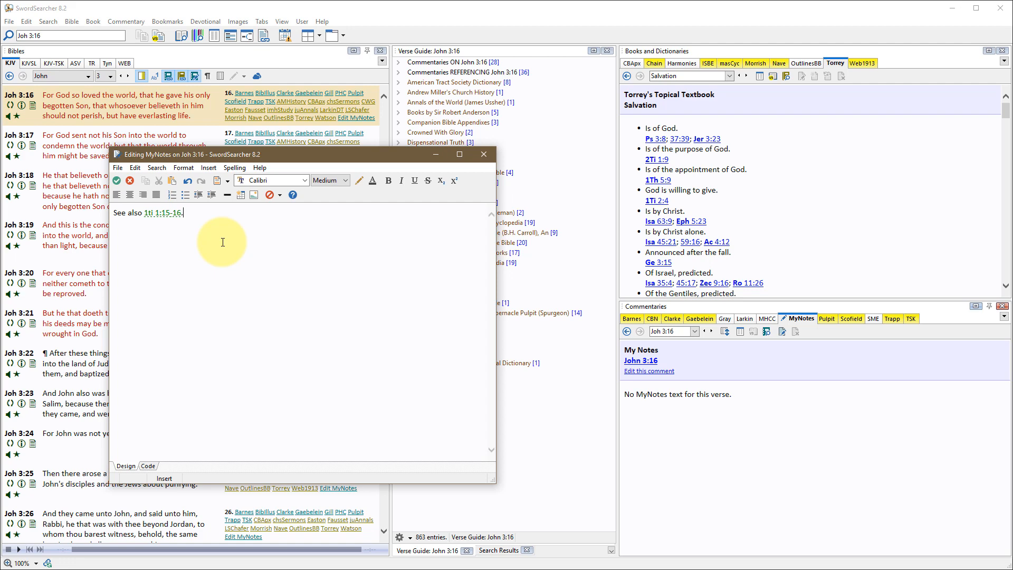
mouse_move(118, 180)
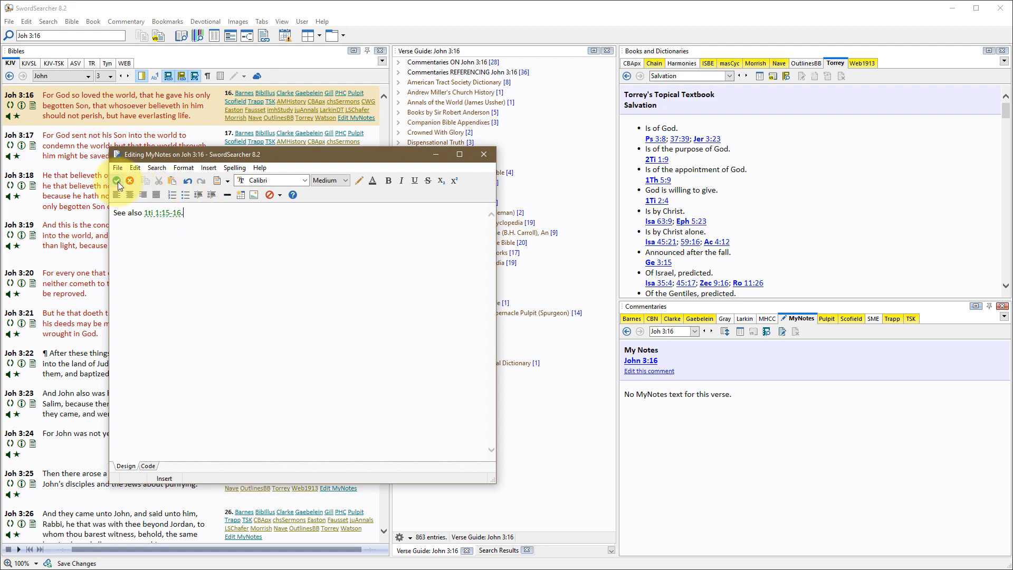
Save the John 3:16 note with the green checkmark, keeping the editor open.
click(118, 180)
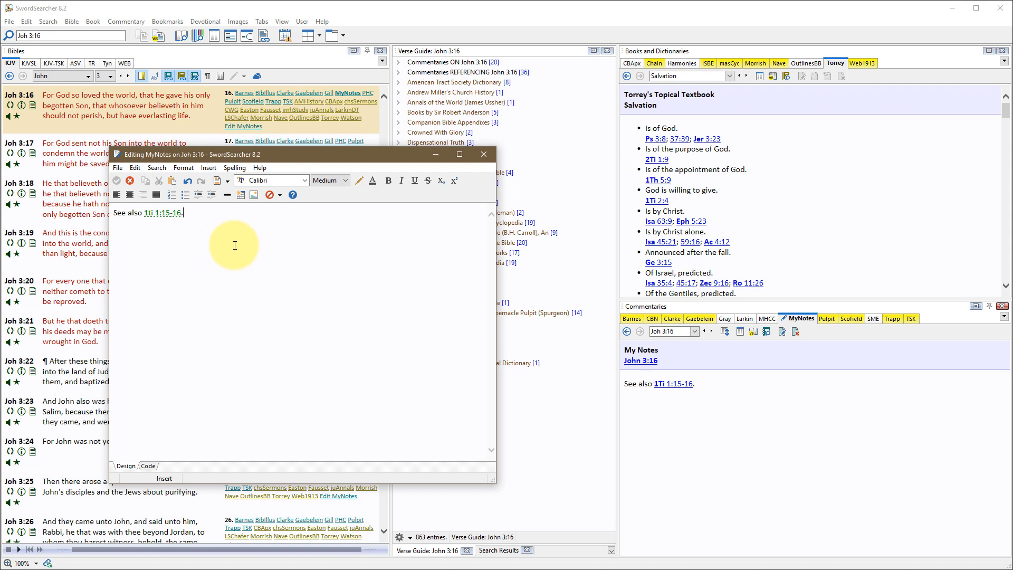
mouse_move(694, 431)
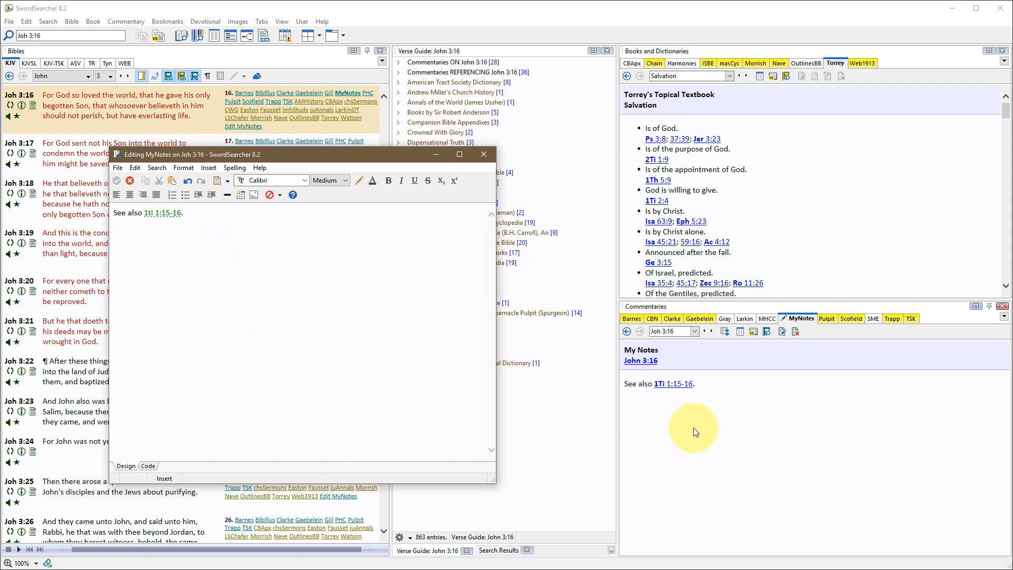
mouse_move(731, 392)
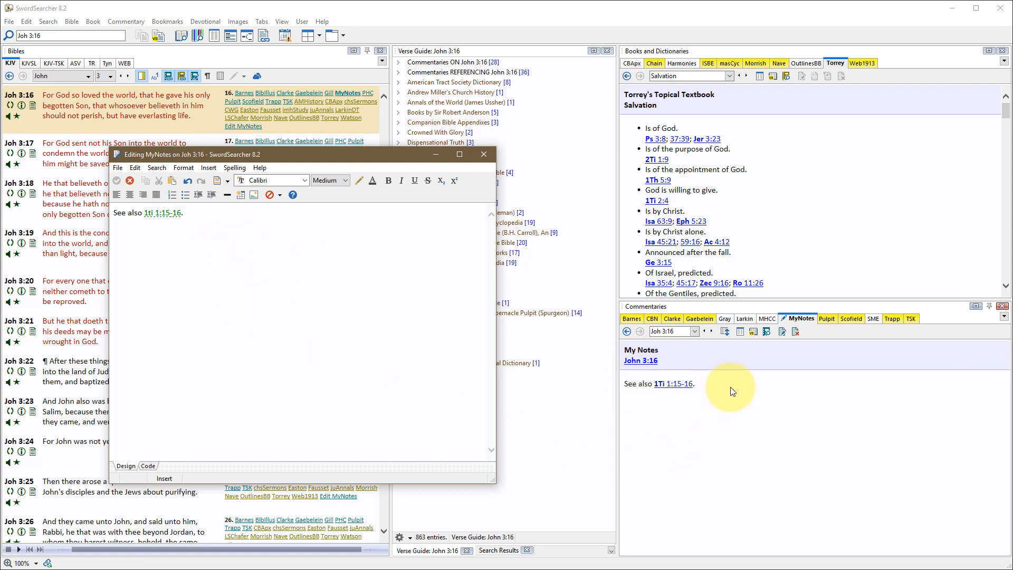
mouse_move(710, 380)
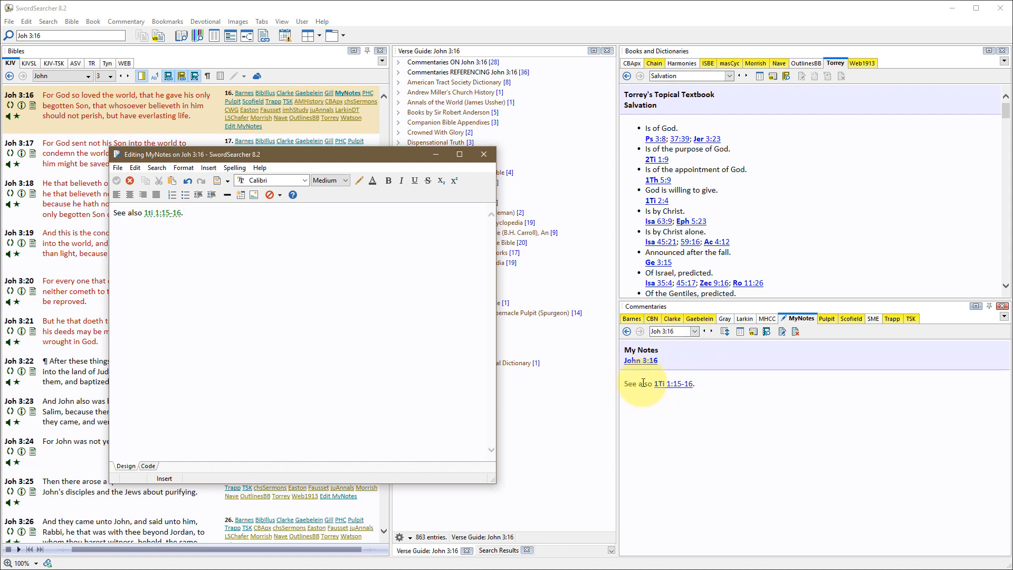
mouse_move(674, 383)
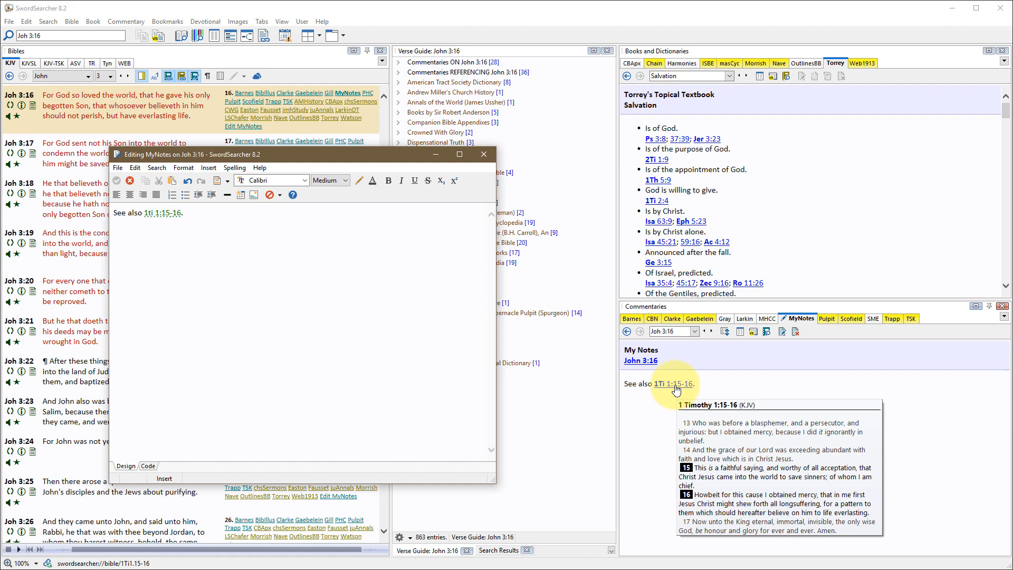
mouse_move(671, 399)
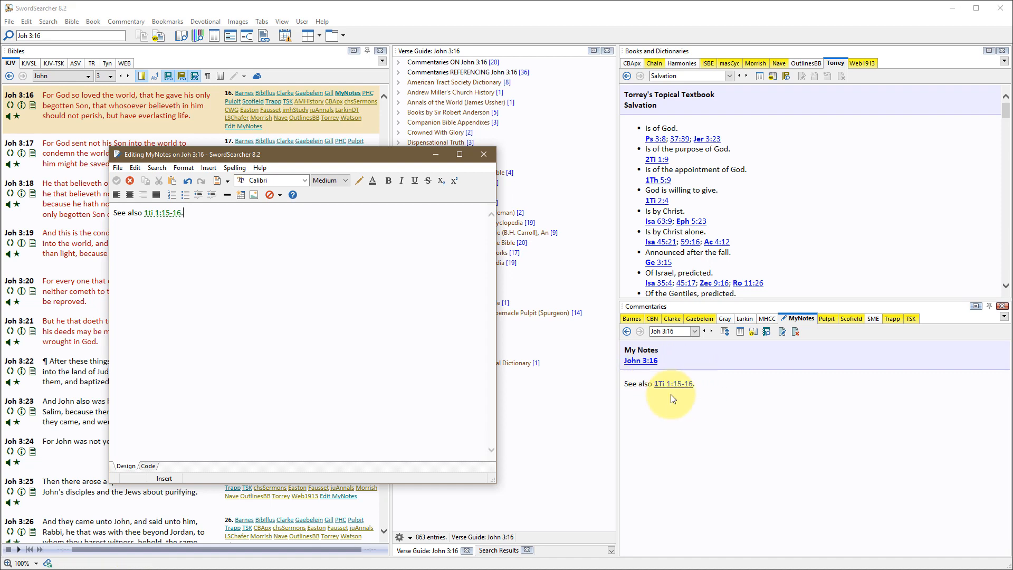
mouse_move(162, 213)
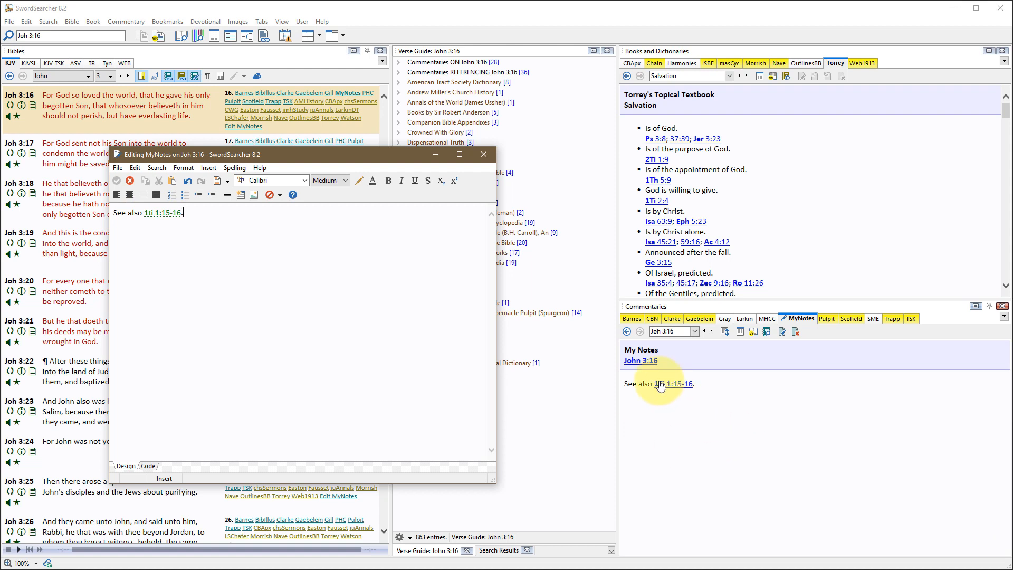
mouse_move(719, 402)
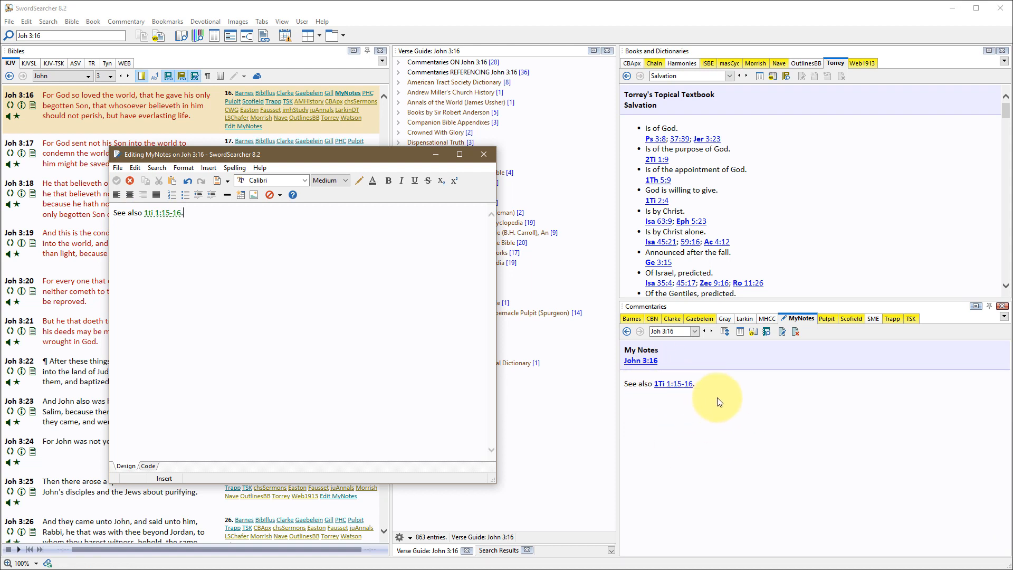
mouse_move(259, 244)
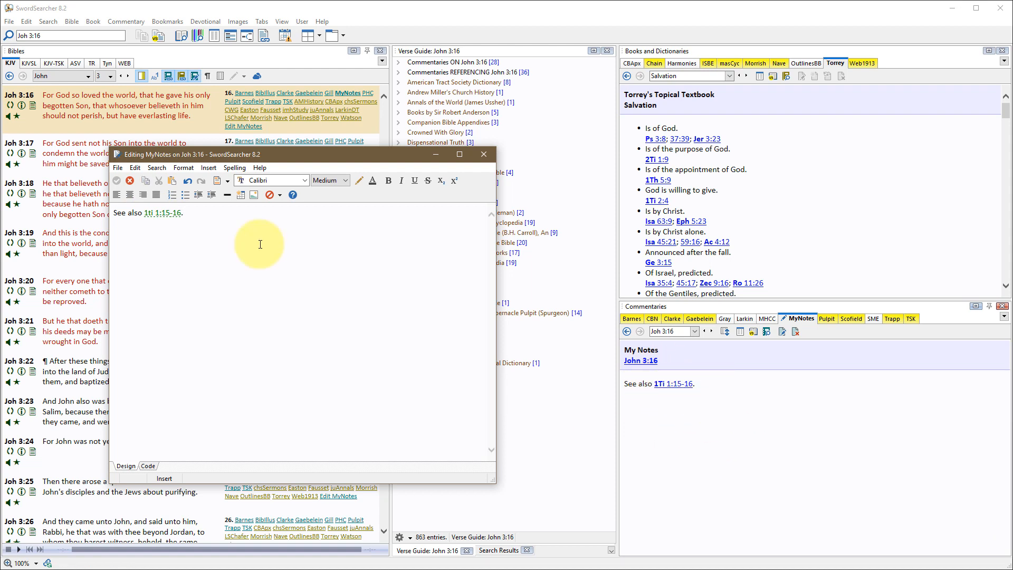
Append 'add some more text' to the John 3:16 note, then Save And Close.
text(add some mo)
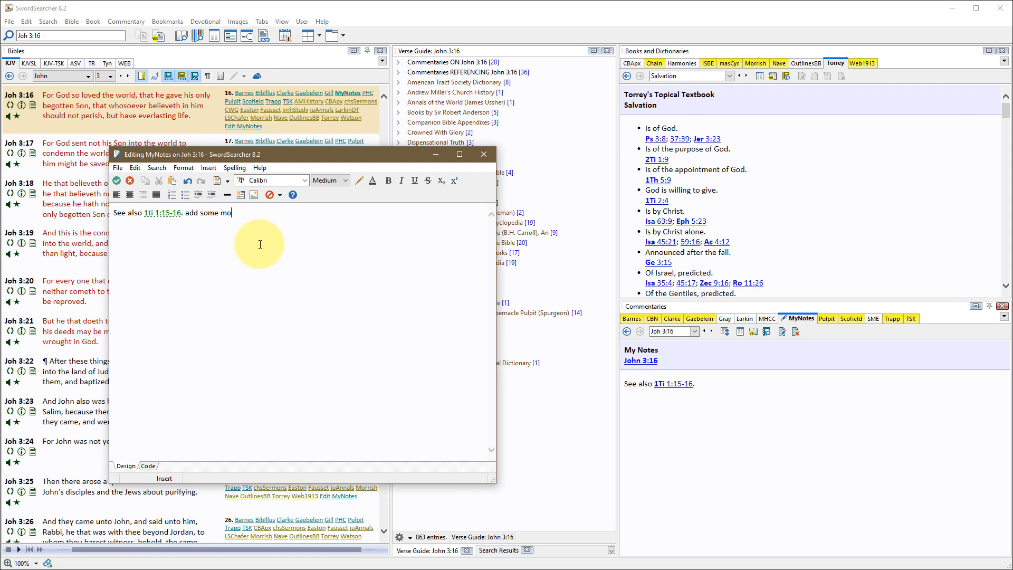
text(re text)
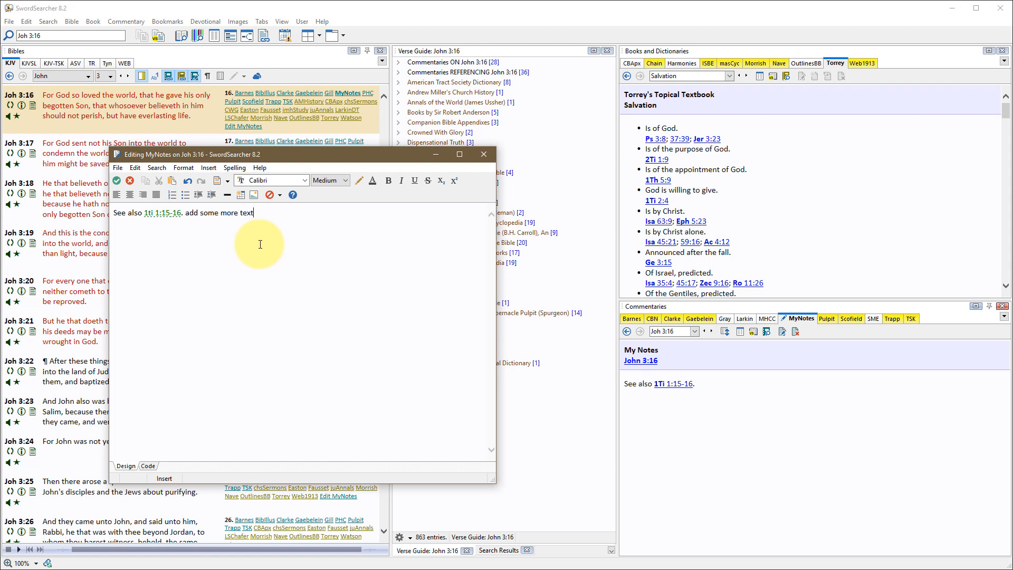
mouse_move(230, 273)
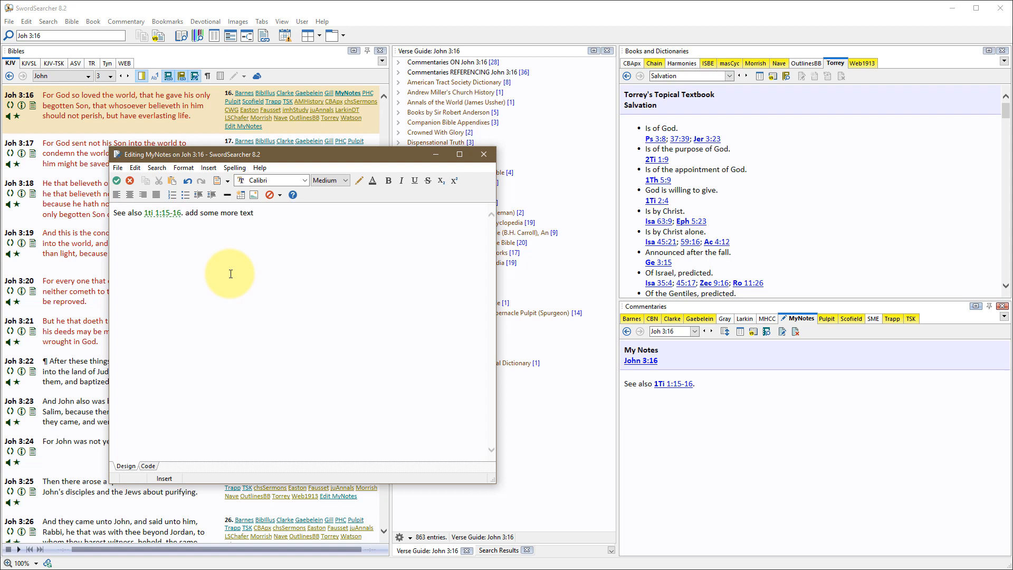
click(117, 168)
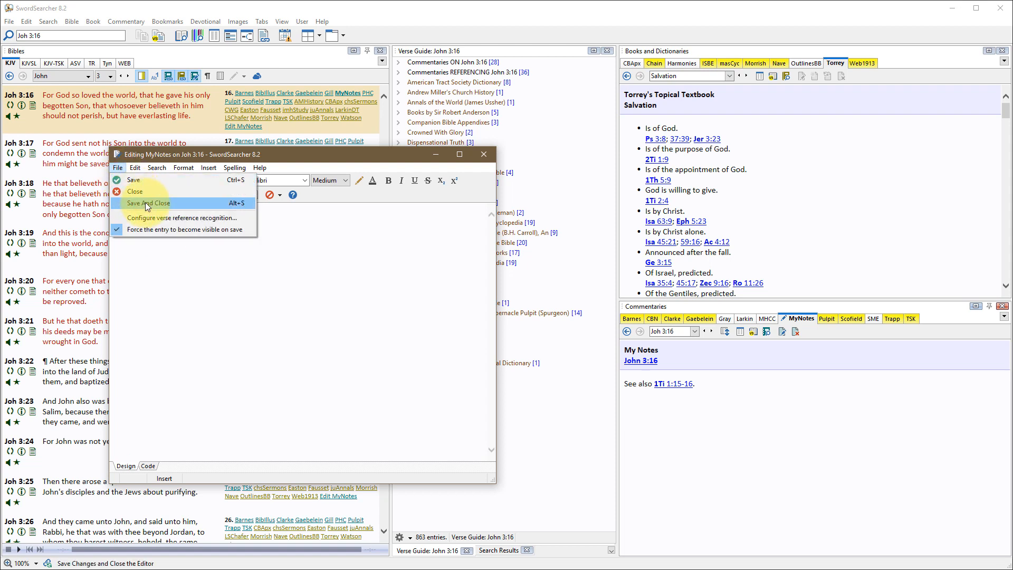
mouse_move(136, 190)
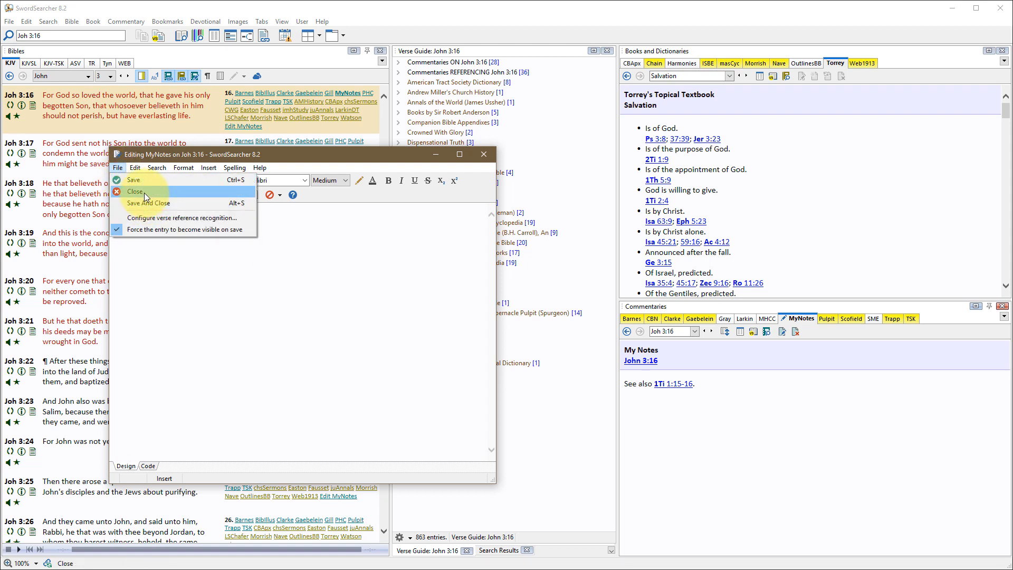
mouse_move(148, 203)
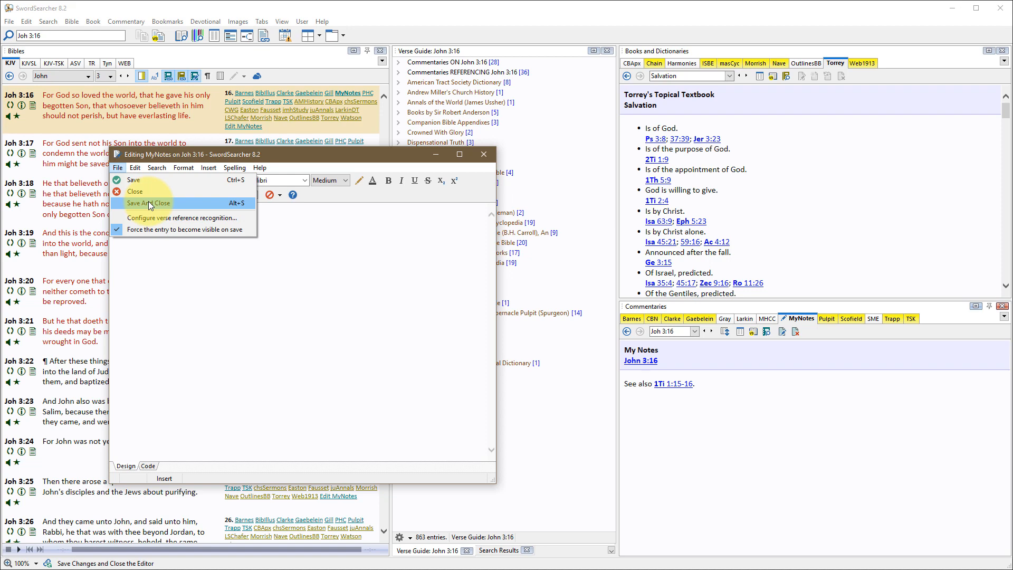
click(147, 202)
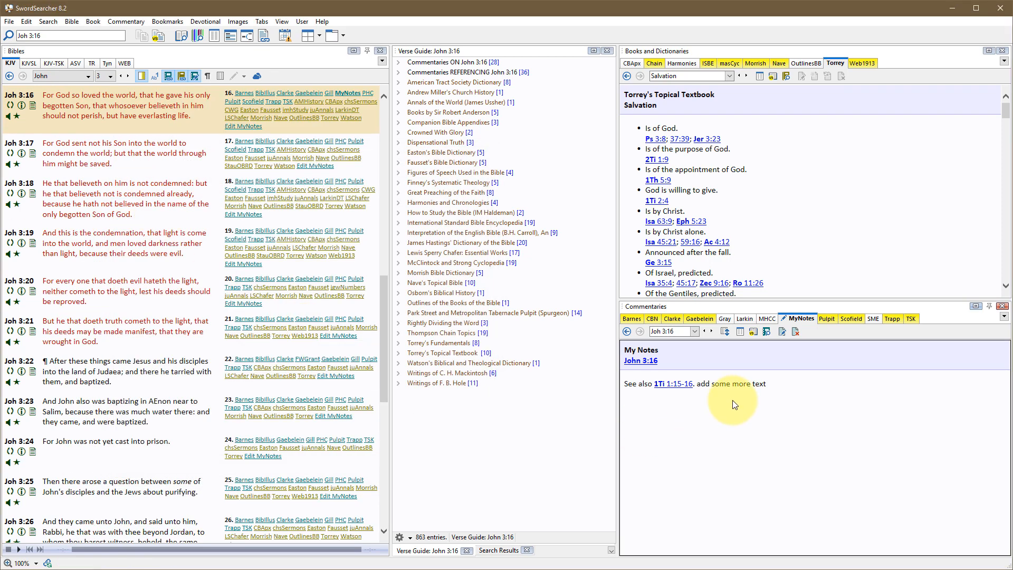
mouse_move(774, 397)
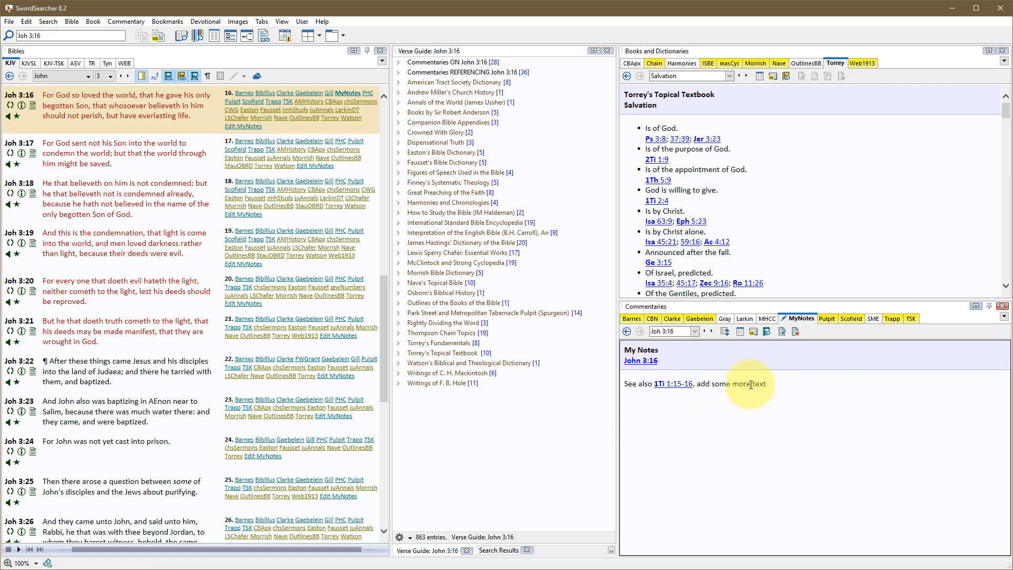
mouse_move(735, 380)
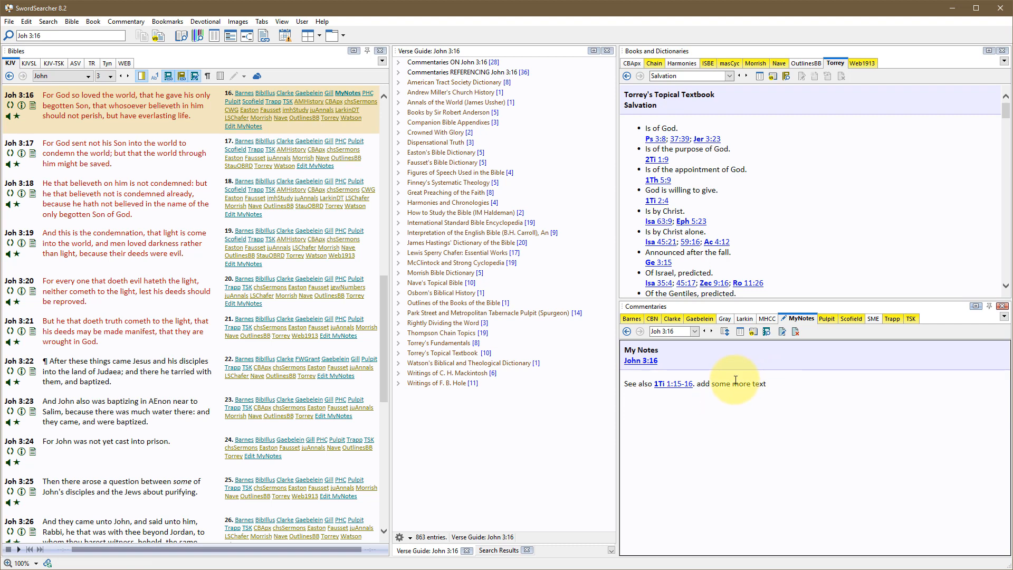
mouse_move(781, 331)
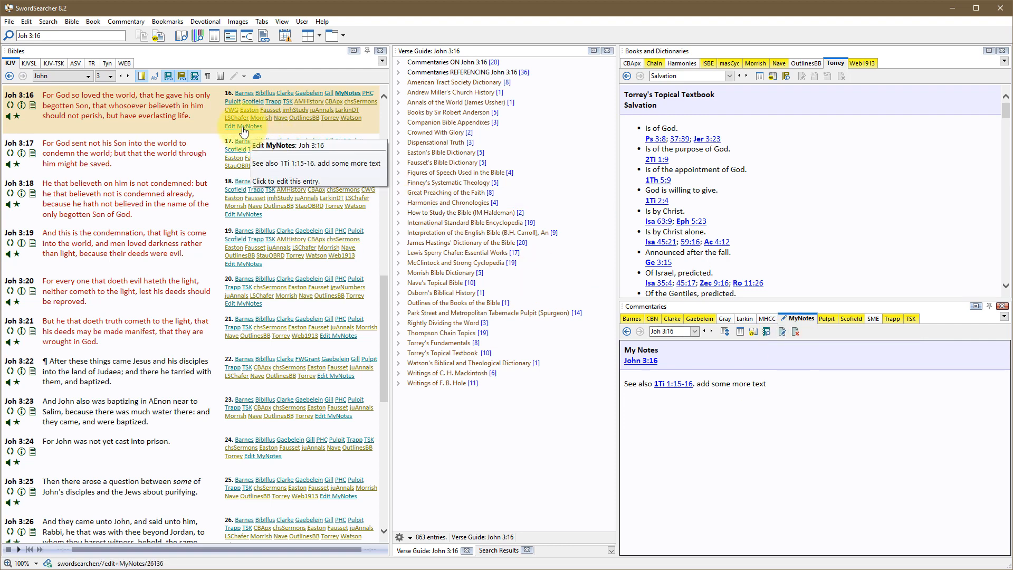
mouse_move(216, 129)
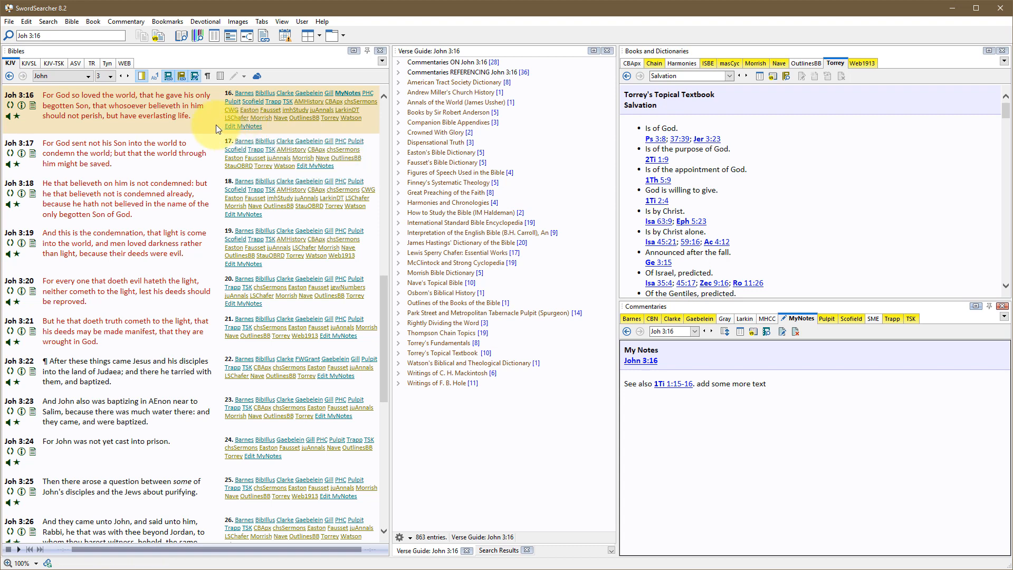
mouse_move(208, 129)
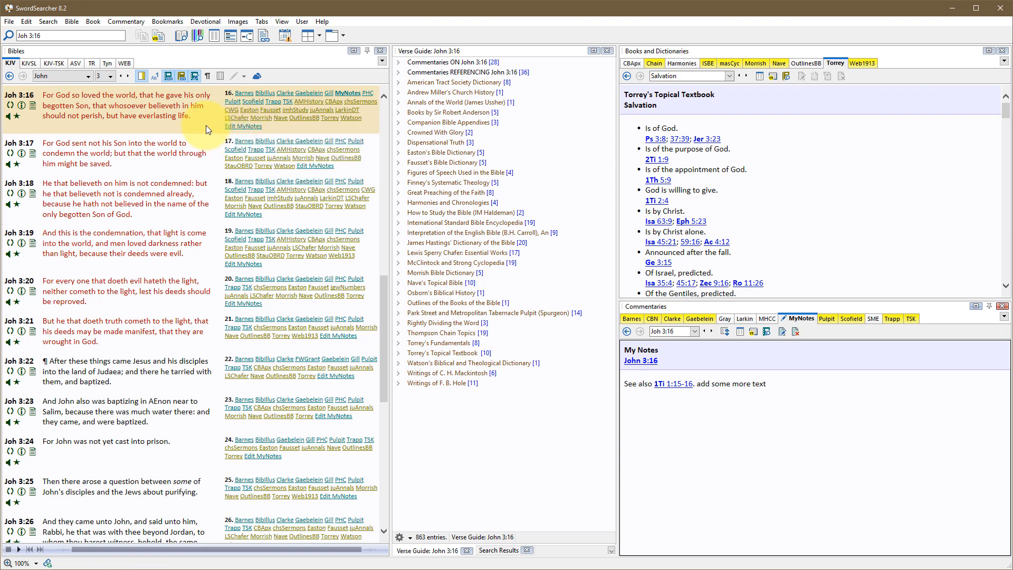
mouse_move(347, 92)
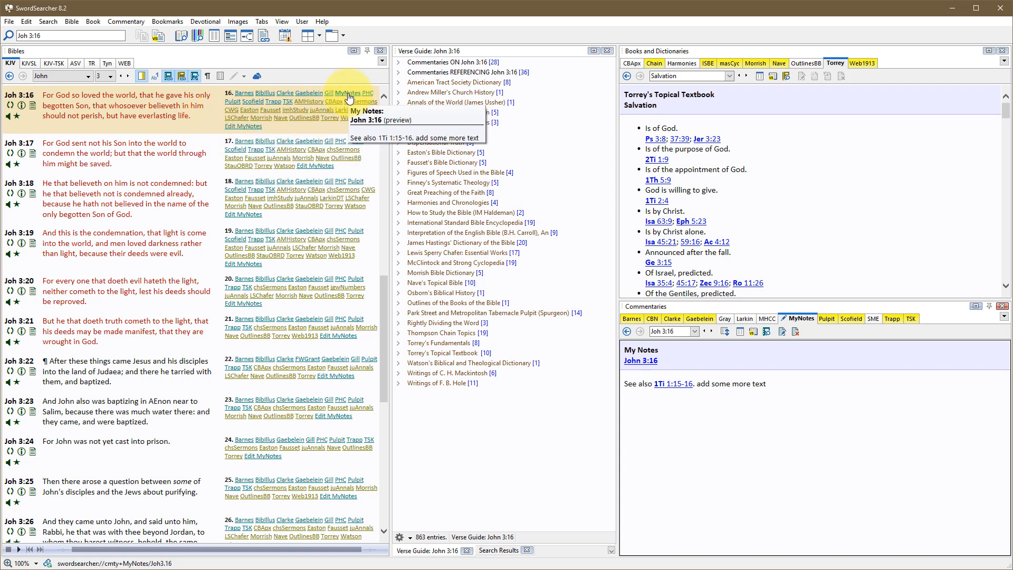
mouse_move(355, 99)
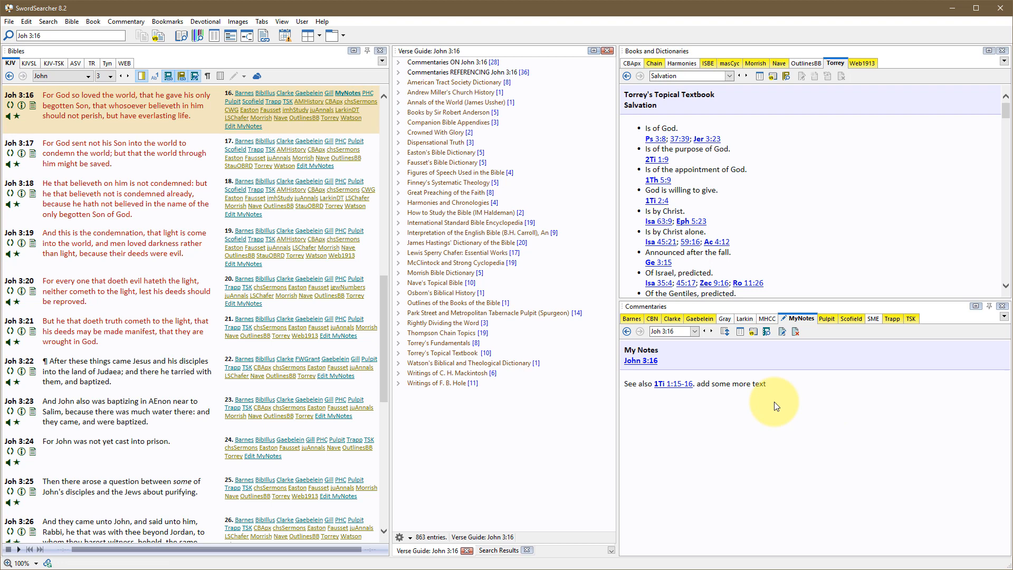
mouse_move(368, 122)
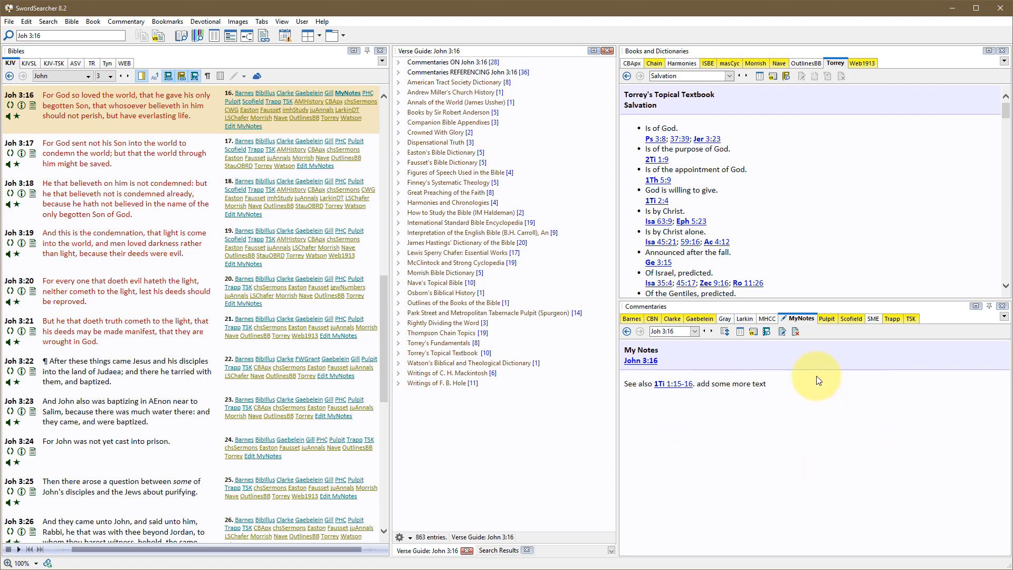
mouse_move(800, 434)
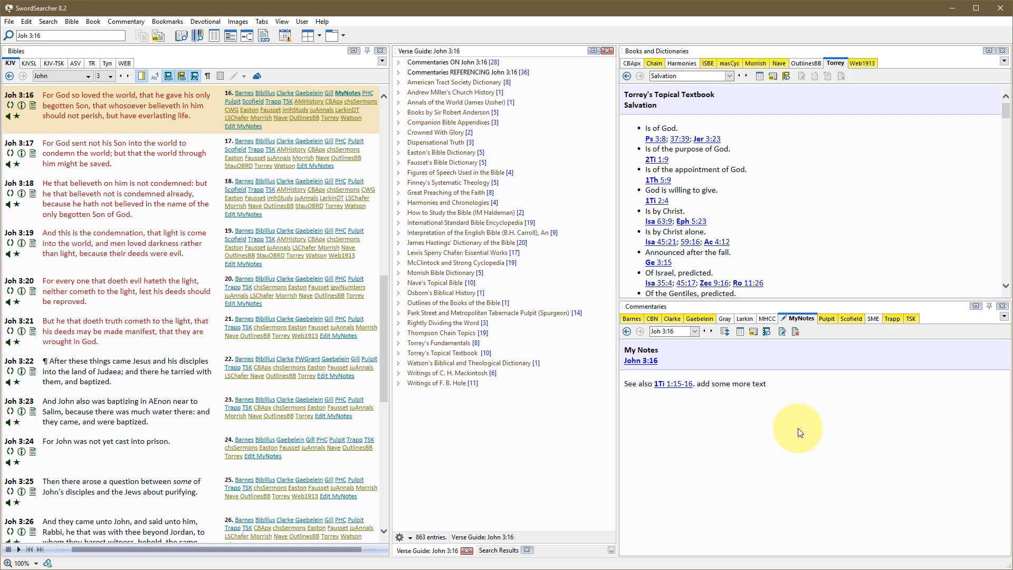
mouse_move(779, 225)
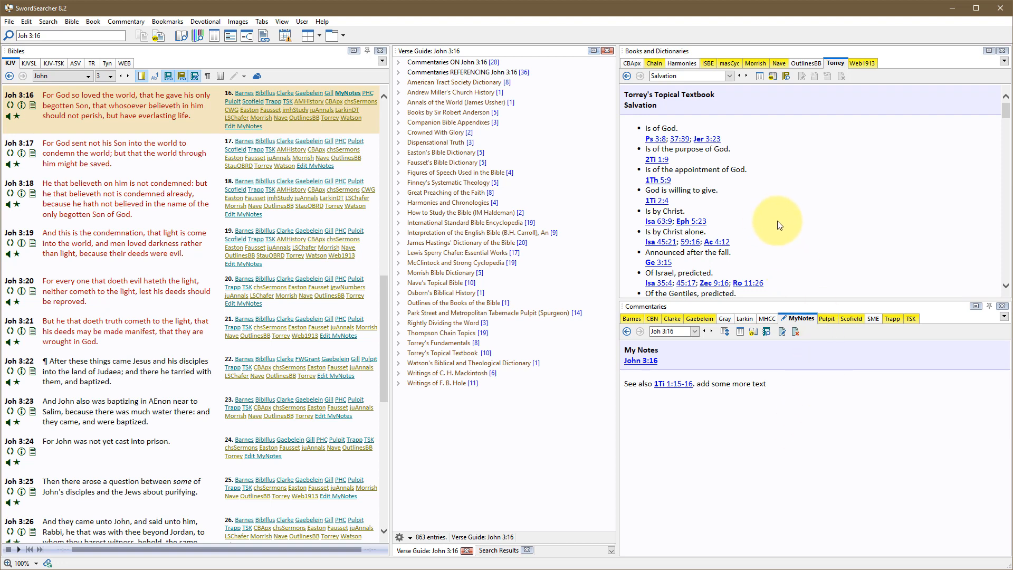
mouse_move(770, 227)
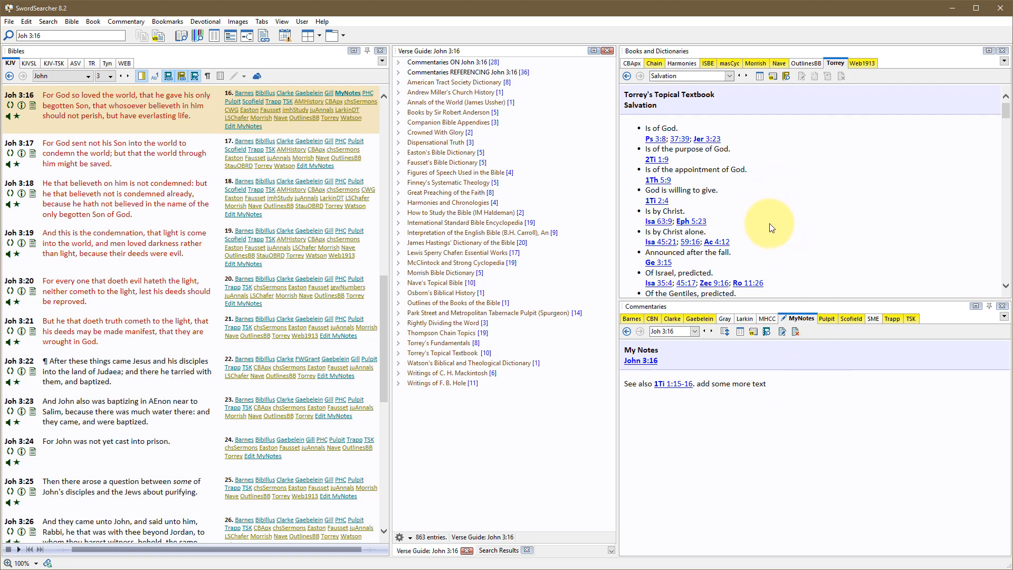
mouse_move(785, 239)
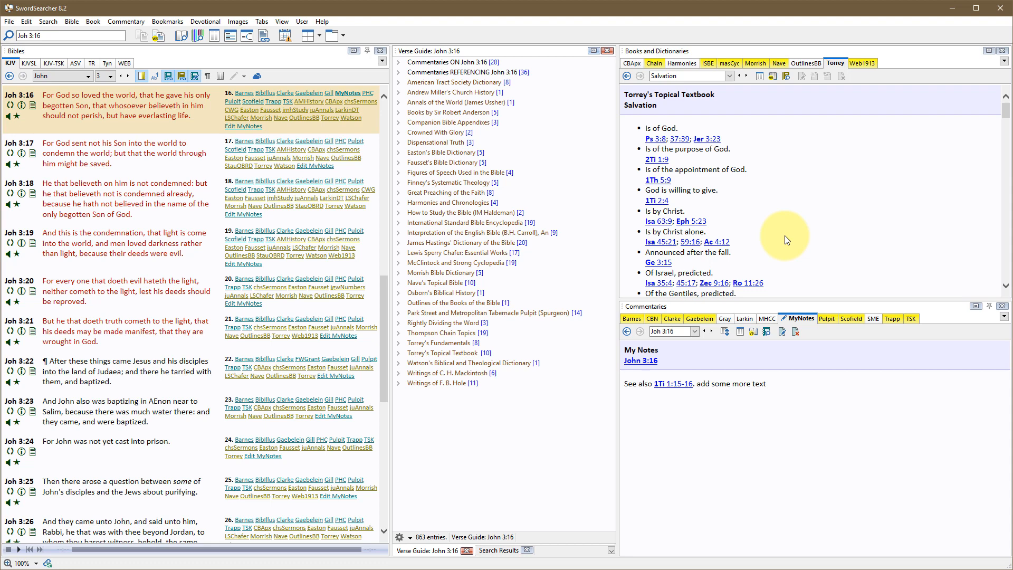
mouse_move(814, 240)
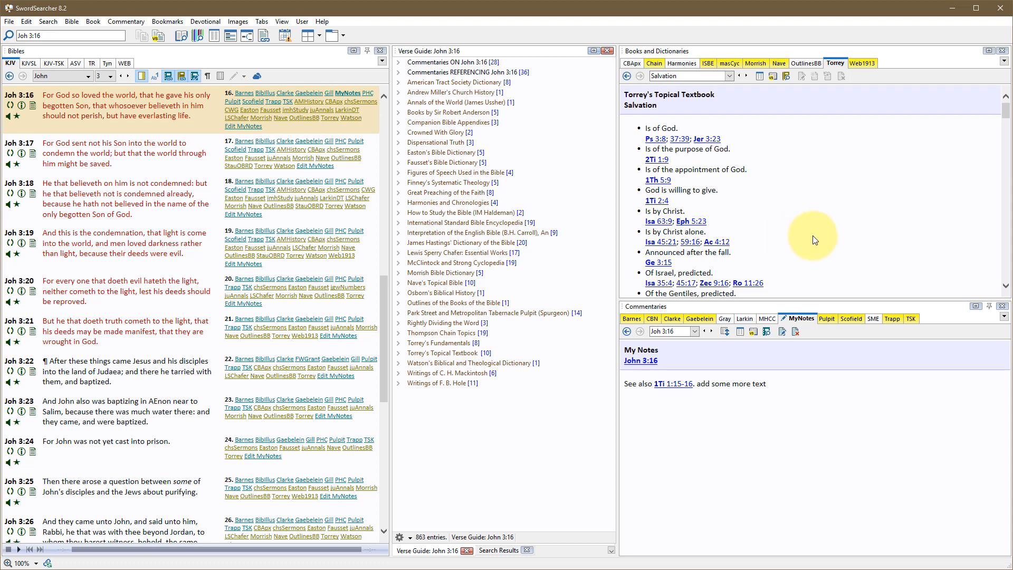
mouse_move(815, 233)
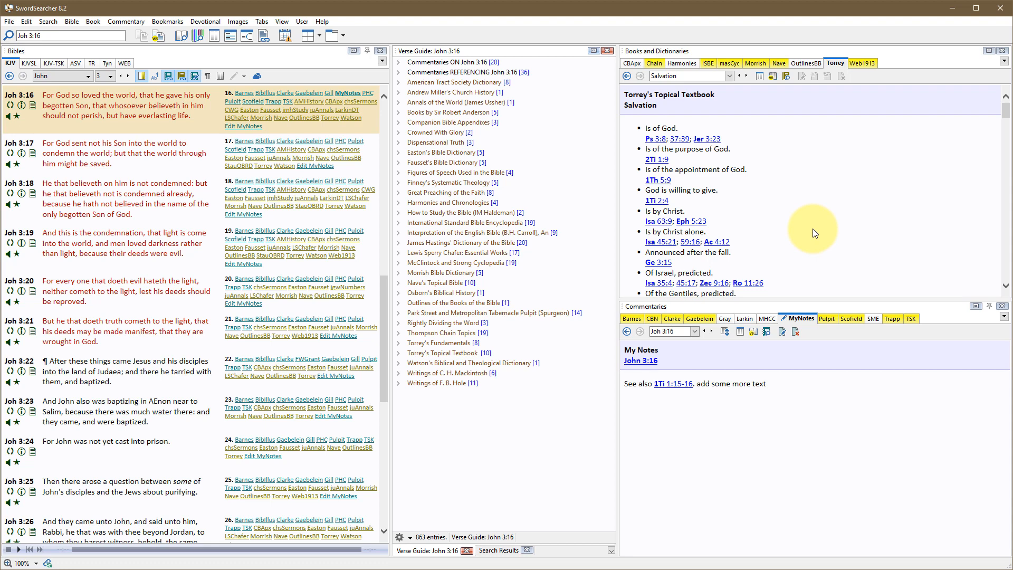
mouse_move(331, 35)
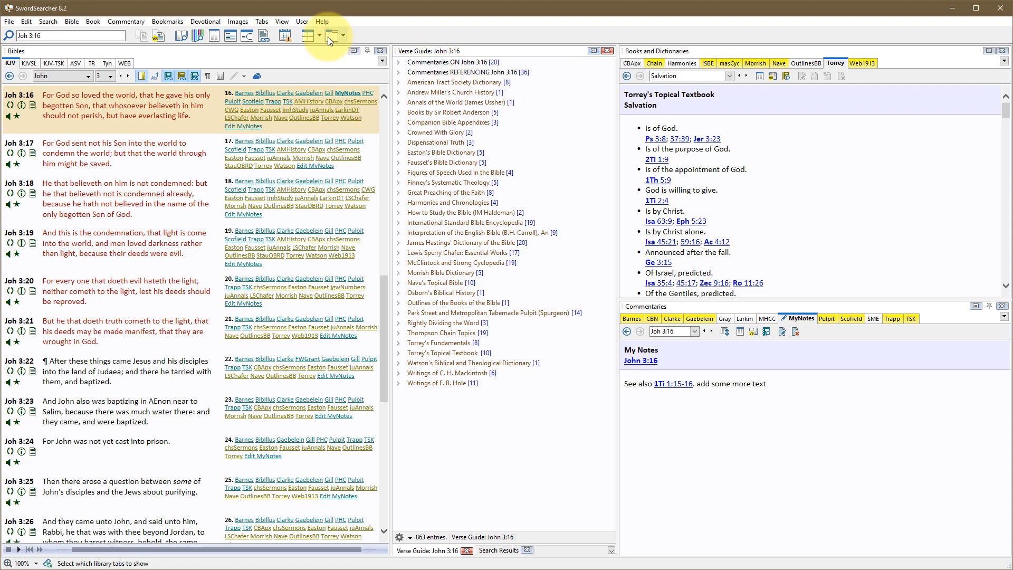
Open the User menu in the menu bar.
click(301, 21)
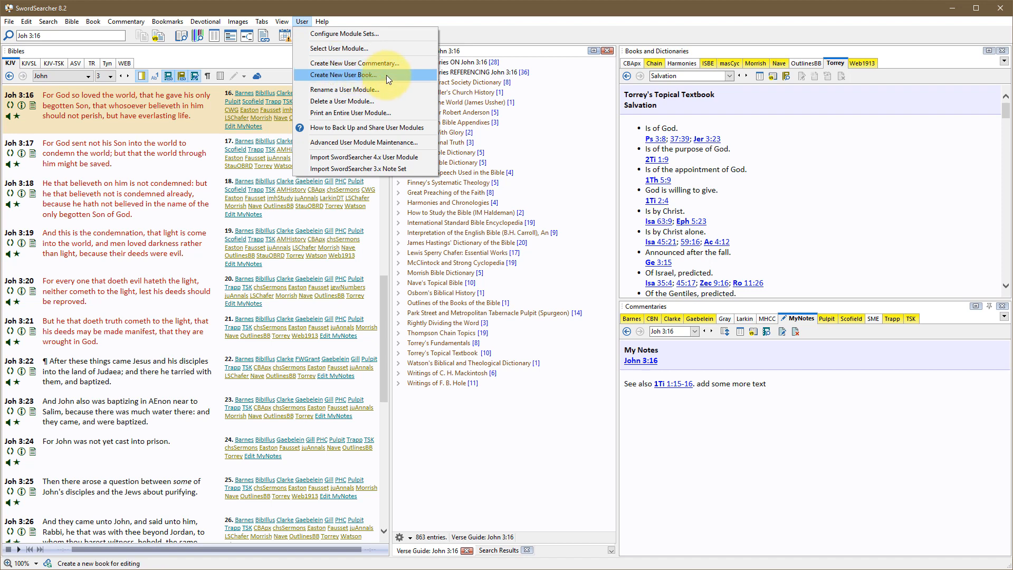
Create the user book 'My Studies' with abbreviation 'MyStudies'.
click(348, 75)
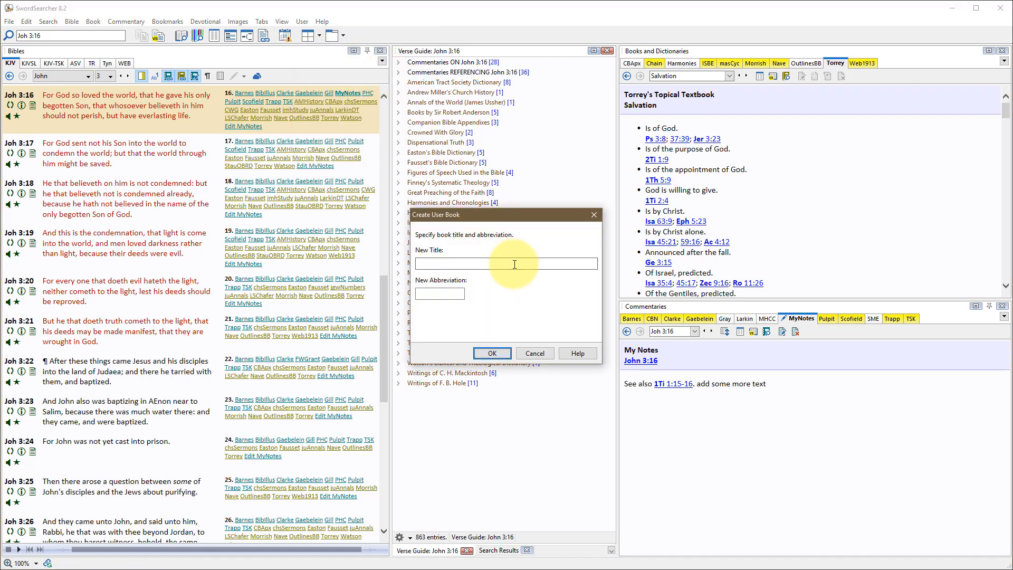
text(My St)
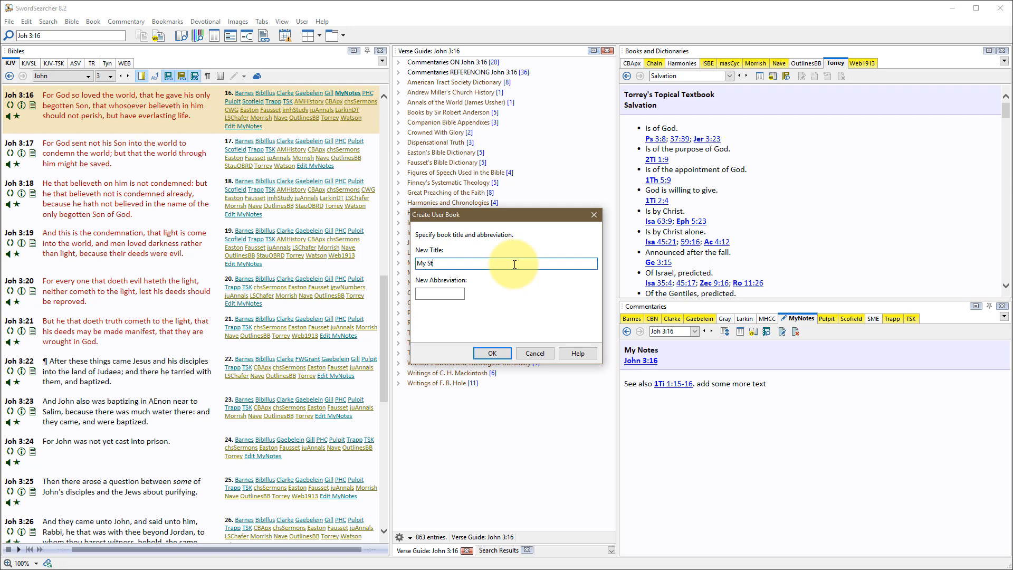
text(udies)
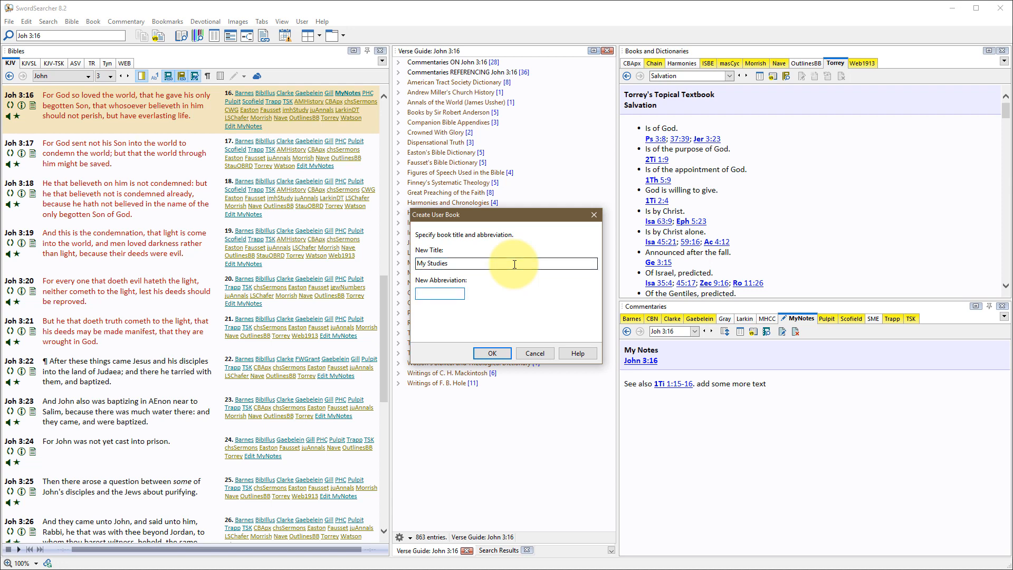
text(MyStudies)
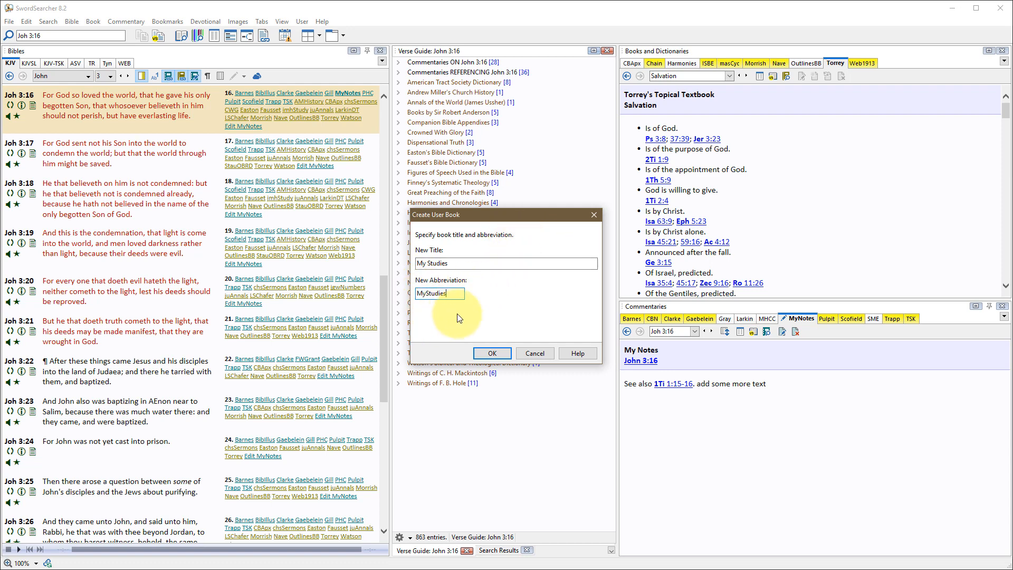
click(491, 353)
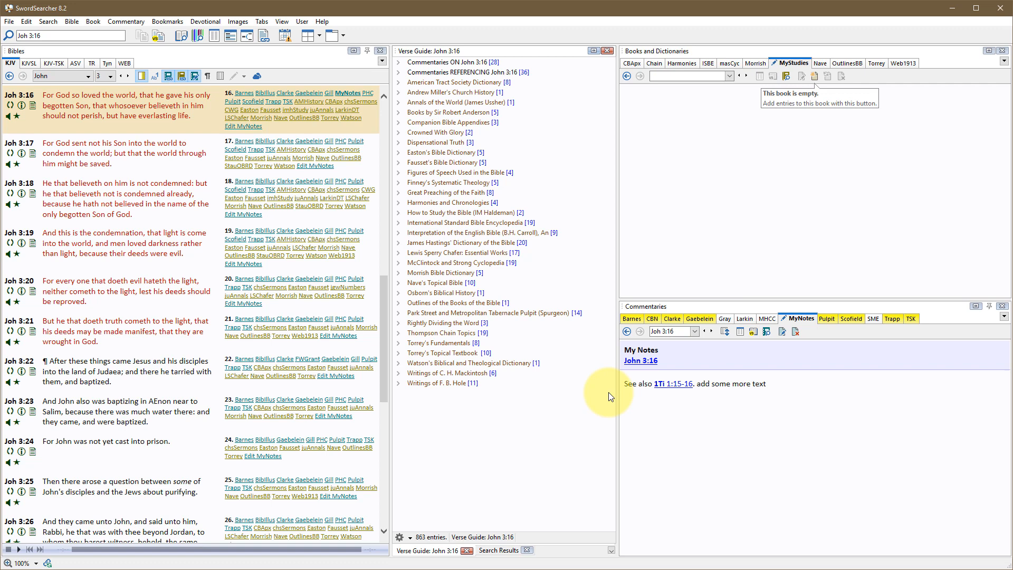
mouse_move(765, 164)
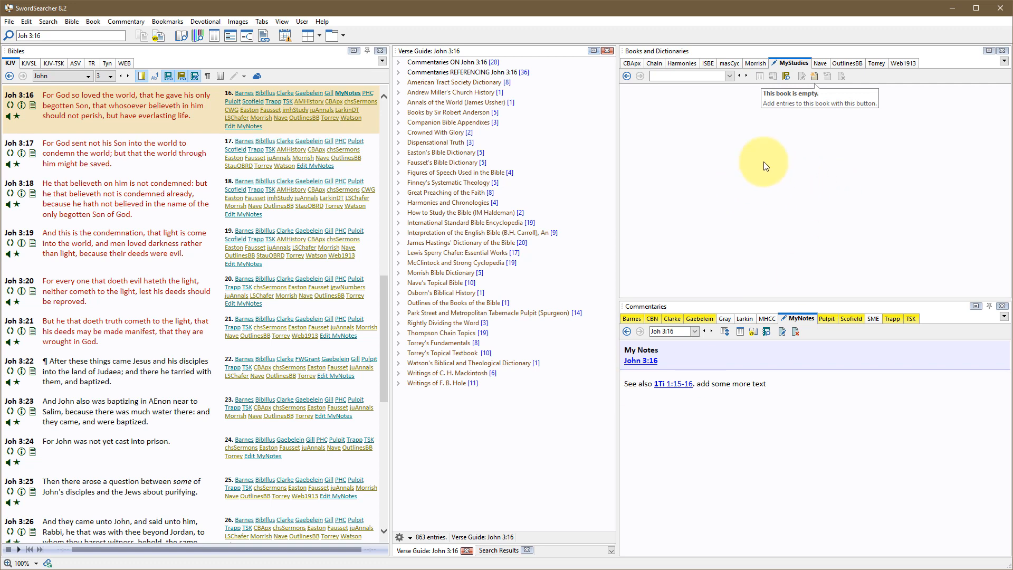
mouse_move(793, 62)
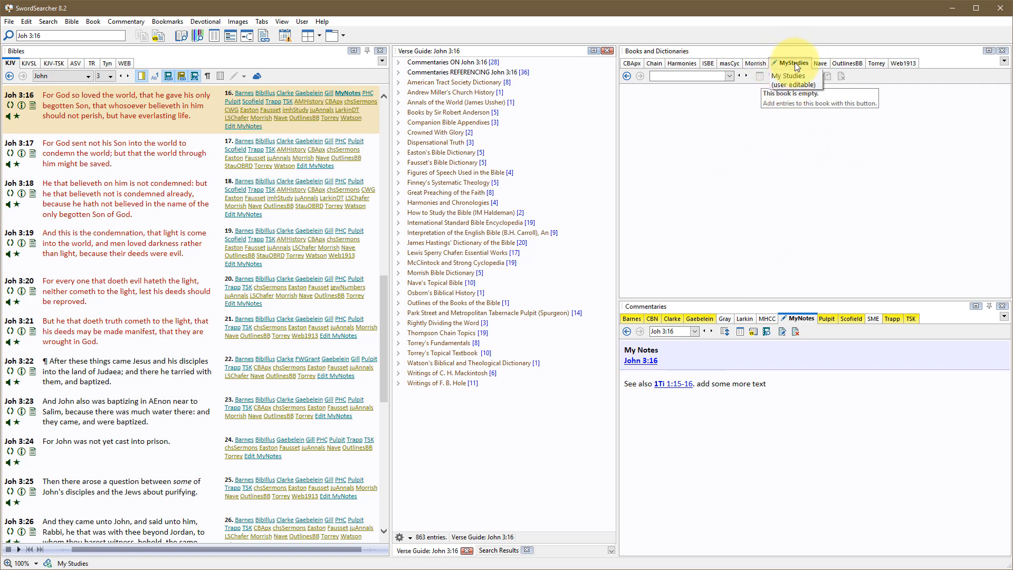
mouse_move(768, 131)
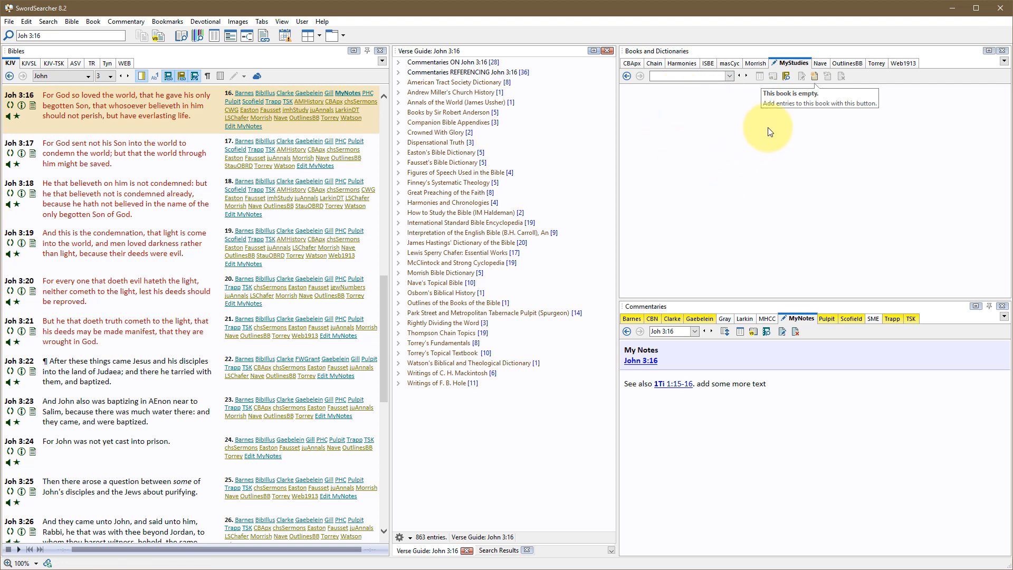
mouse_move(723, 94)
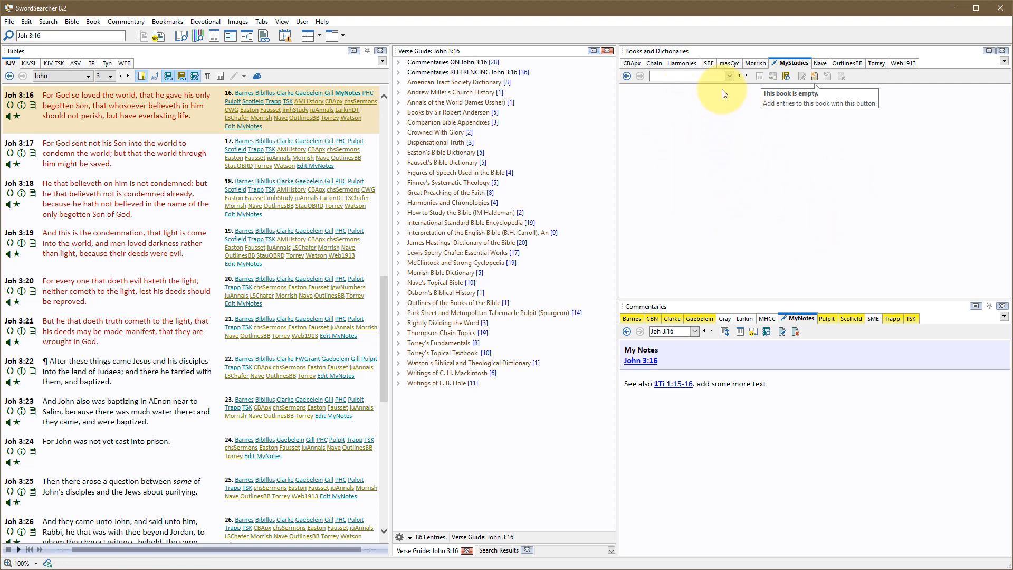
mouse_move(716, 139)
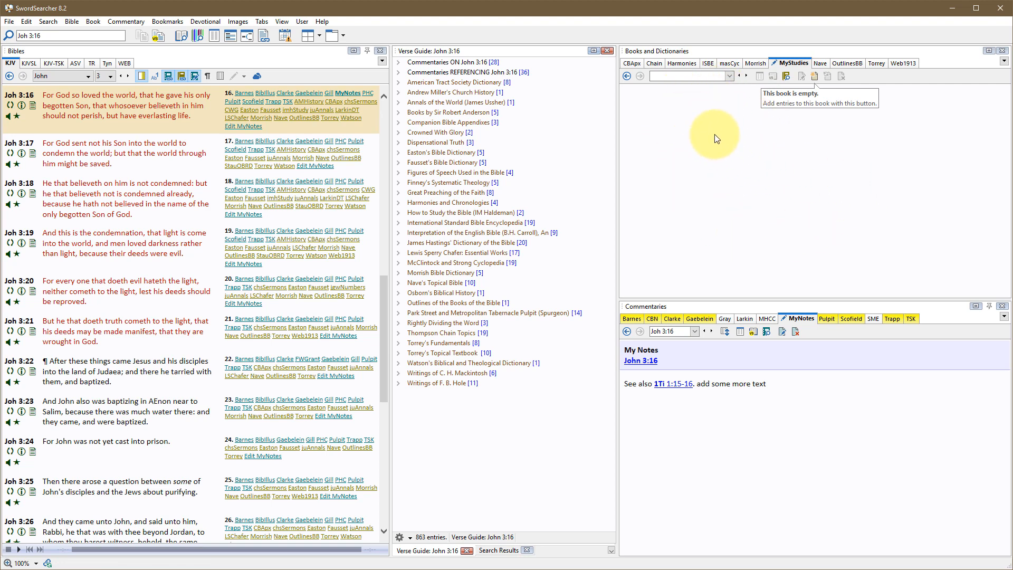
mouse_move(728, 127)
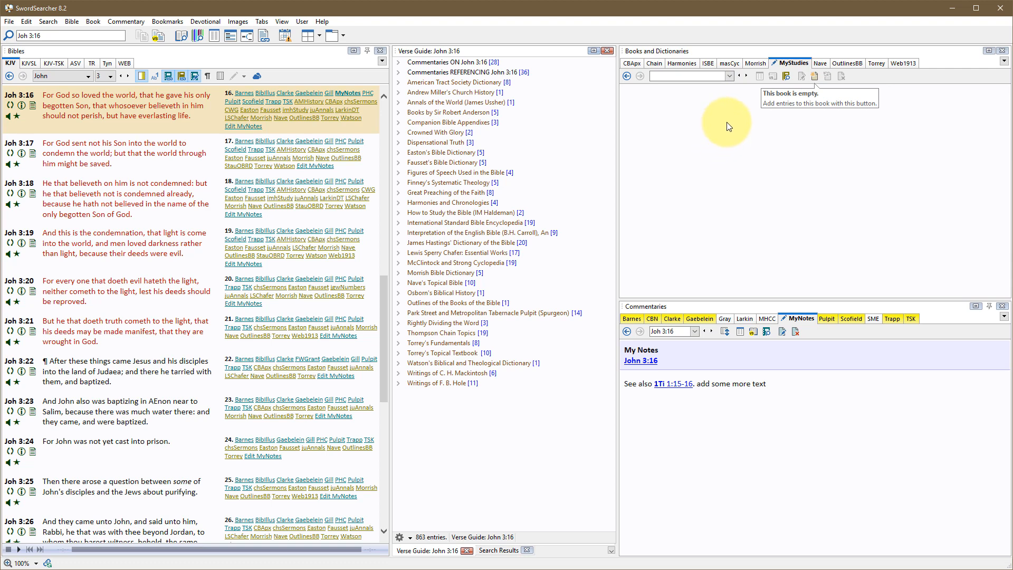
mouse_move(814, 77)
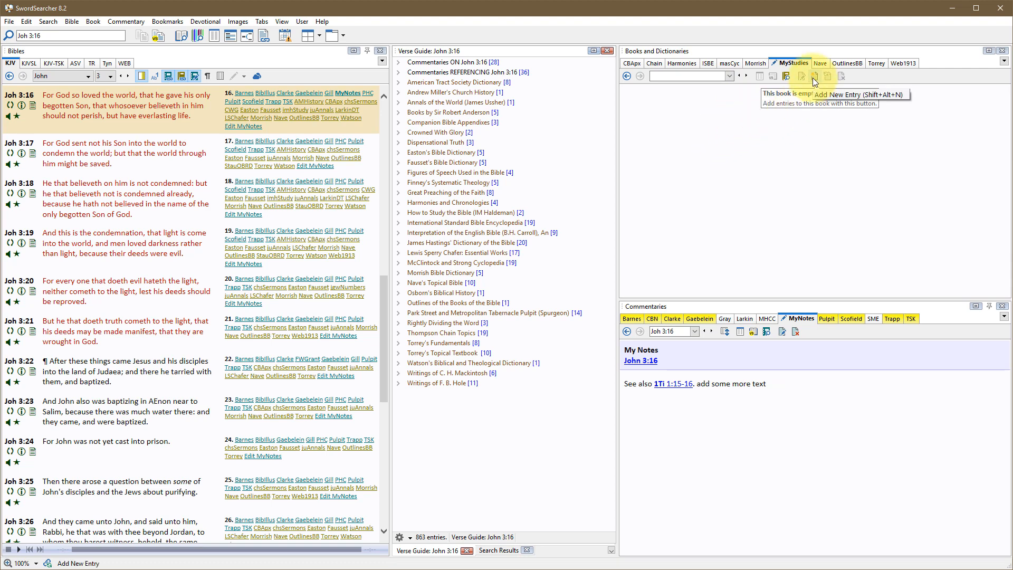
mouse_move(813, 78)
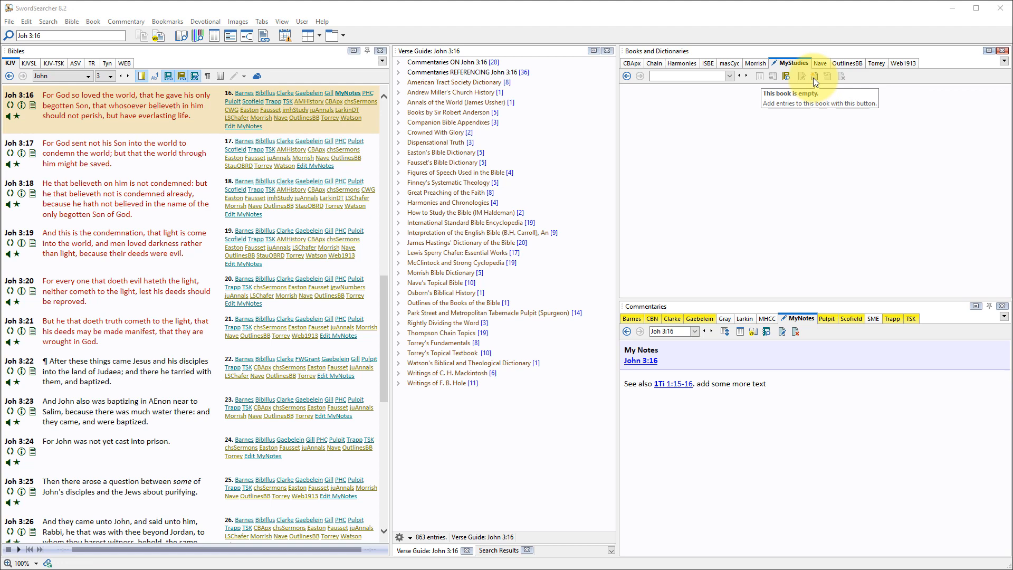
Add a MyStudies entry titled 'Salvation'.
click(814, 76)
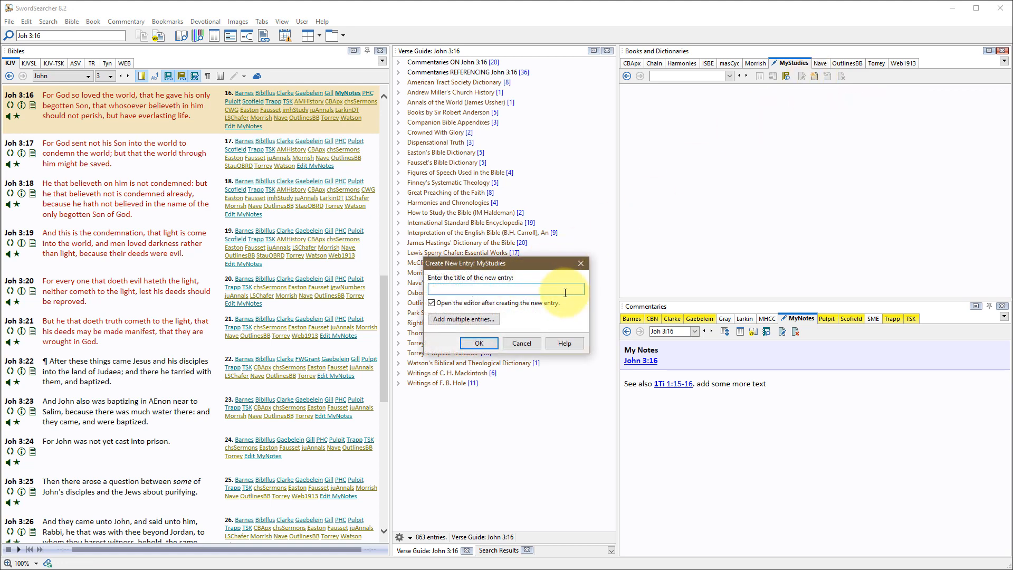
text(Salvati)
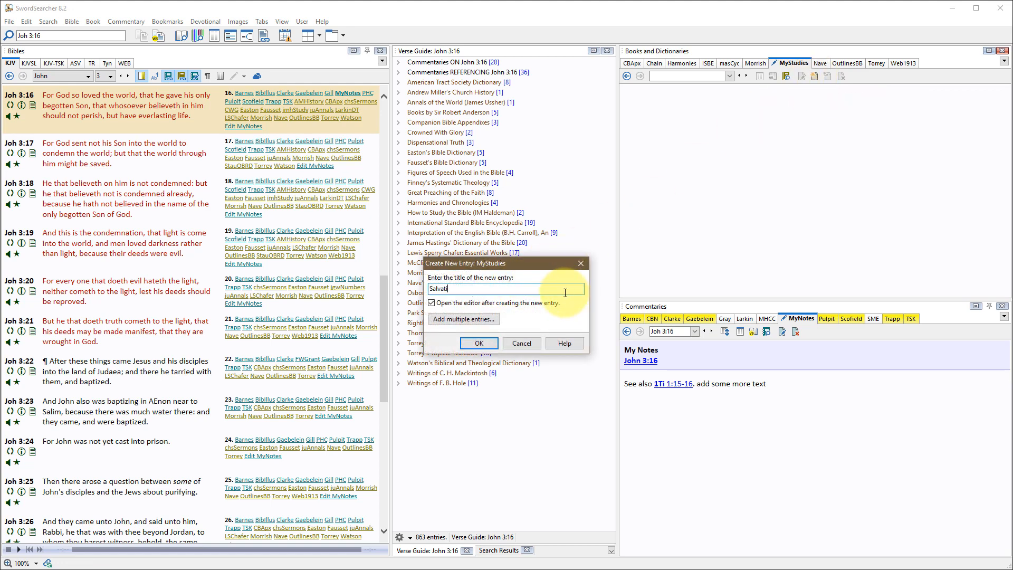
text(ion)
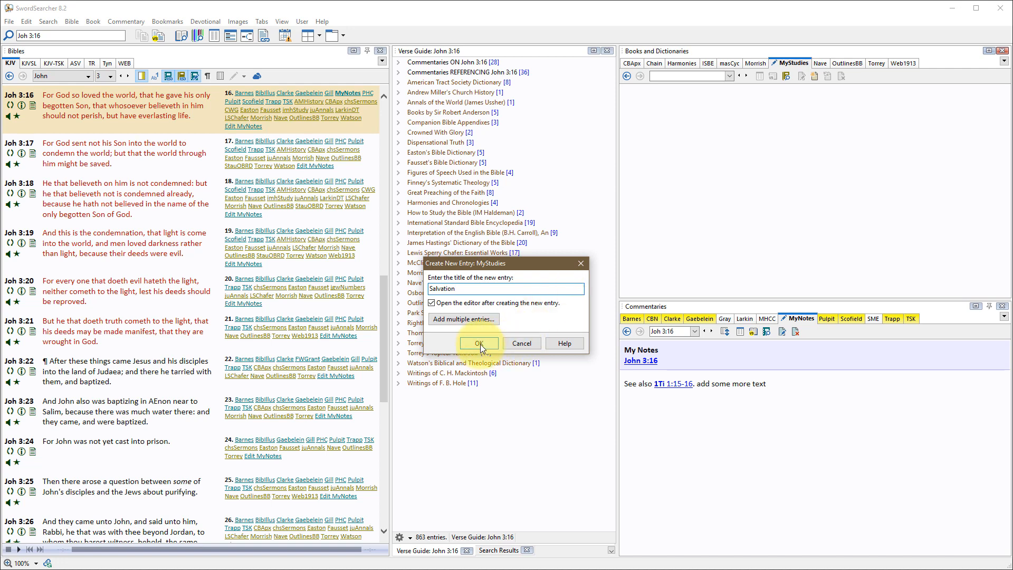
click(477, 343)
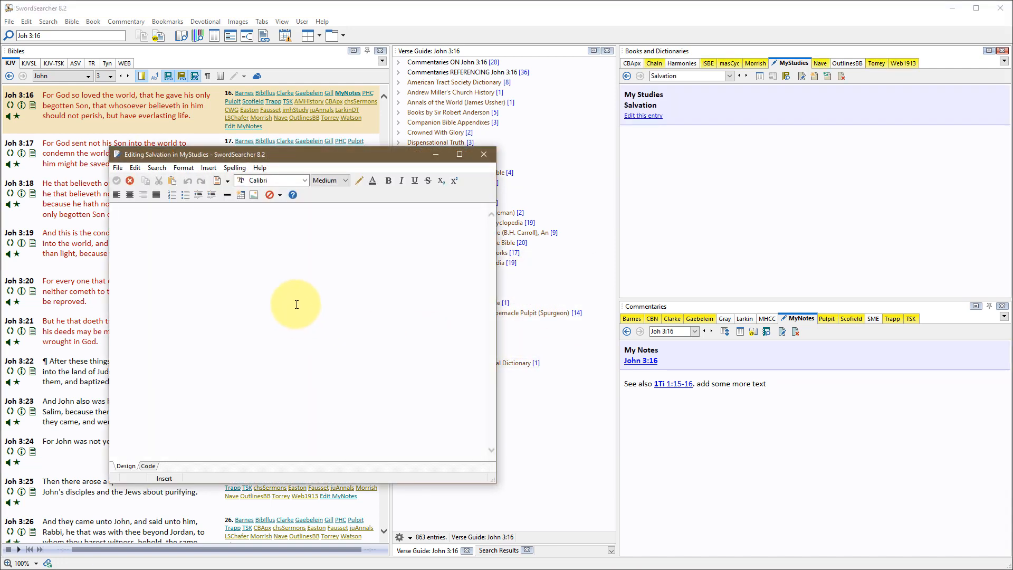
mouse_move(330, 284)
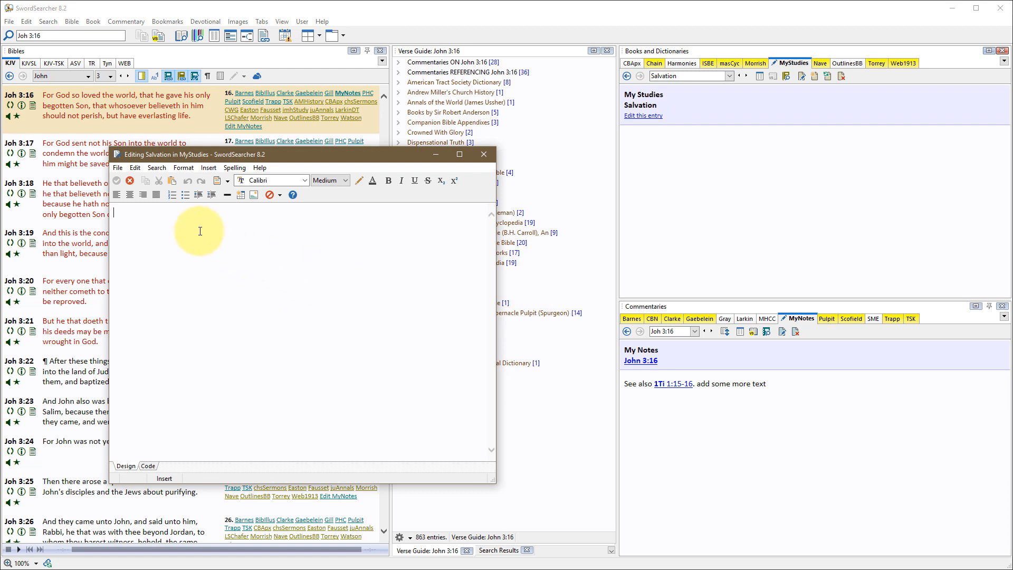
Write a bulleted John 3:16 reference in the Salvation entry, then Save And Close.
click(185, 195)
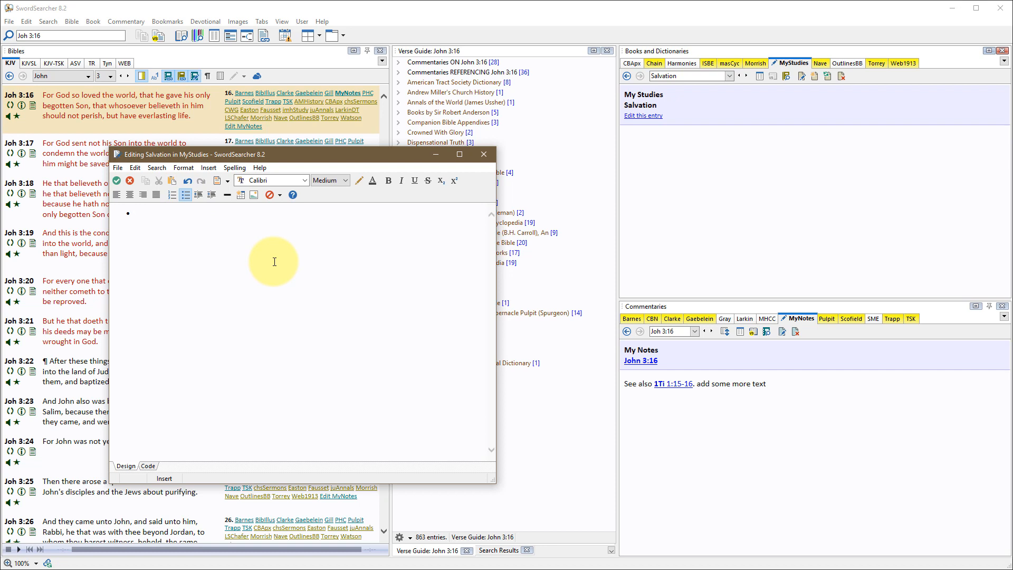
text(John 3:)
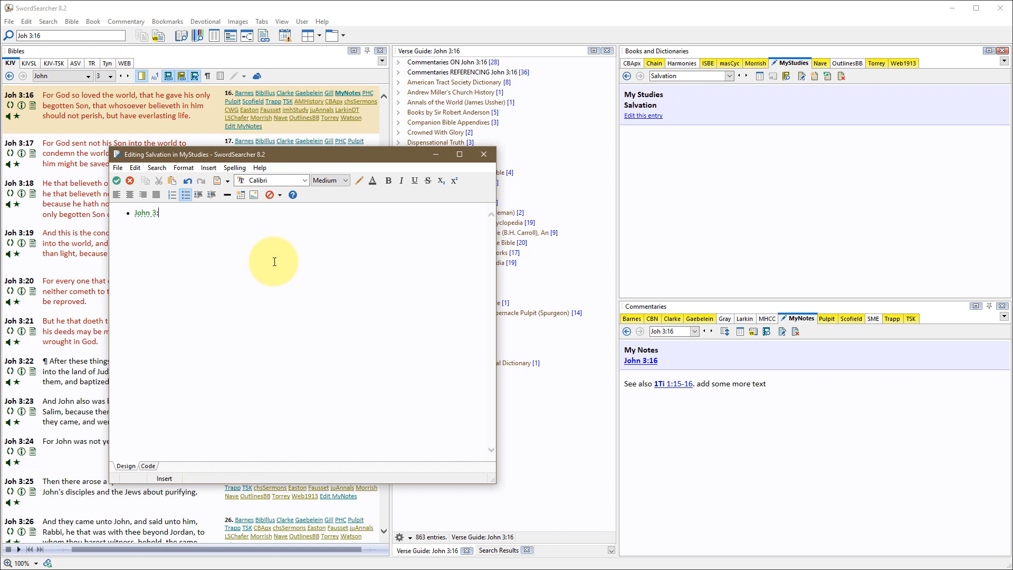
text(16)
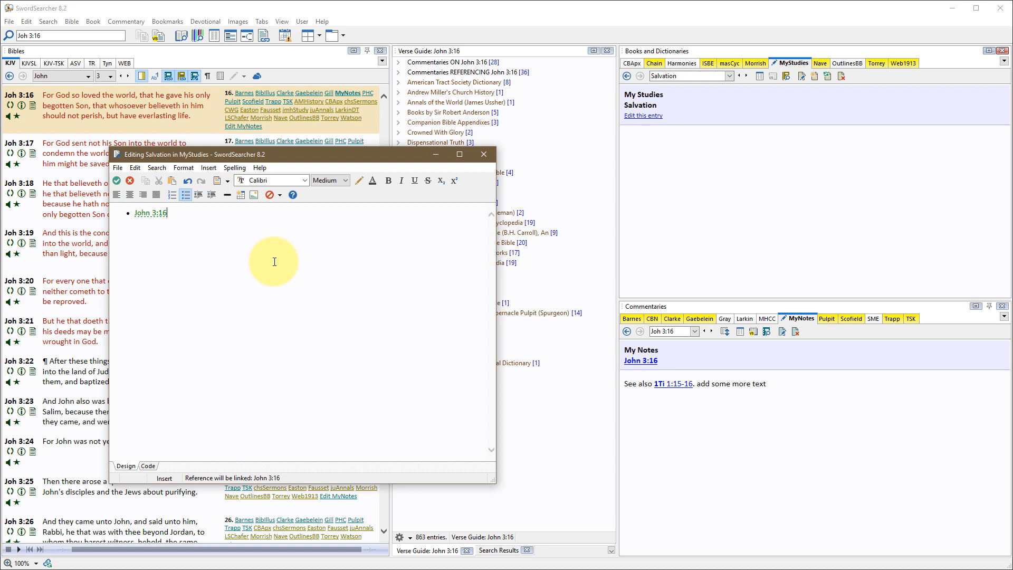
mouse_move(139, 224)
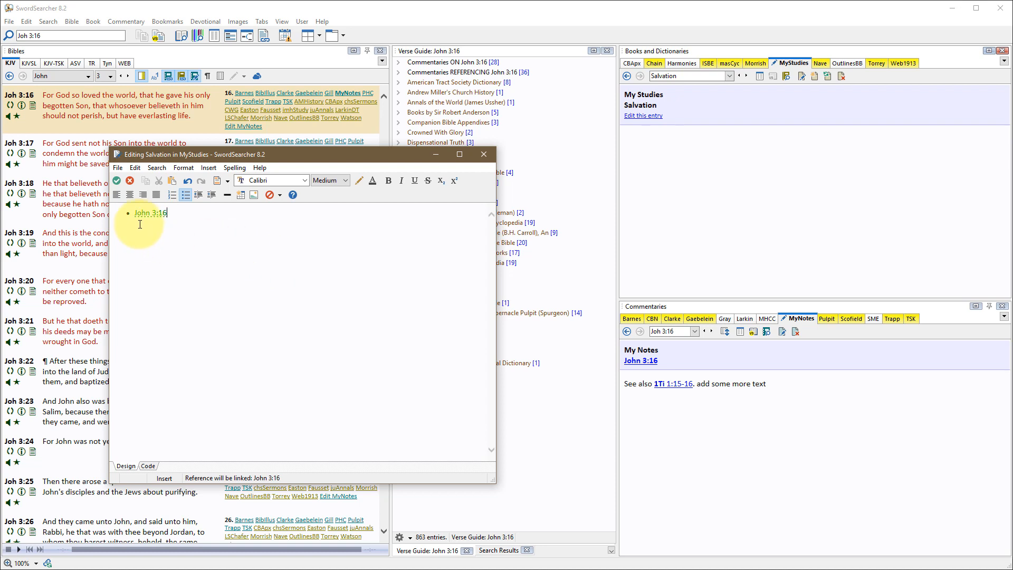
mouse_move(150, 213)
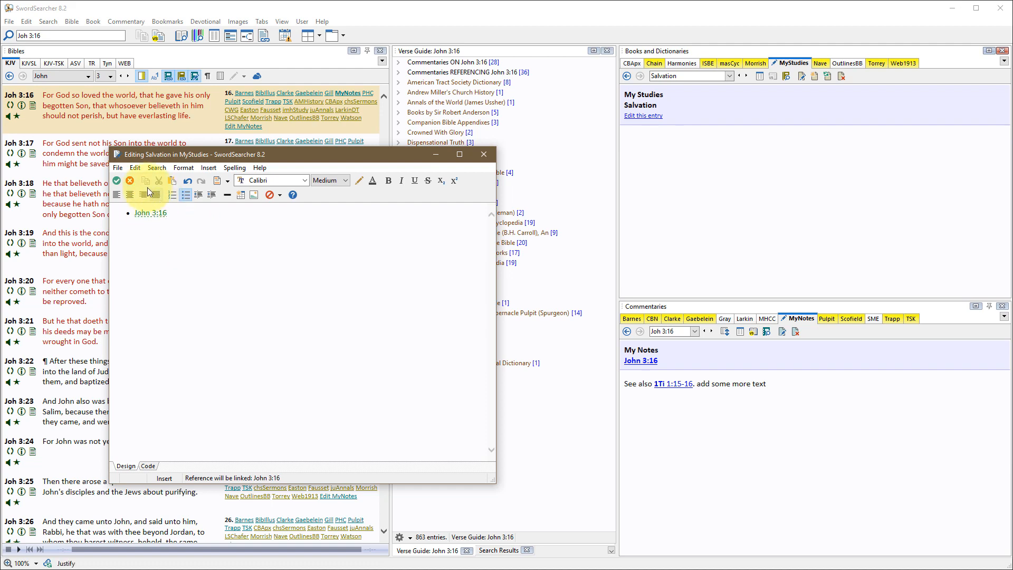
click(118, 167)
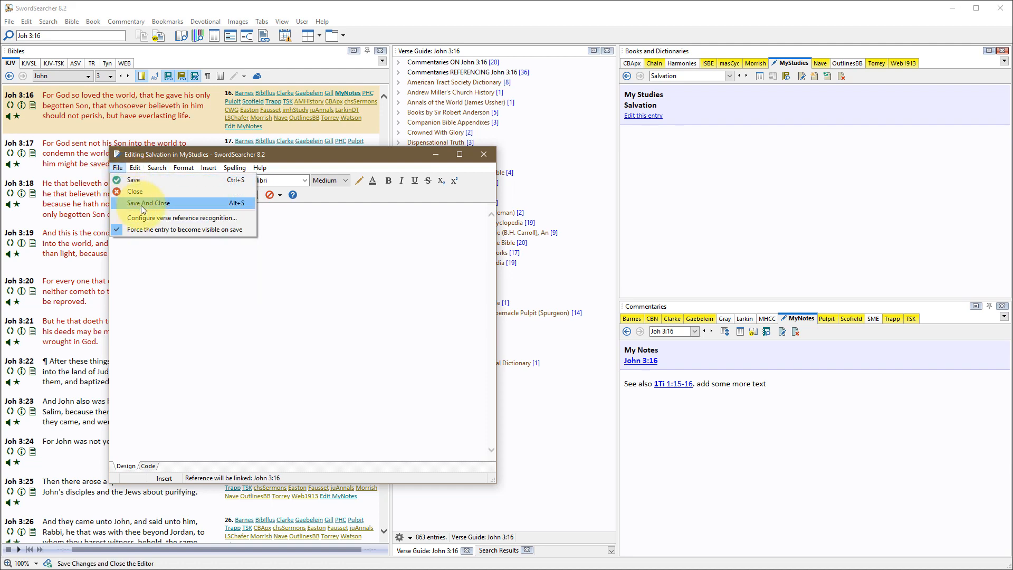
mouse_move(218, 204)
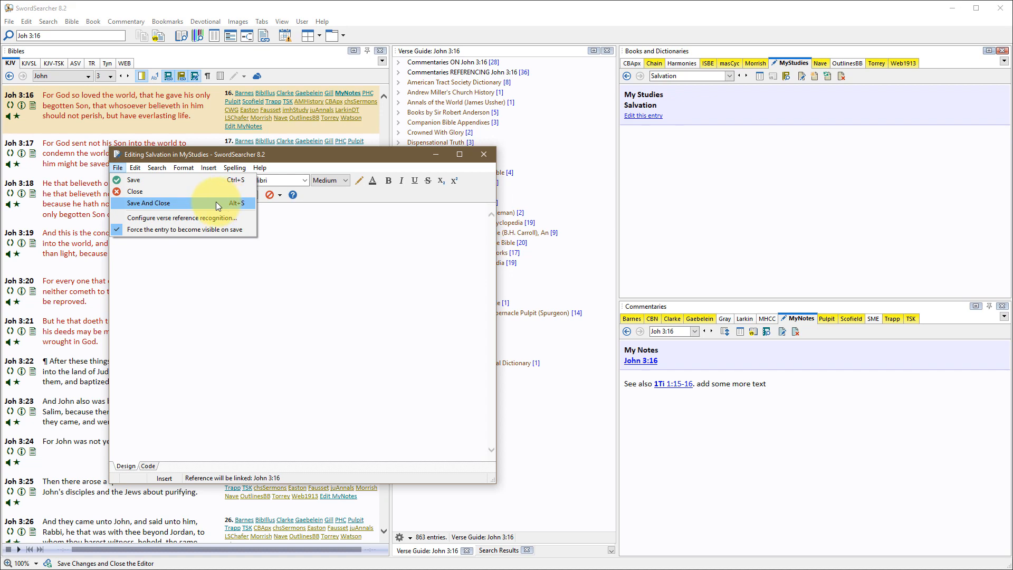
click(149, 202)
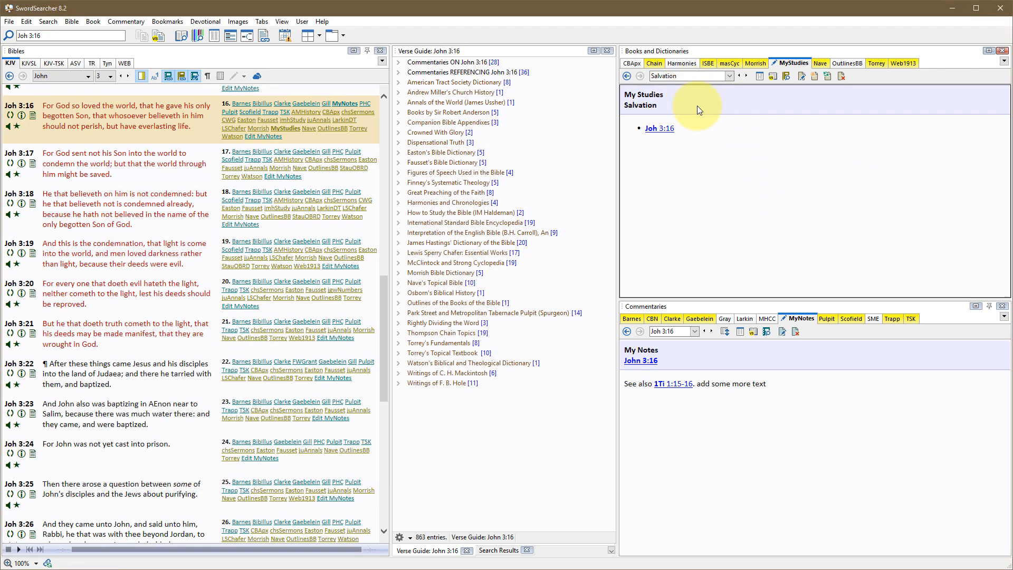
mouse_move(758, 135)
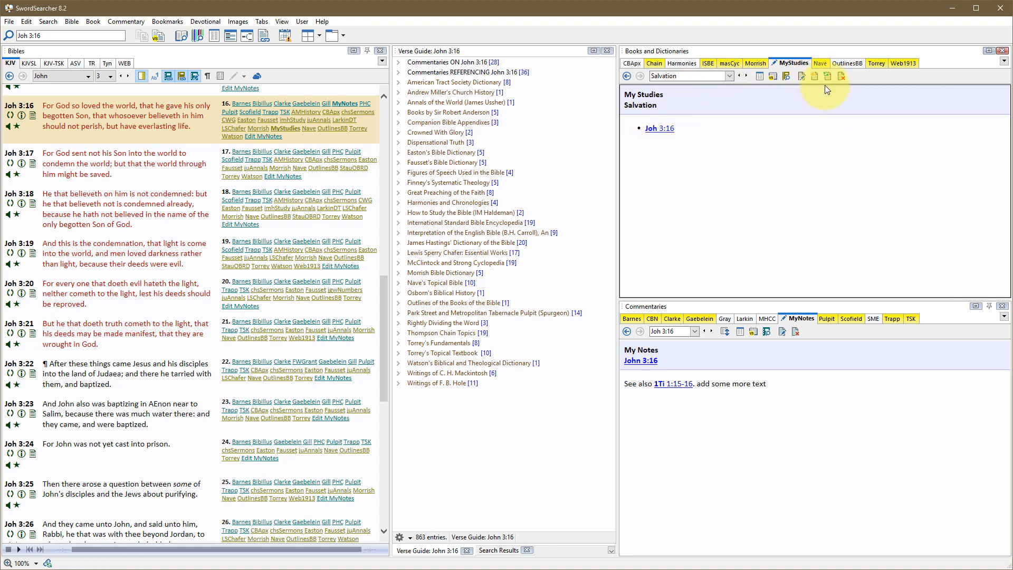
mouse_move(815, 76)
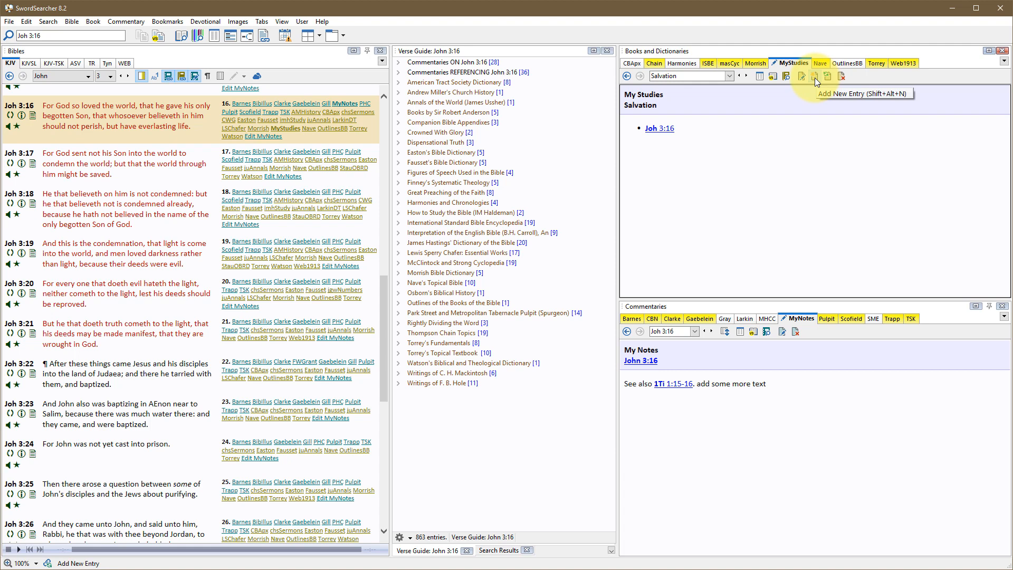
mouse_move(802, 80)
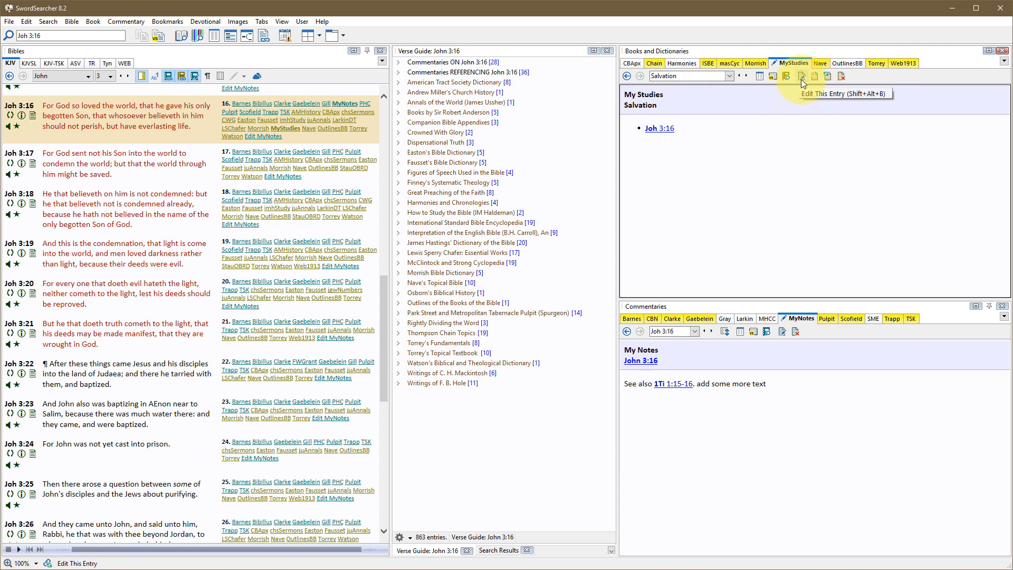
mouse_move(811, 90)
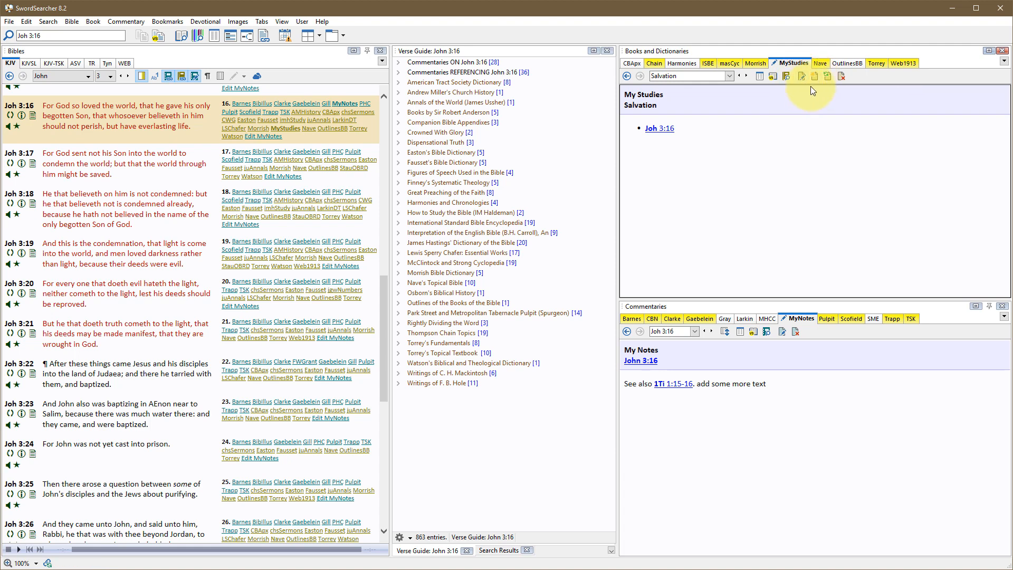
mouse_move(828, 76)
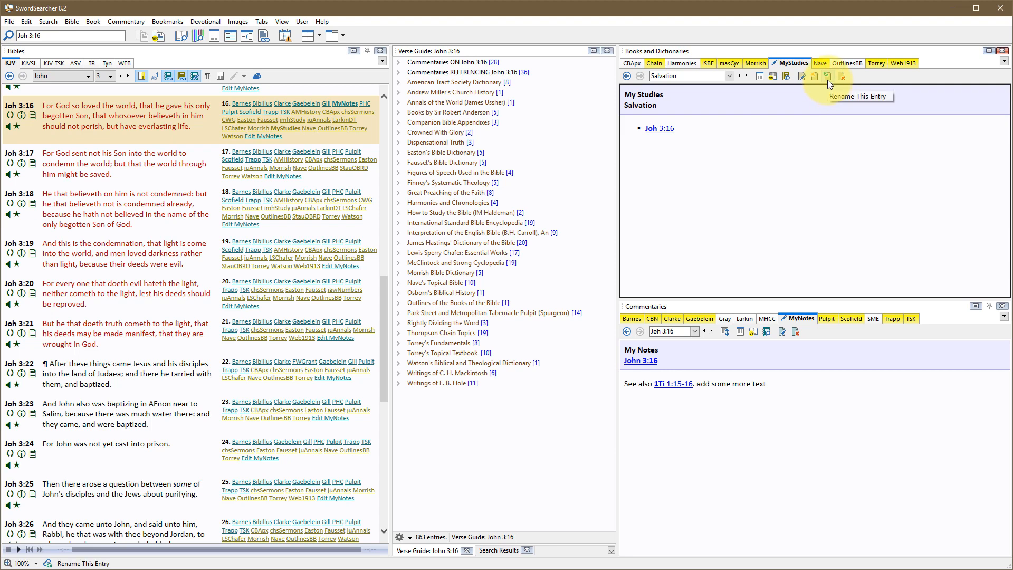
mouse_move(841, 77)
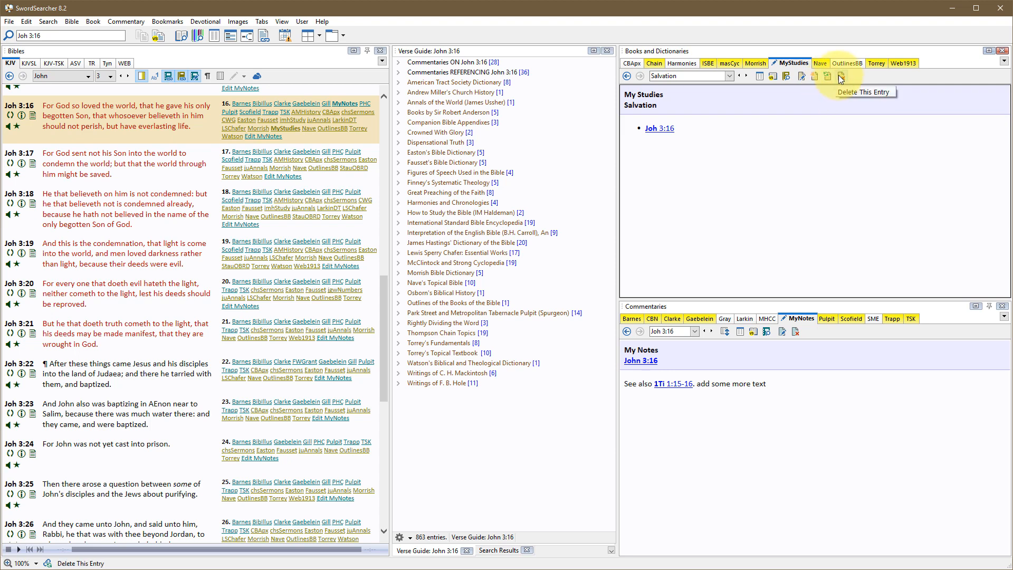
mouse_move(808, 114)
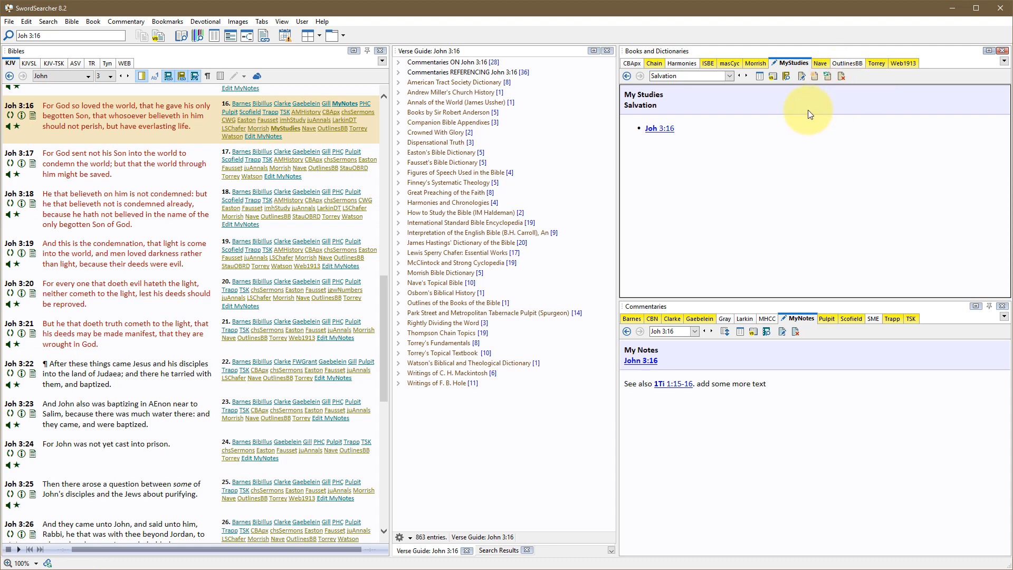
mouse_move(794, 153)
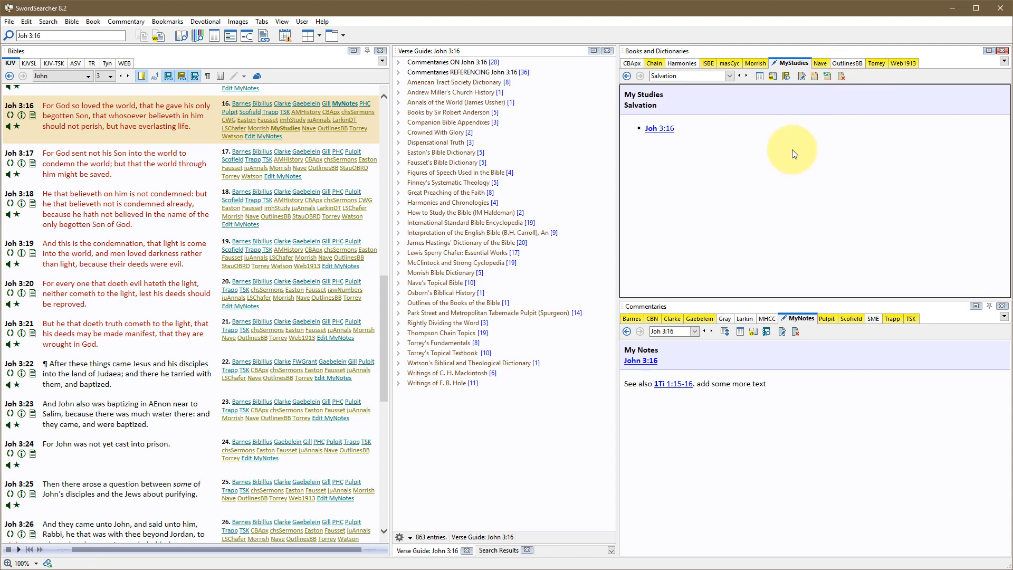
mouse_move(285, 129)
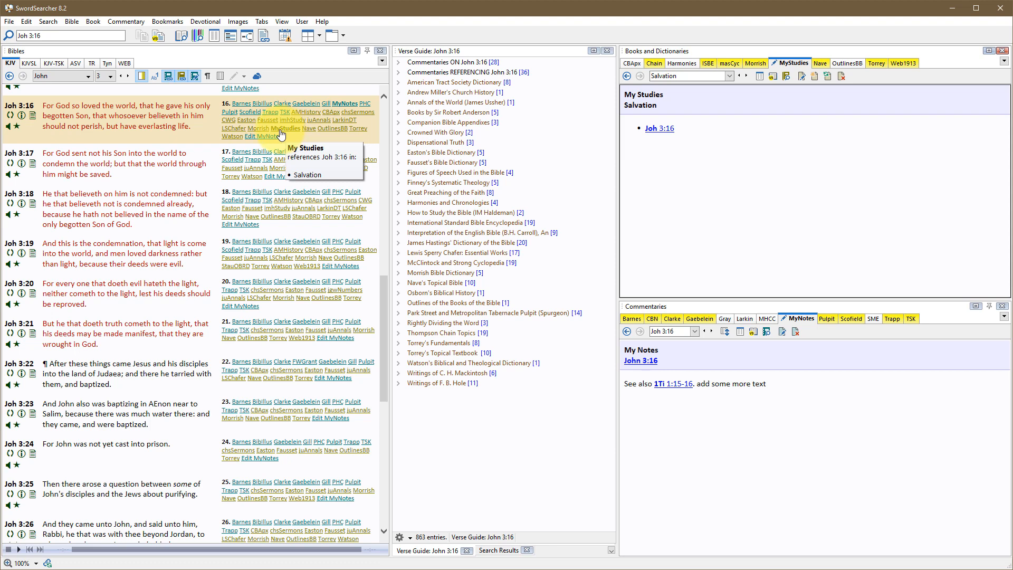
mouse_move(289, 133)
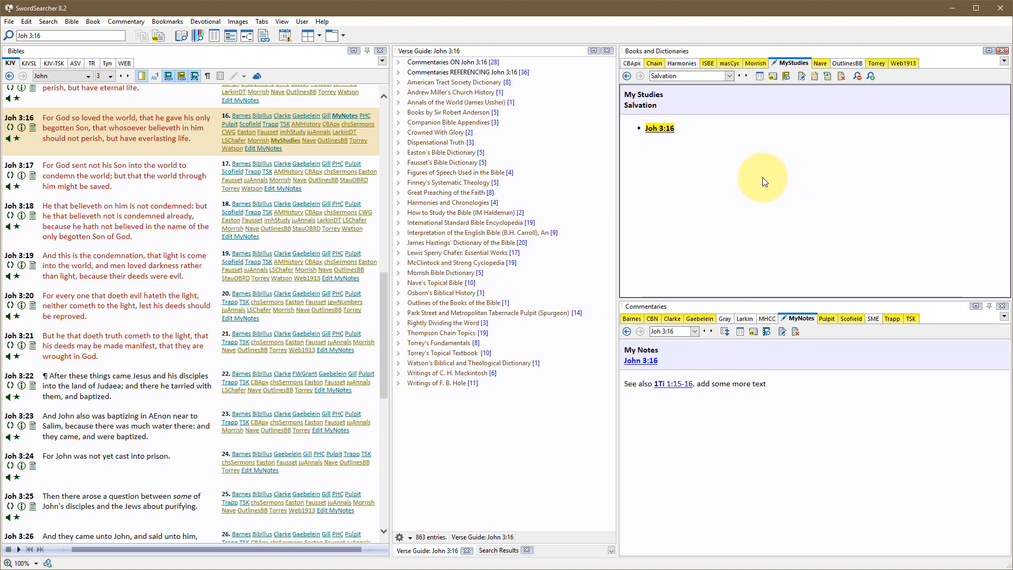
mouse_move(705, 146)
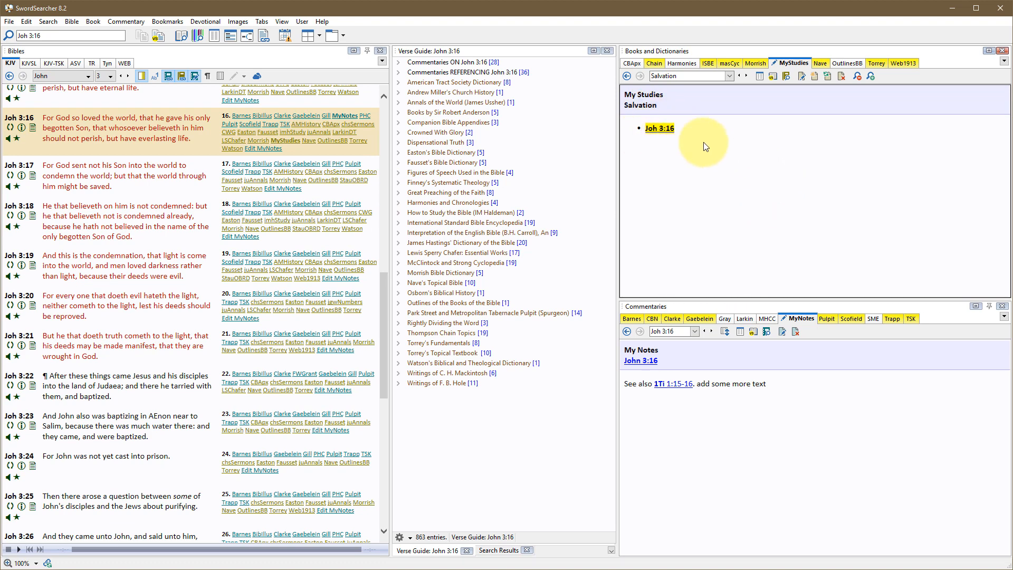
mouse_move(734, 164)
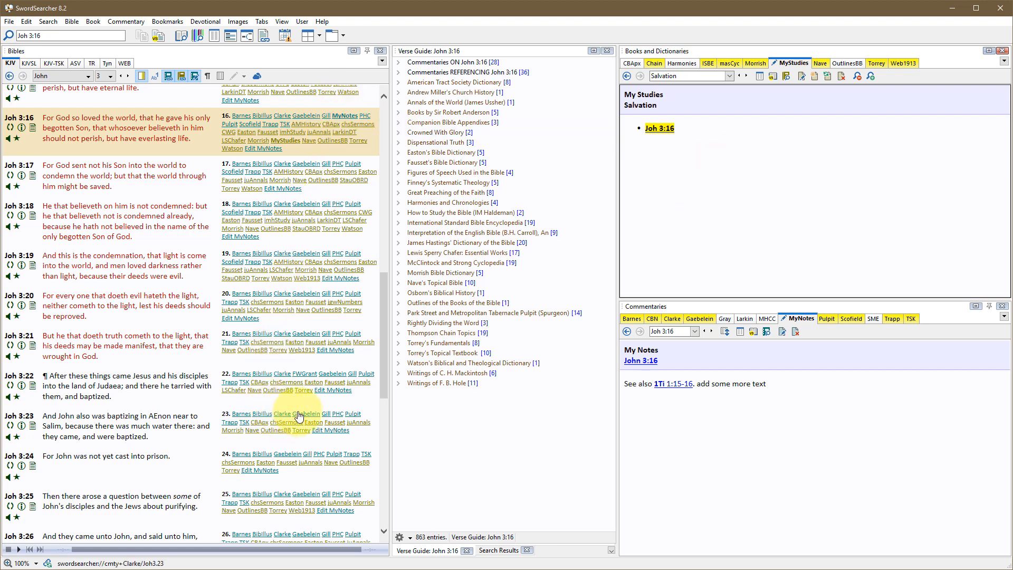
mouse_move(802, 76)
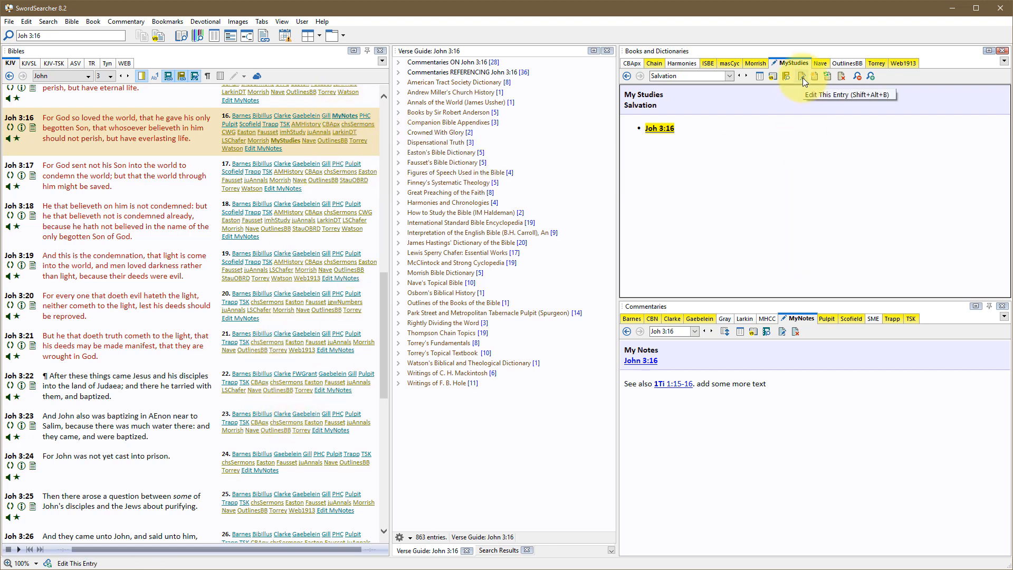
Reopen the Salvation entry and save it so John 3:16's full KJV text appears.
click(802, 76)
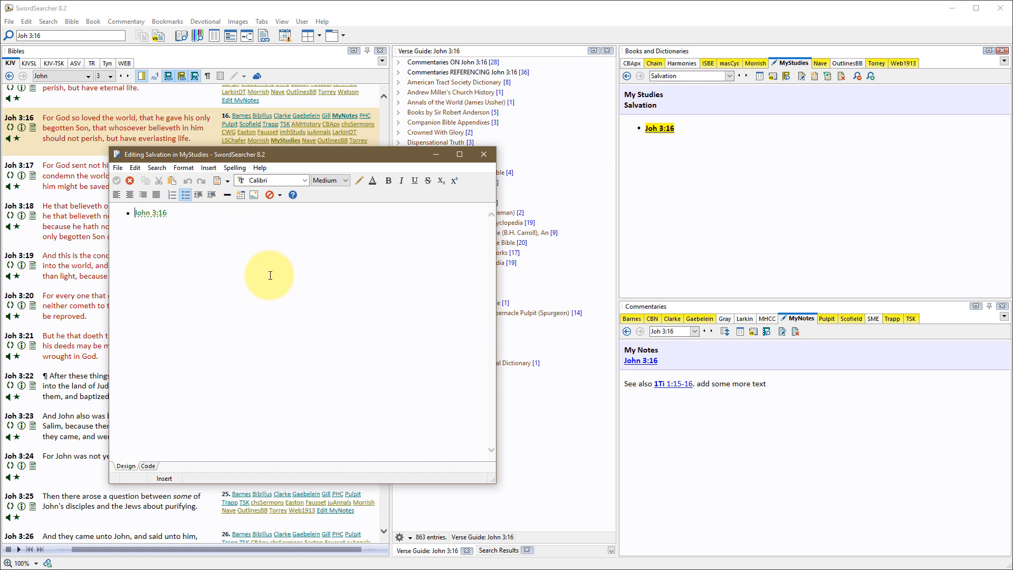
mouse_move(166, 254)
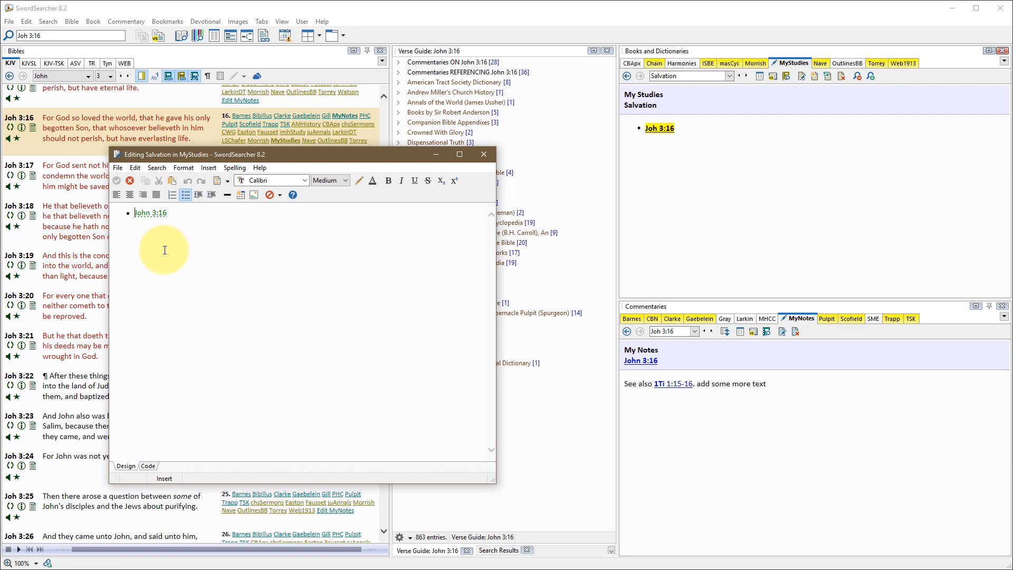
mouse_move(184, 231)
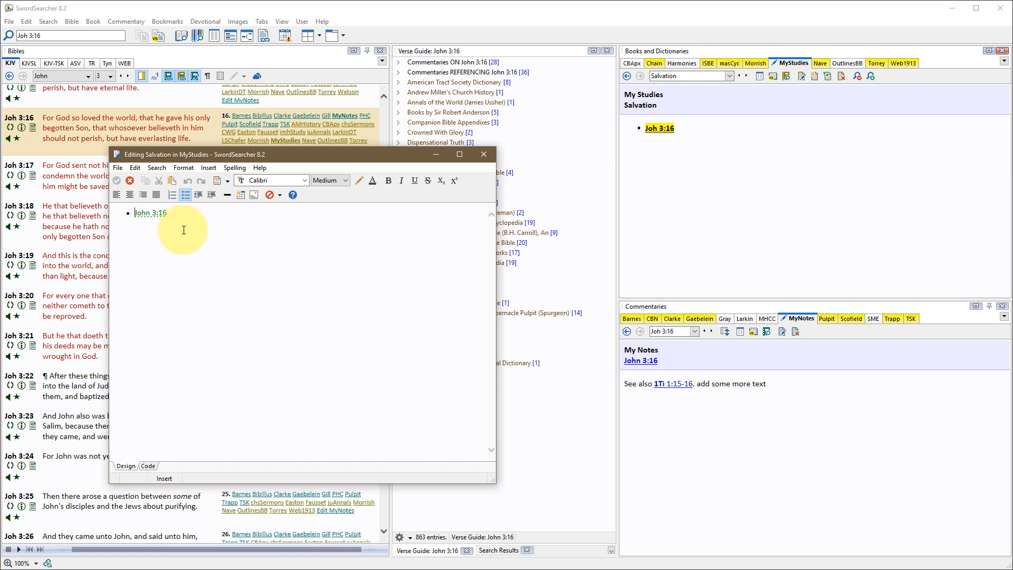
mouse_move(150, 213)
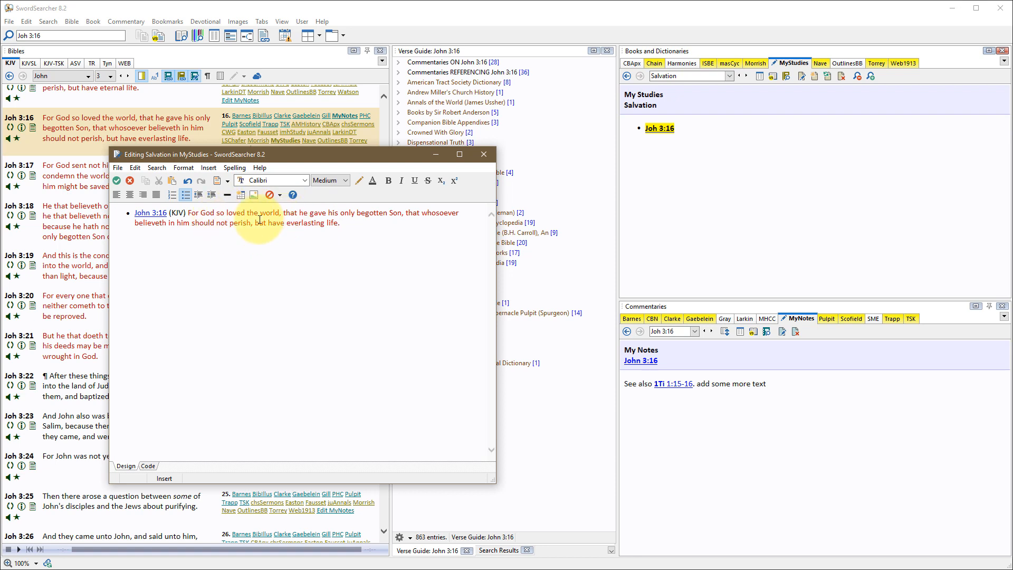
mouse_move(116, 181)
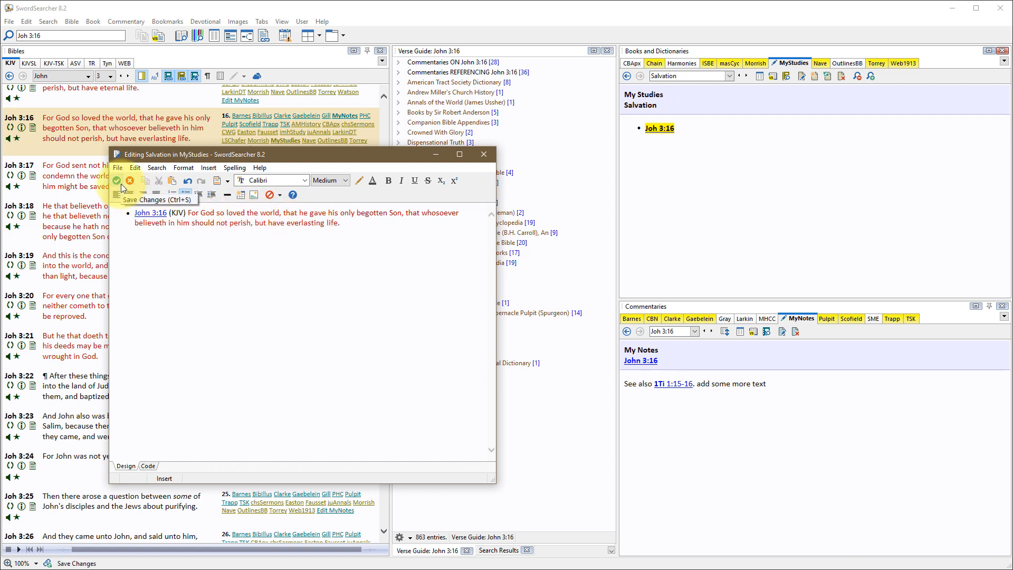
click(116, 180)
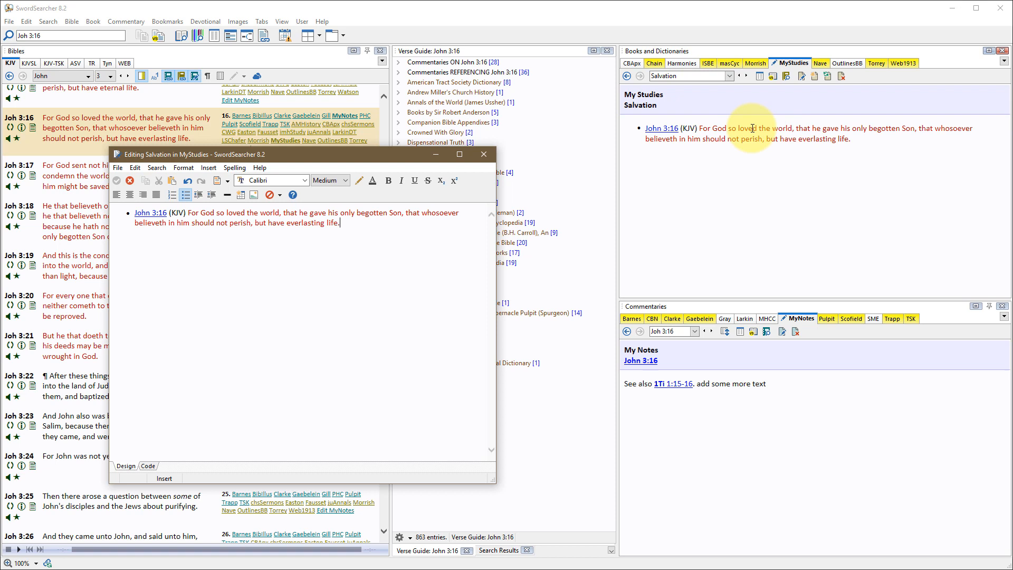
mouse_move(827, 179)
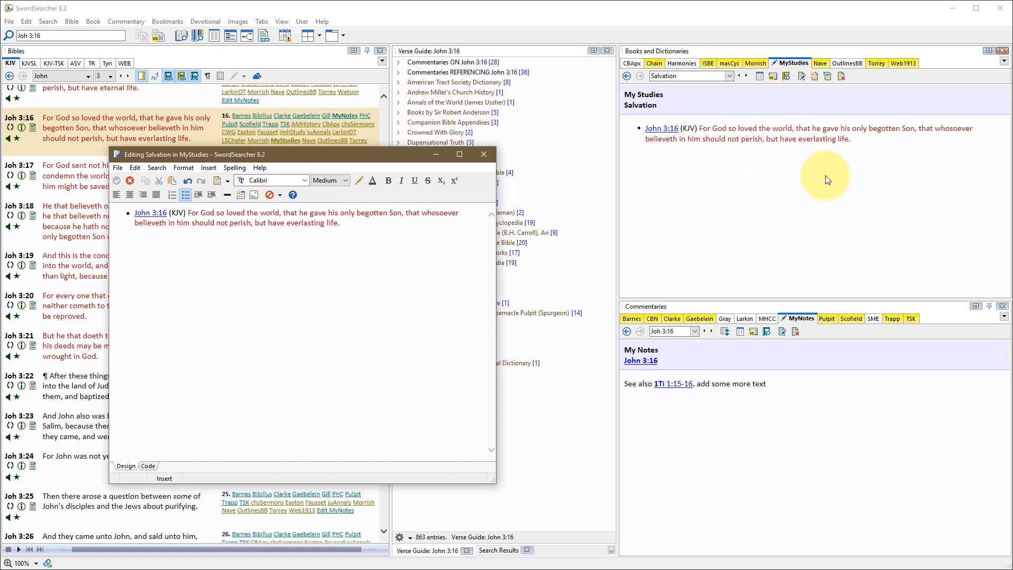
right_click(730, 160)
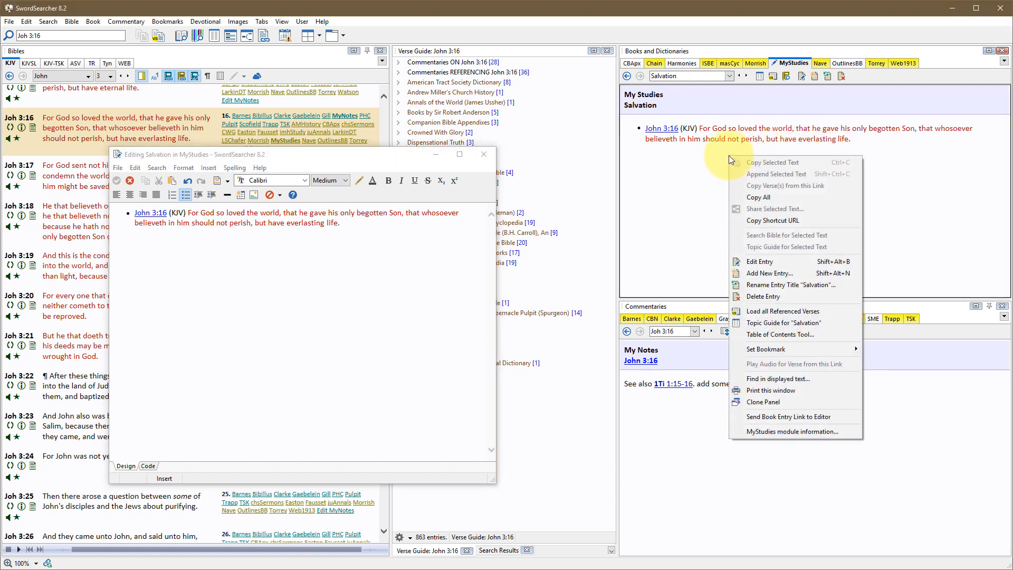
mouse_move(768, 273)
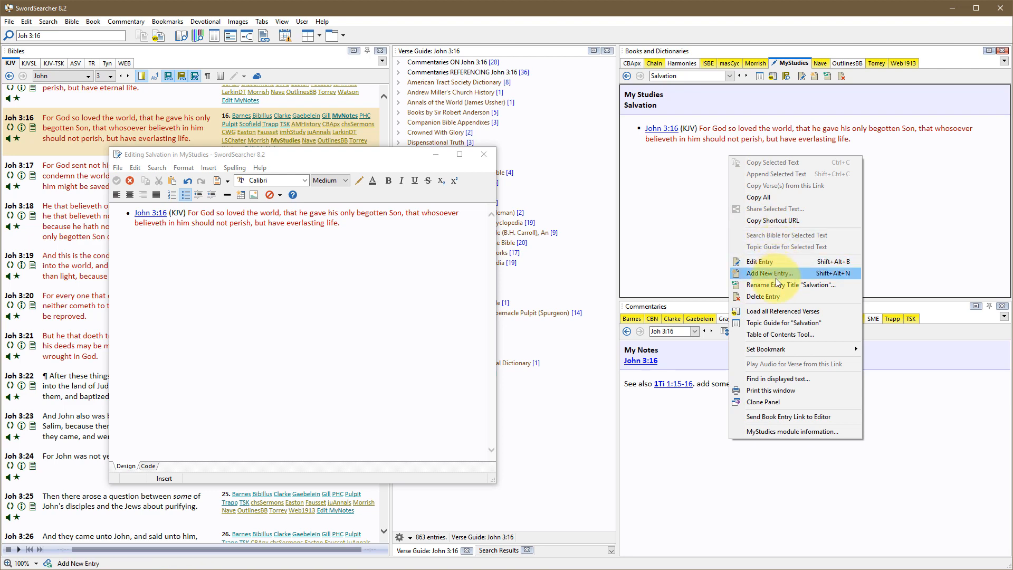
mouse_move(770, 390)
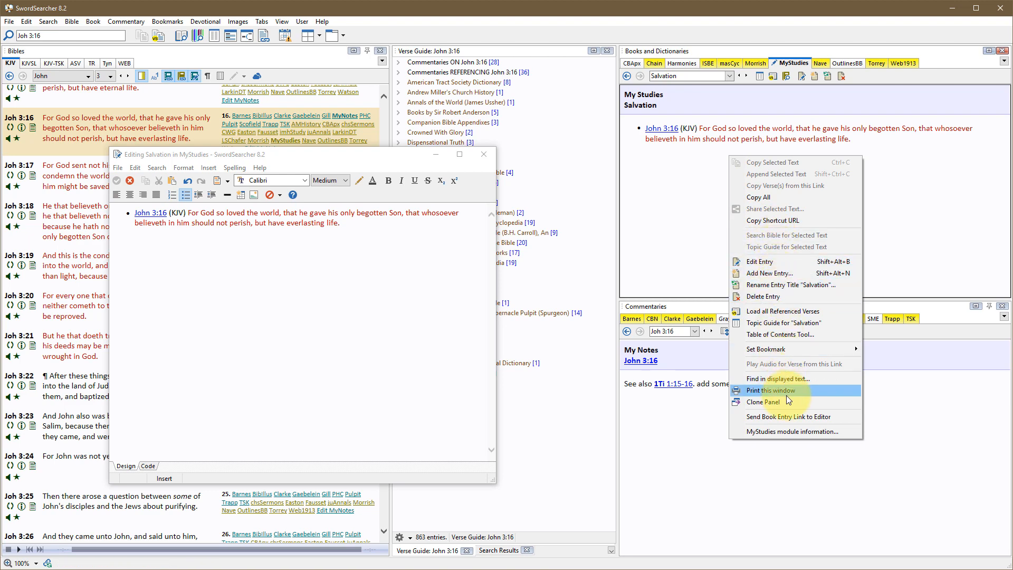
mouse_move(713, 174)
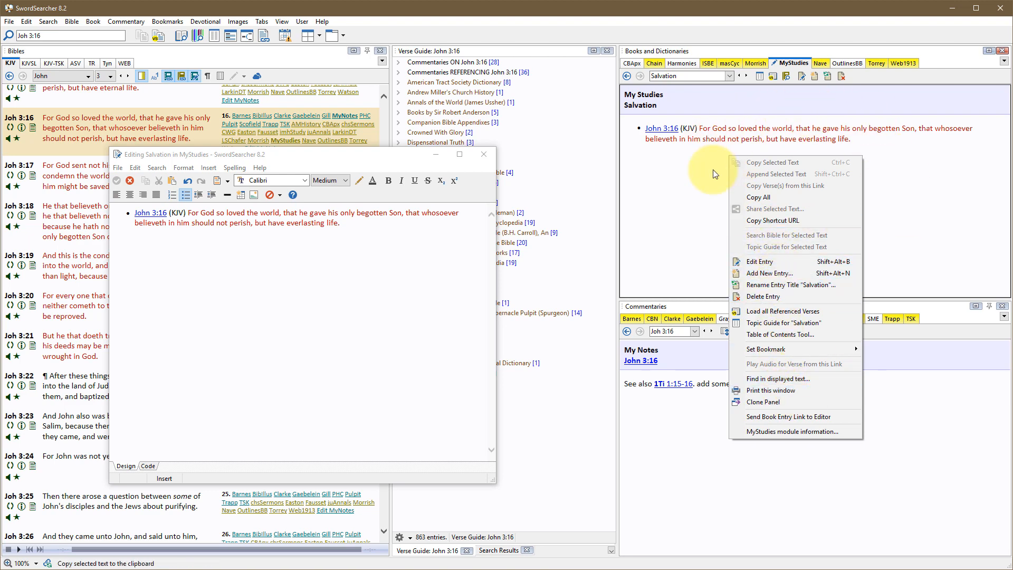
mouse_move(691, 170)
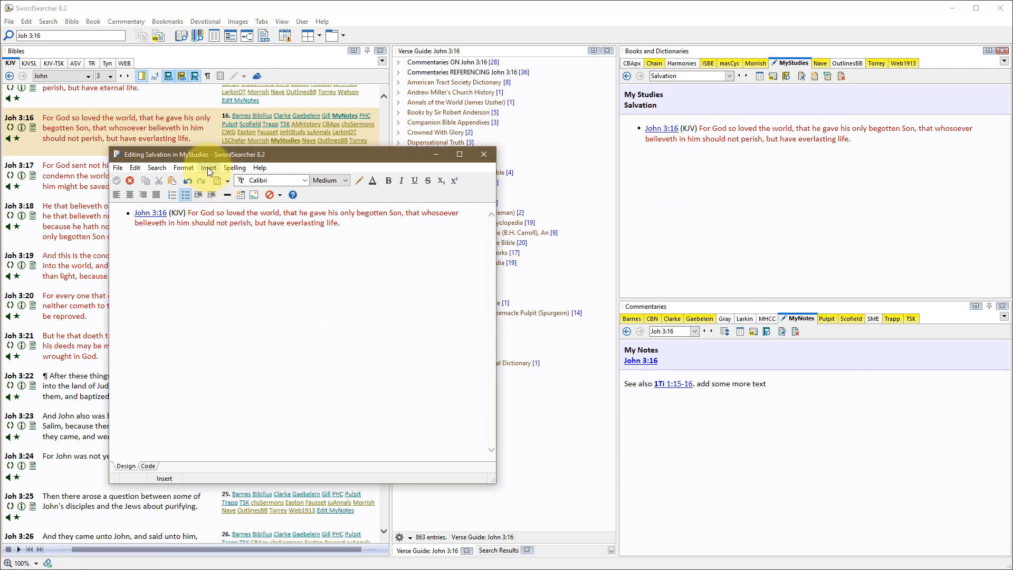
click(208, 167)
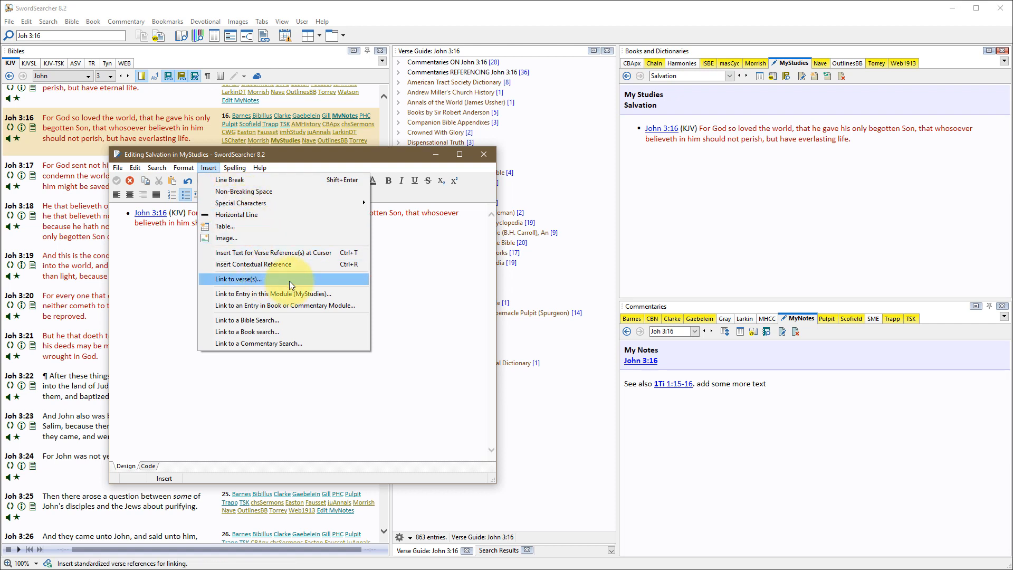
mouse_move(278, 281)
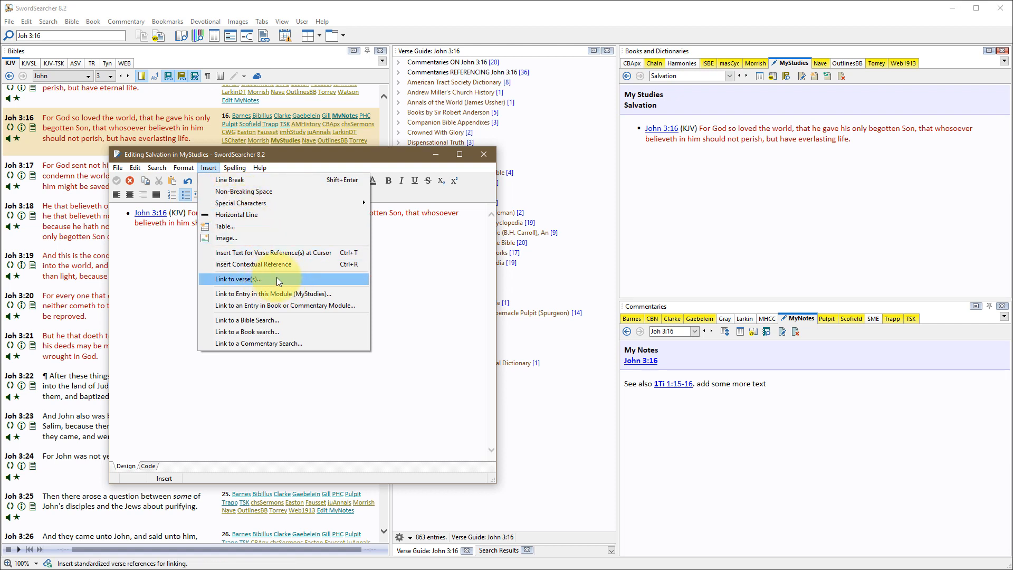
mouse_move(270, 293)
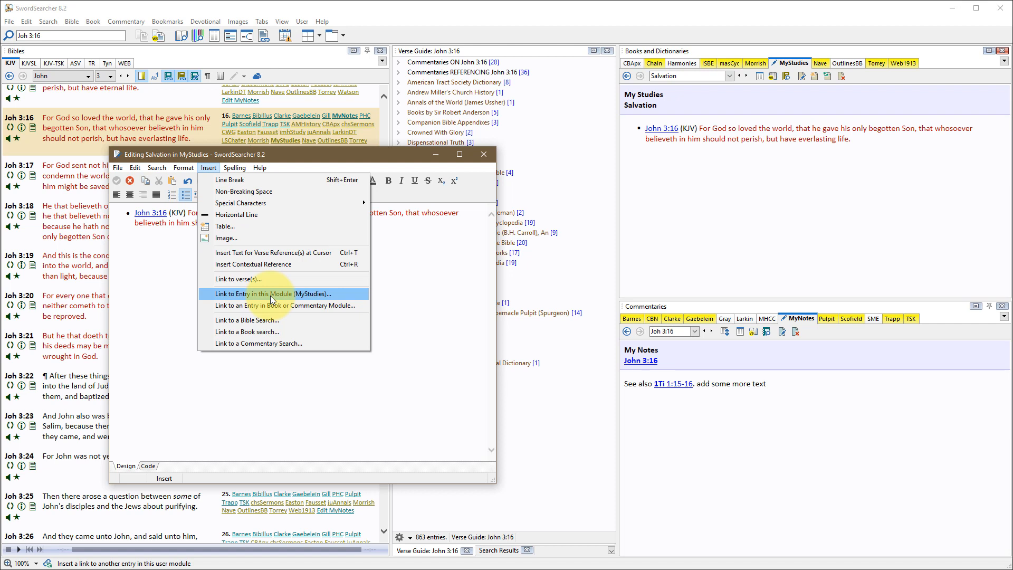
mouse_move(253, 320)
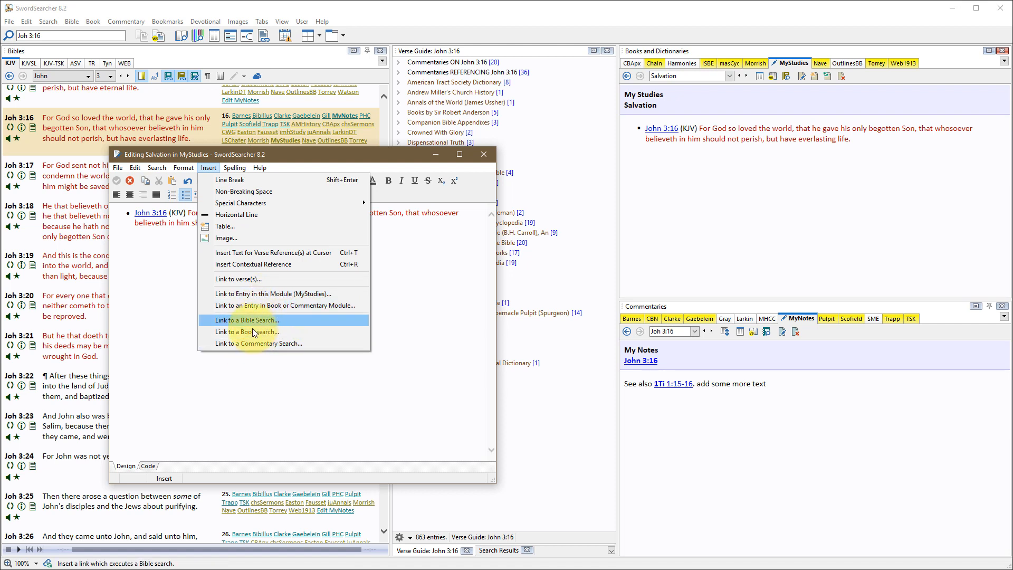
mouse_move(277, 320)
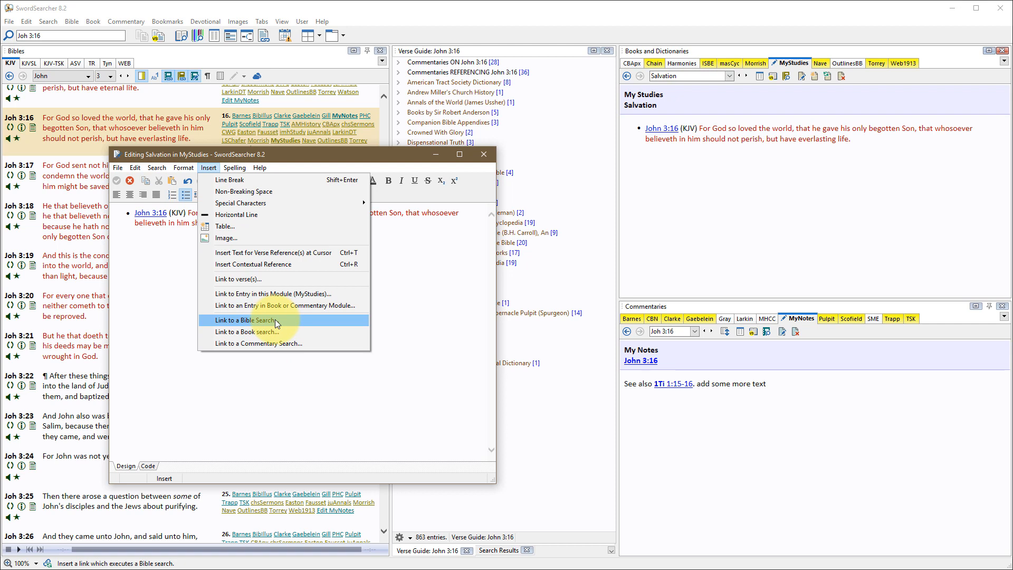
mouse_move(293, 323)
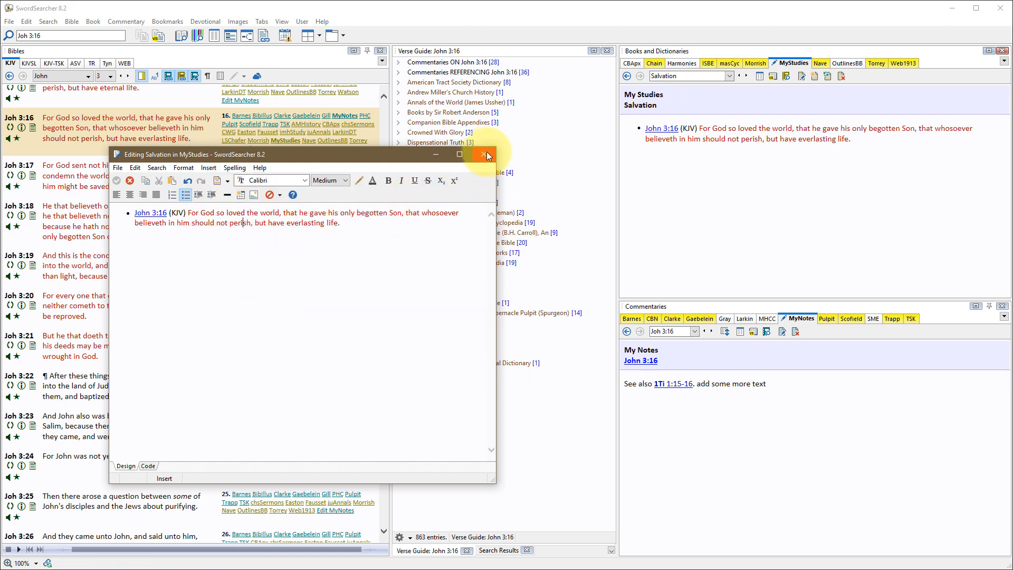
Close the Salvation entry editor window.
click(302, 21)
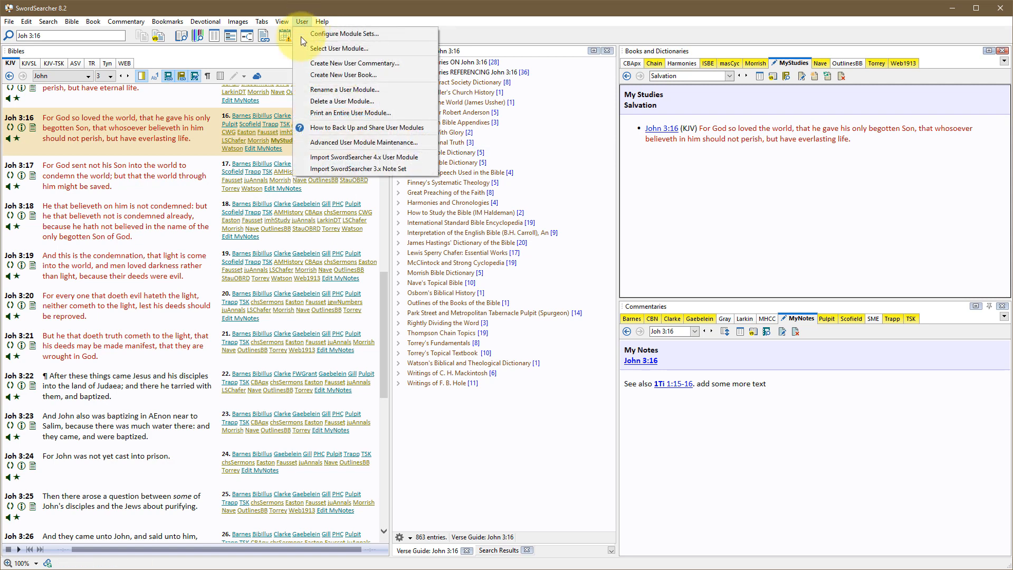
mouse_move(352, 113)
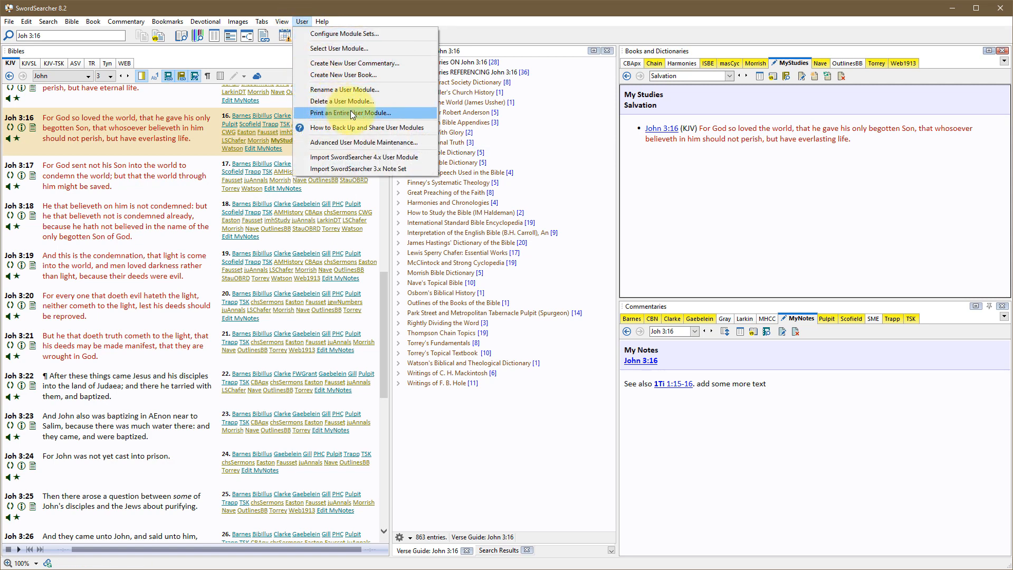
mouse_move(369, 117)
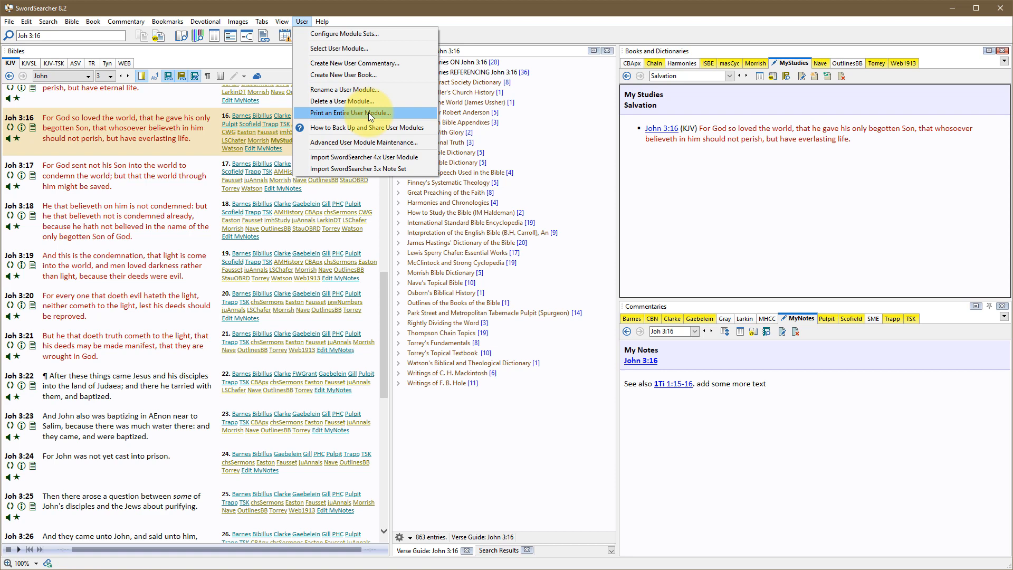
mouse_move(380, 115)
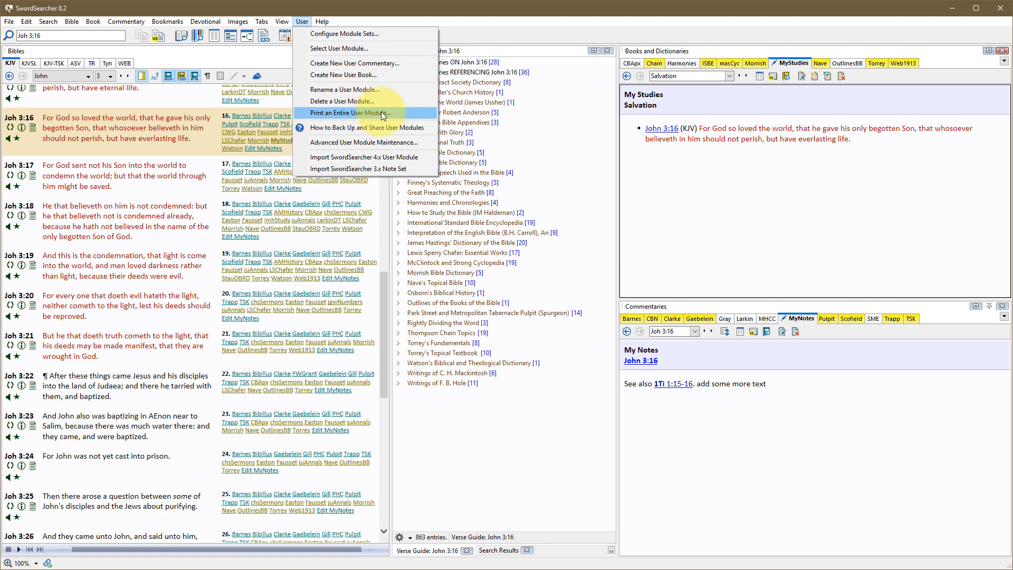
mouse_move(365, 142)
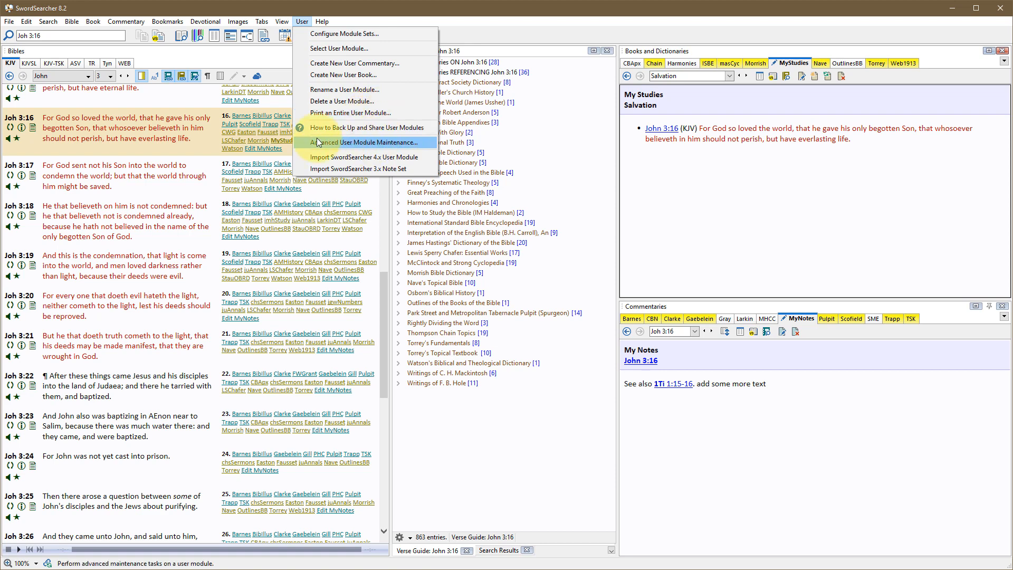
mouse_move(366, 142)
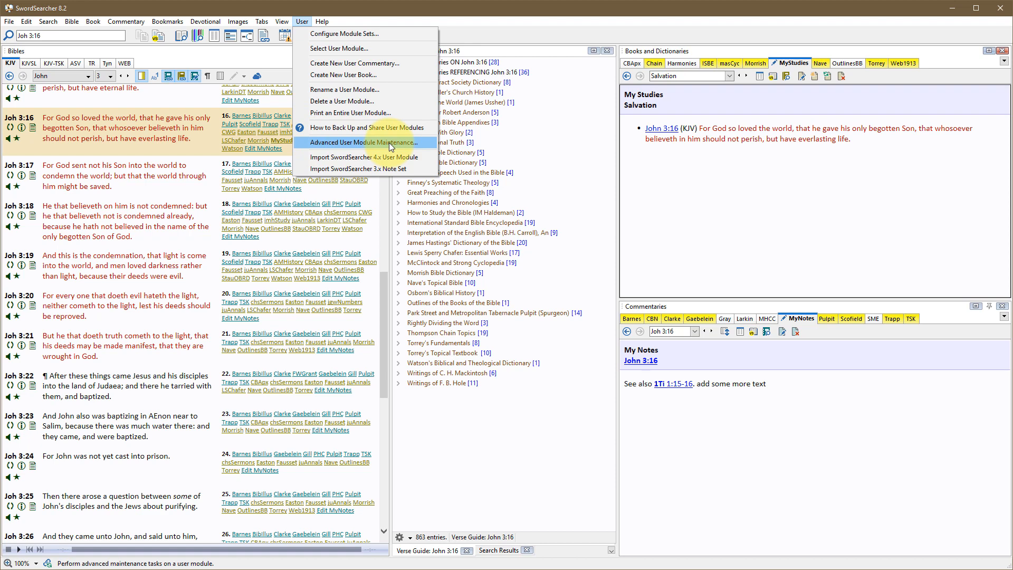
mouse_move(400, 145)
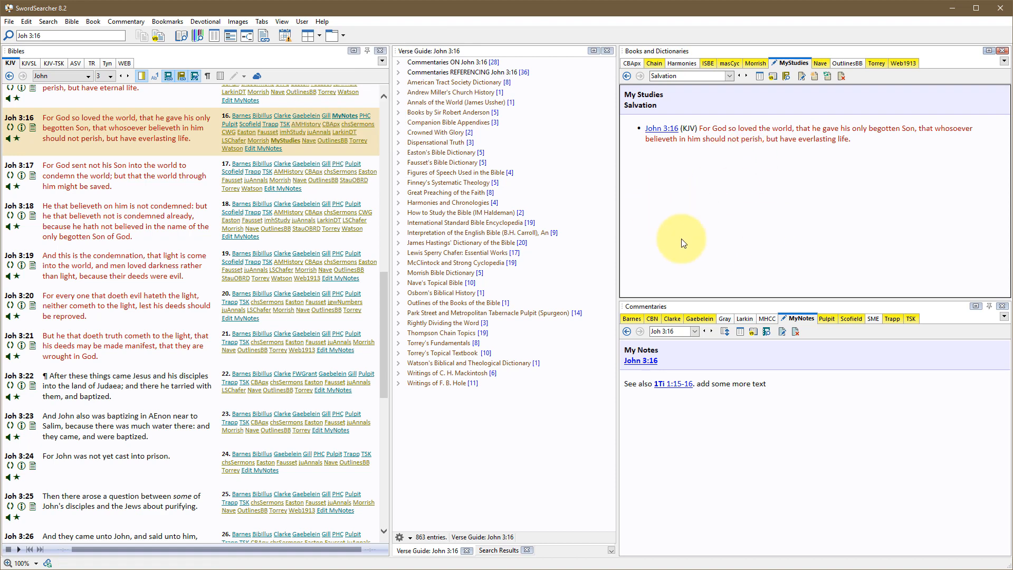
mouse_move(771, 224)
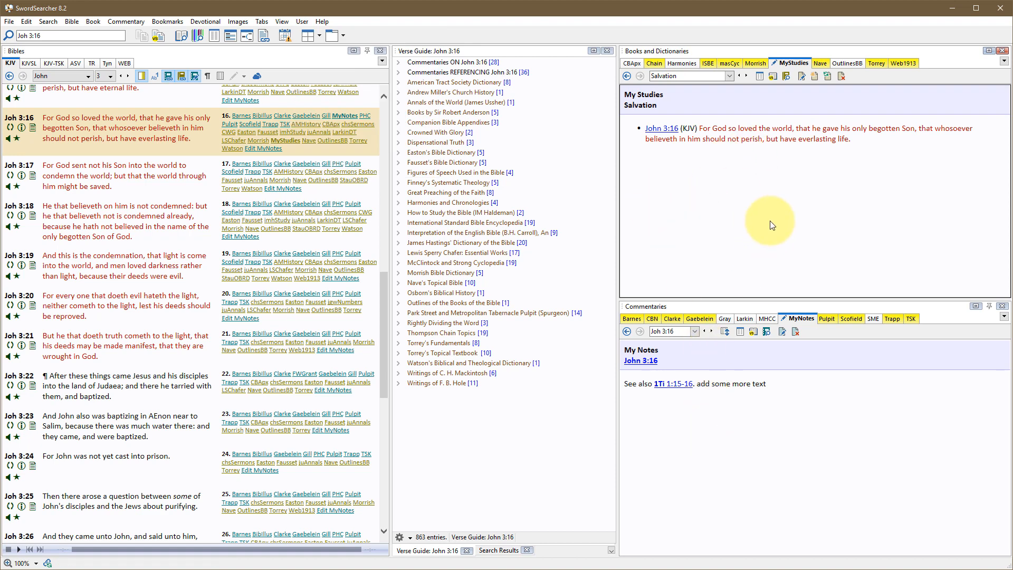
mouse_move(728, 100)
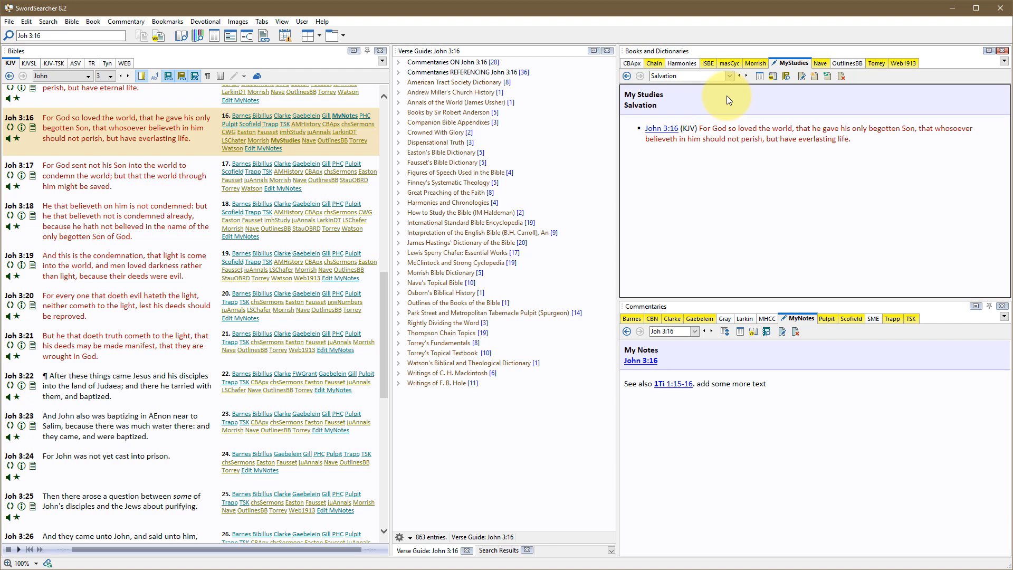
click(736, 76)
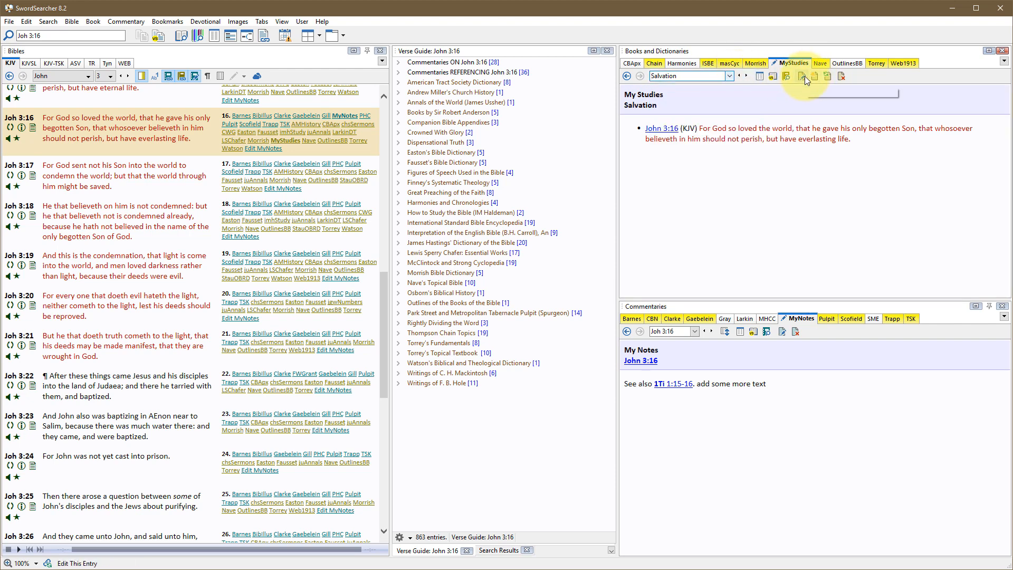
click(815, 75)
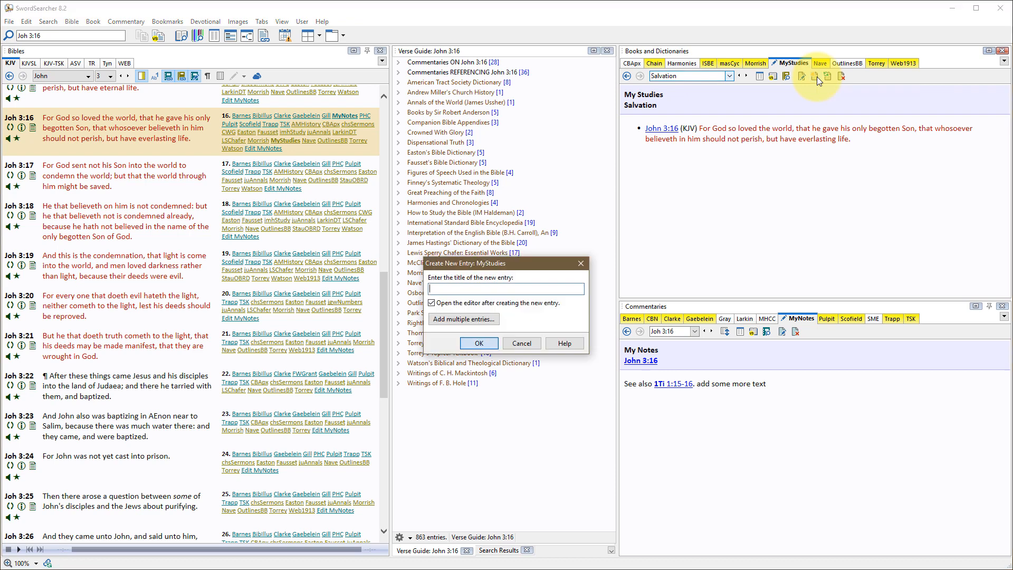
mouse_move(520, 307)
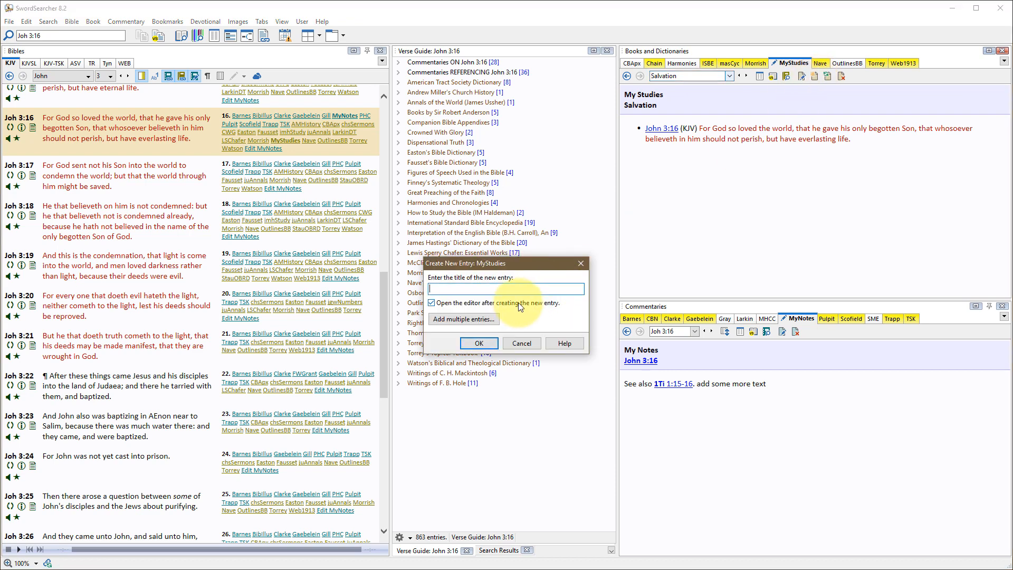
text(Justification)
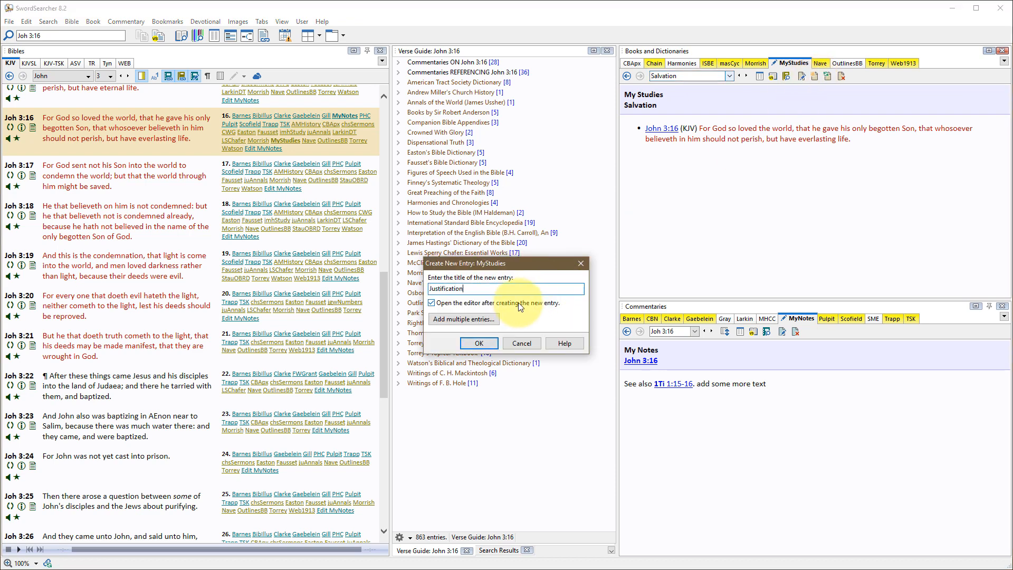
click(479, 343)
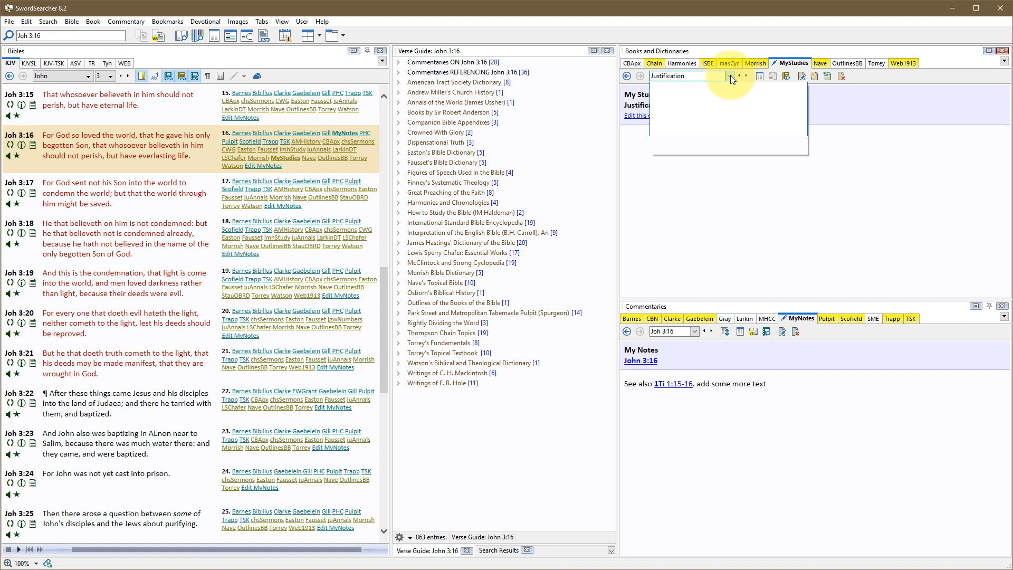
click(729, 76)
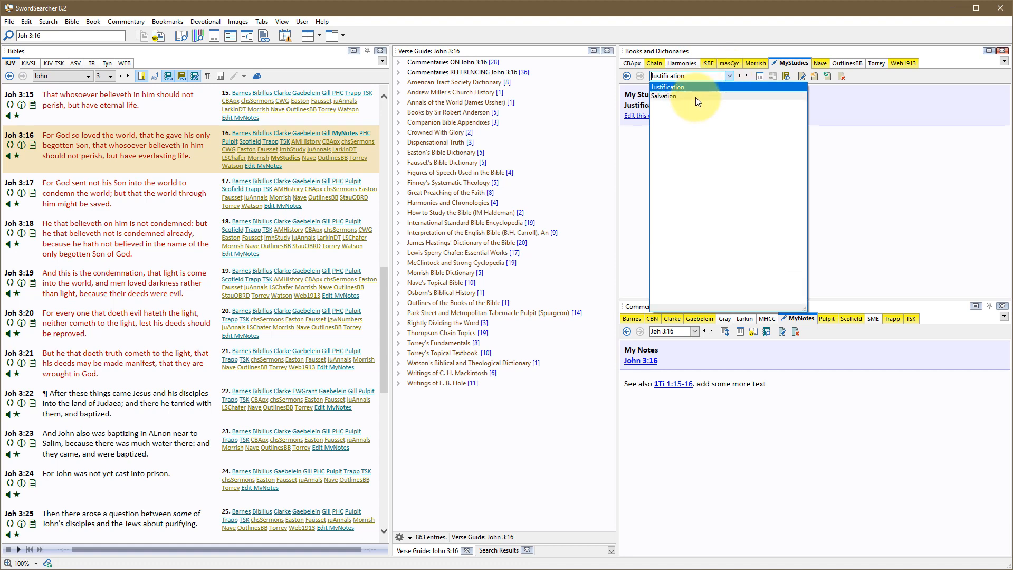
click(667, 86)
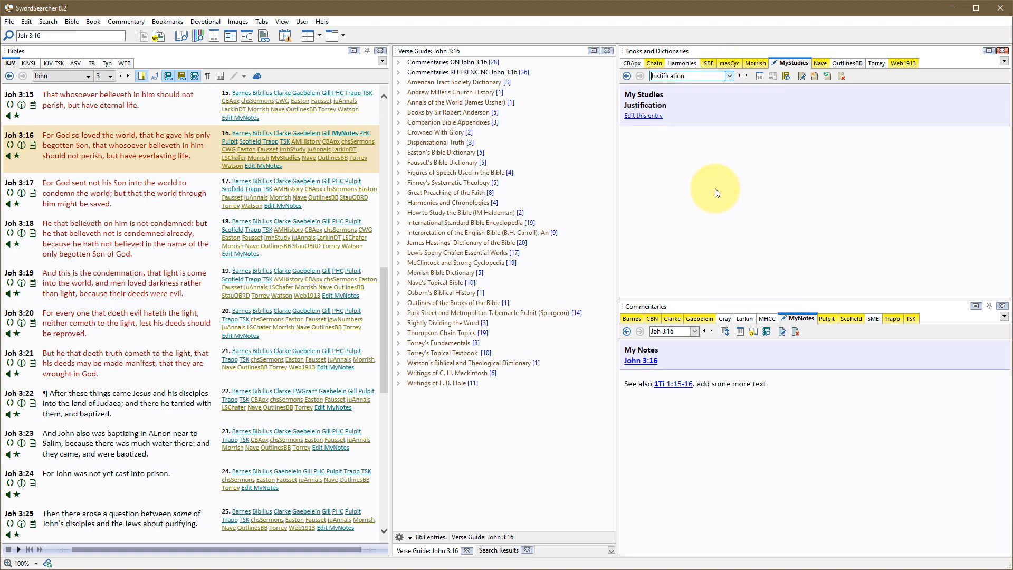
mouse_move(728, 196)
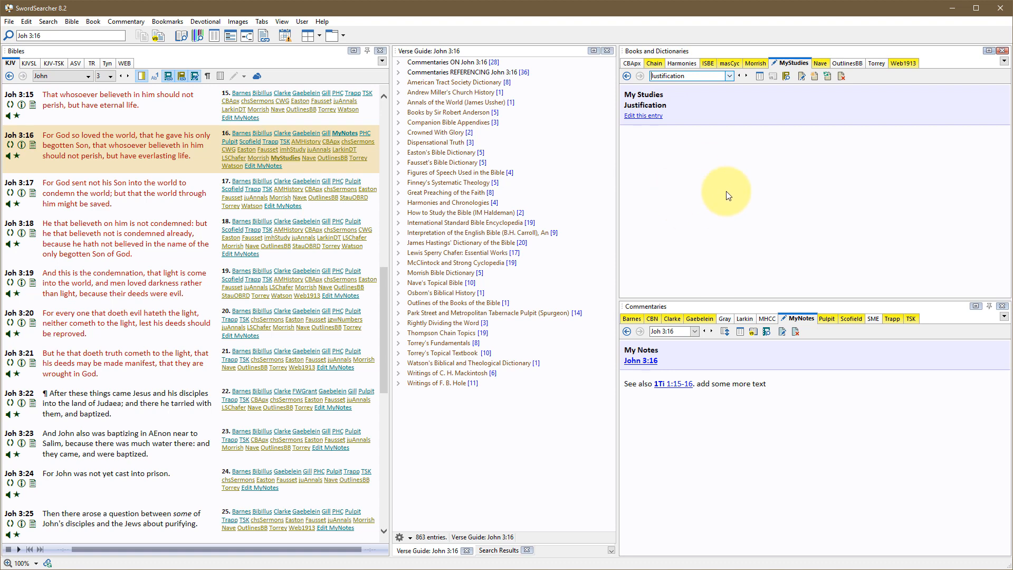
mouse_move(715, 195)
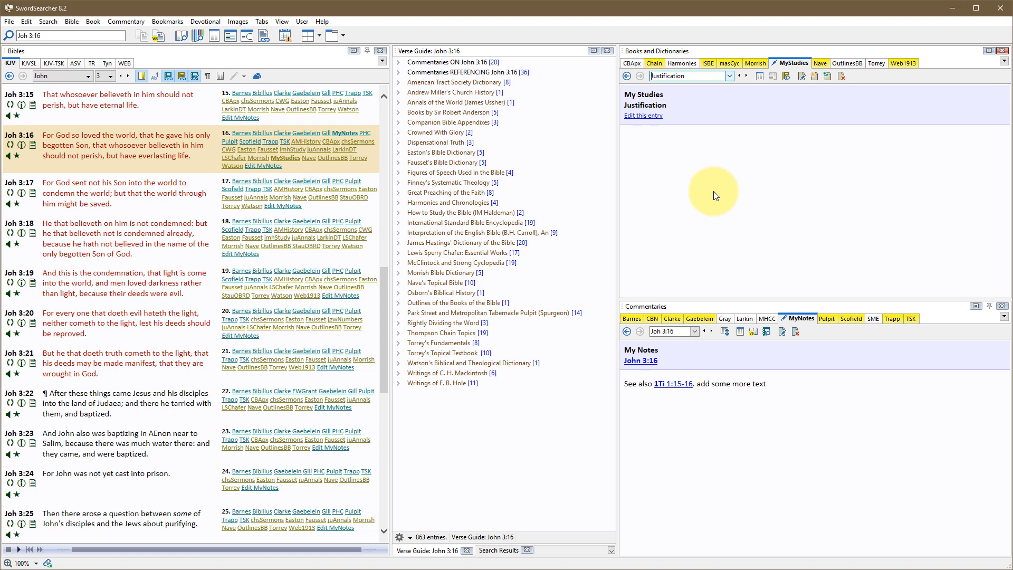
mouse_move(729, 383)
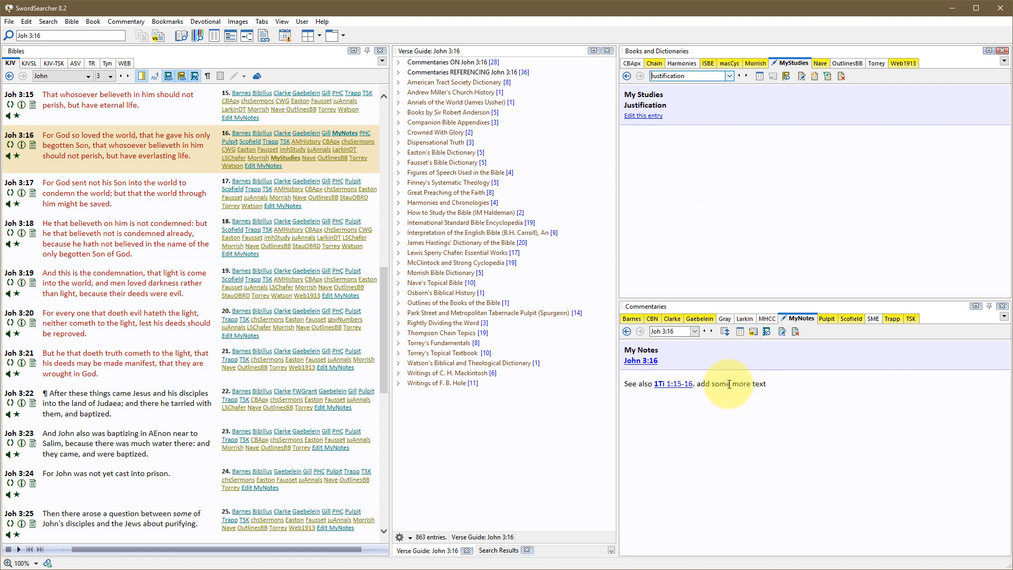
mouse_move(714, 431)
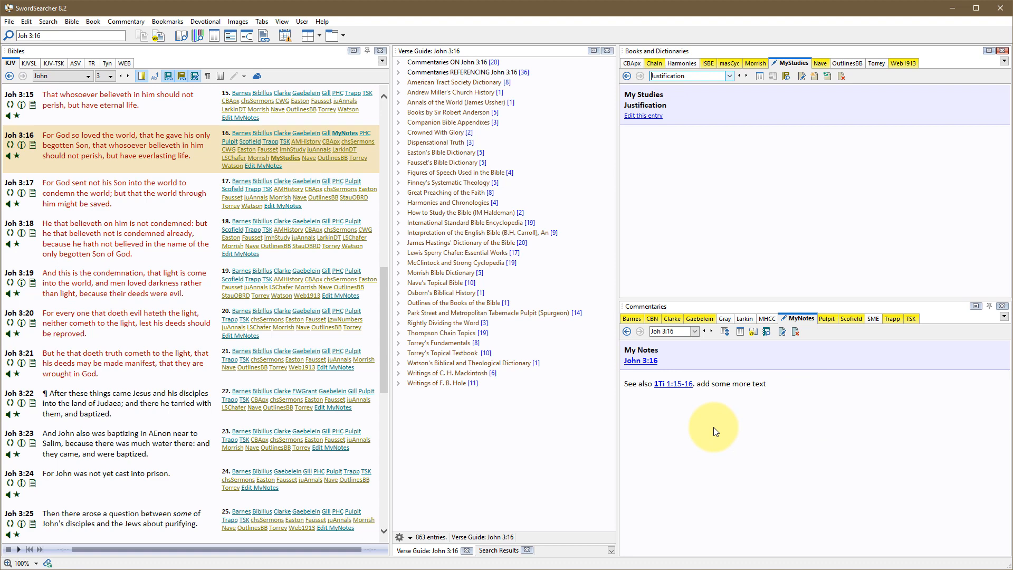
mouse_move(710, 440)
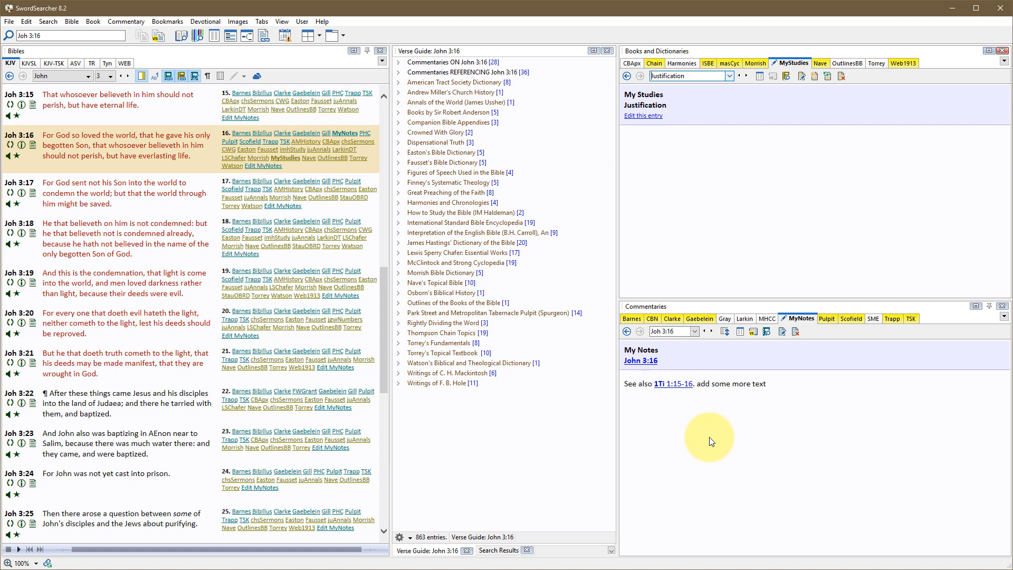
mouse_move(717, 444)
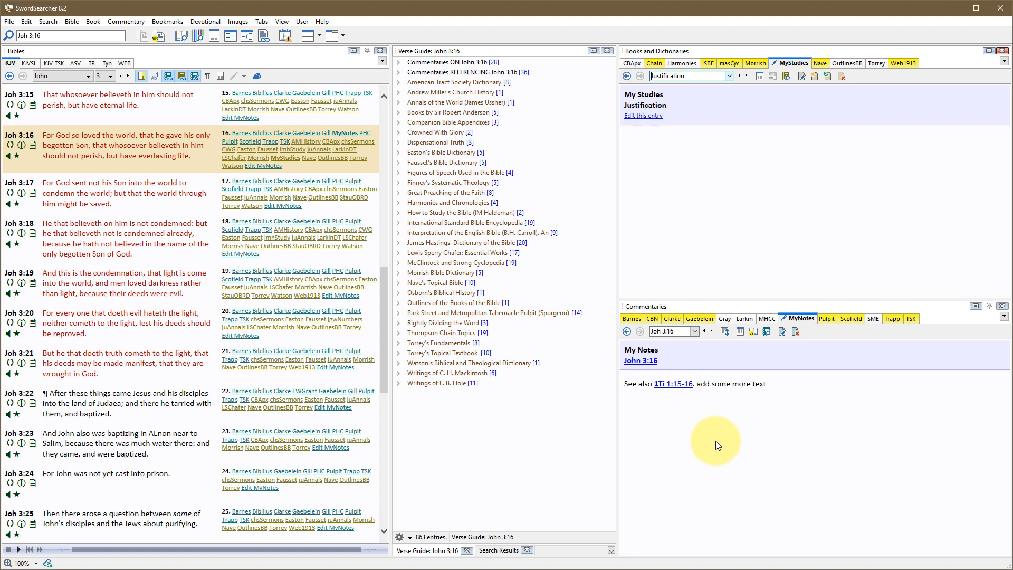
mouse_move(39, 169)
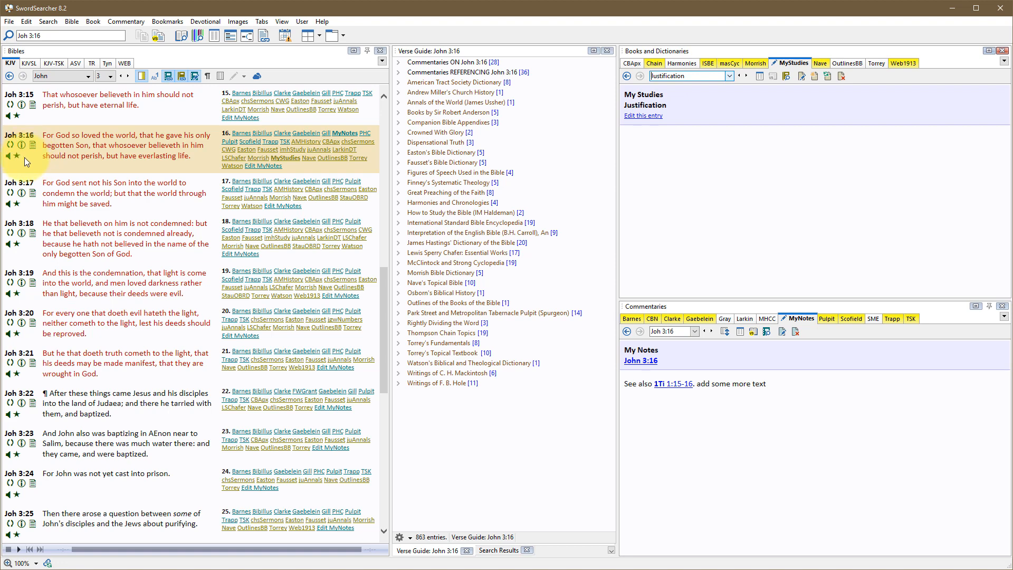
mouse_move(831, 408)
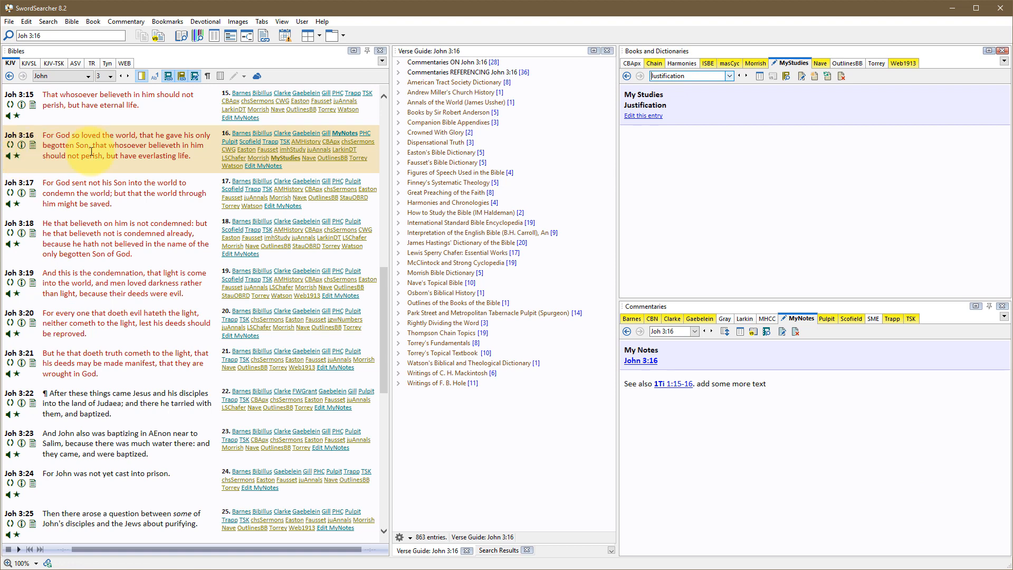
mouse_move(32, 144)
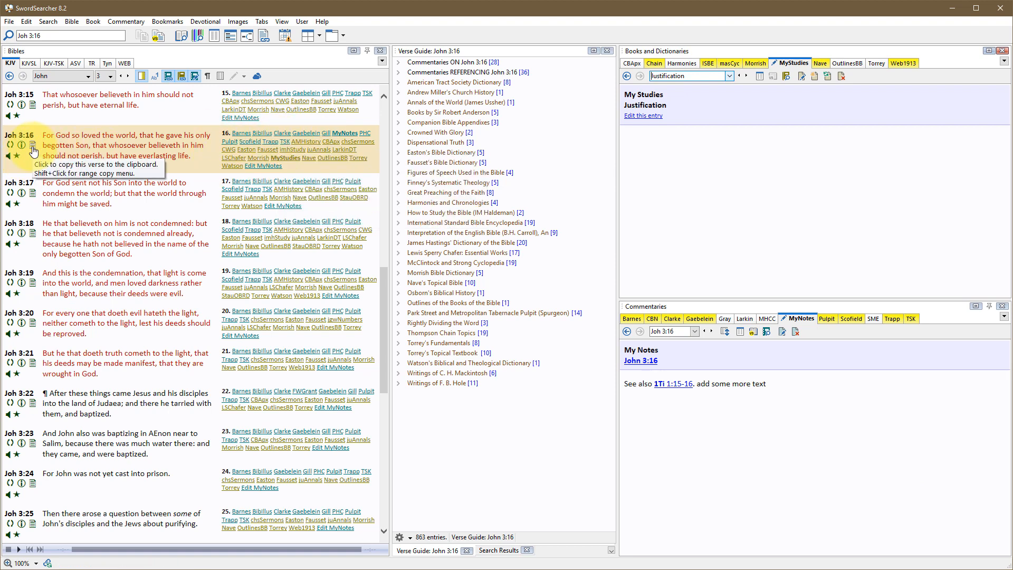
In Preferences > Verse Widgets, enable the [MyNotes] My Notes commentary widget and confirm.
click(9, 21)
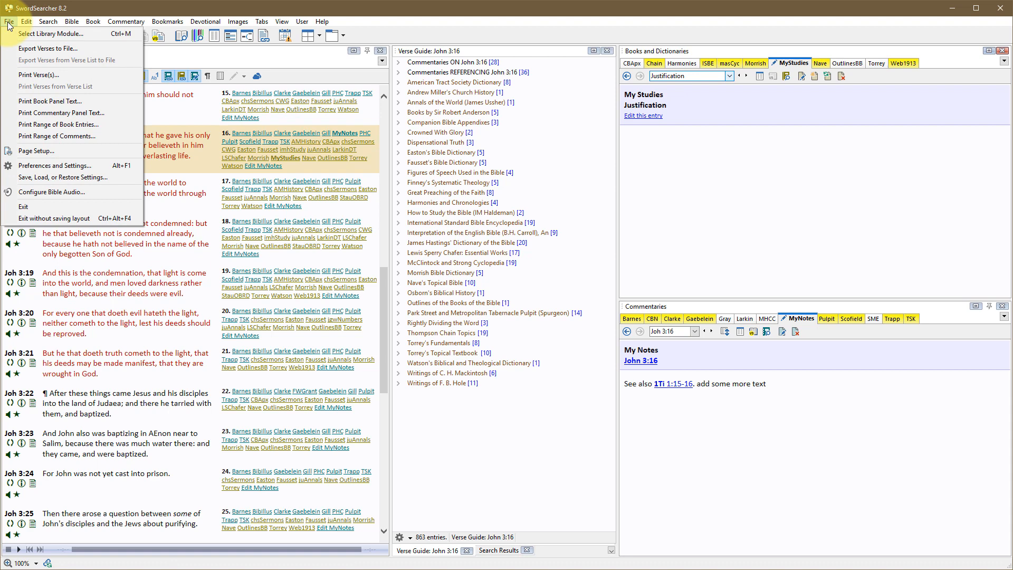
mouse_move(55, 165)
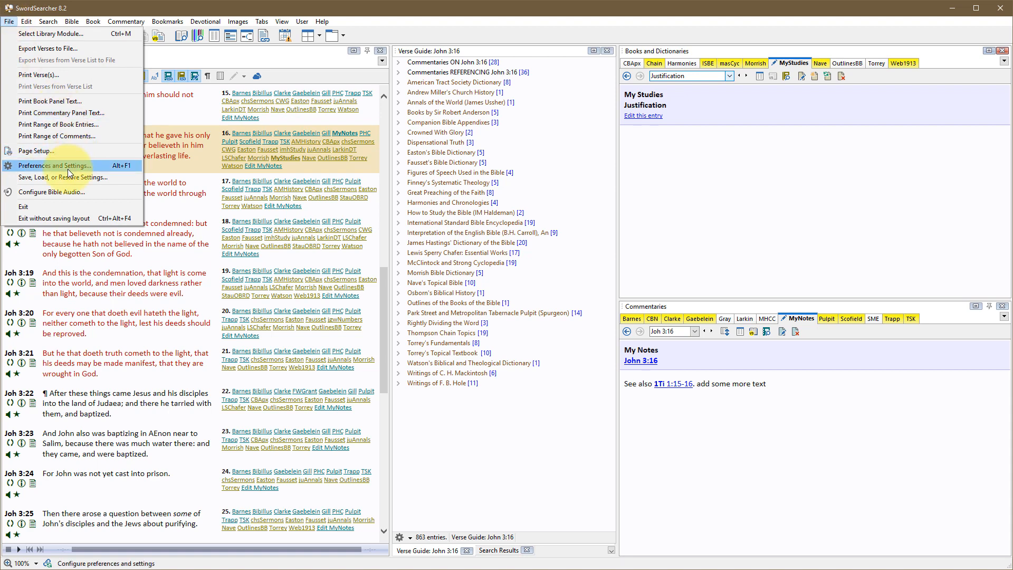
click(54, 165)
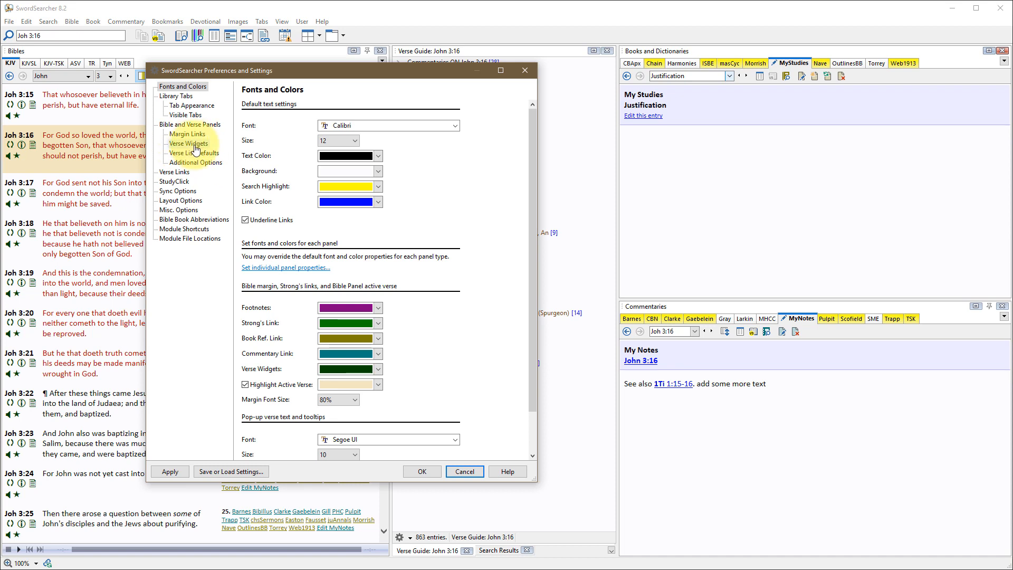
click(189, 143)
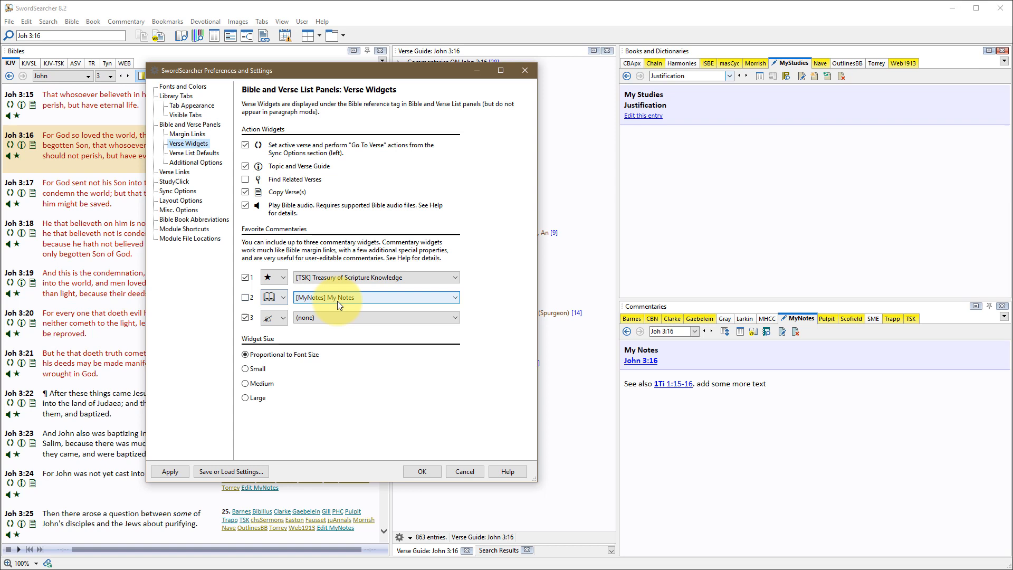
click(456, 297)
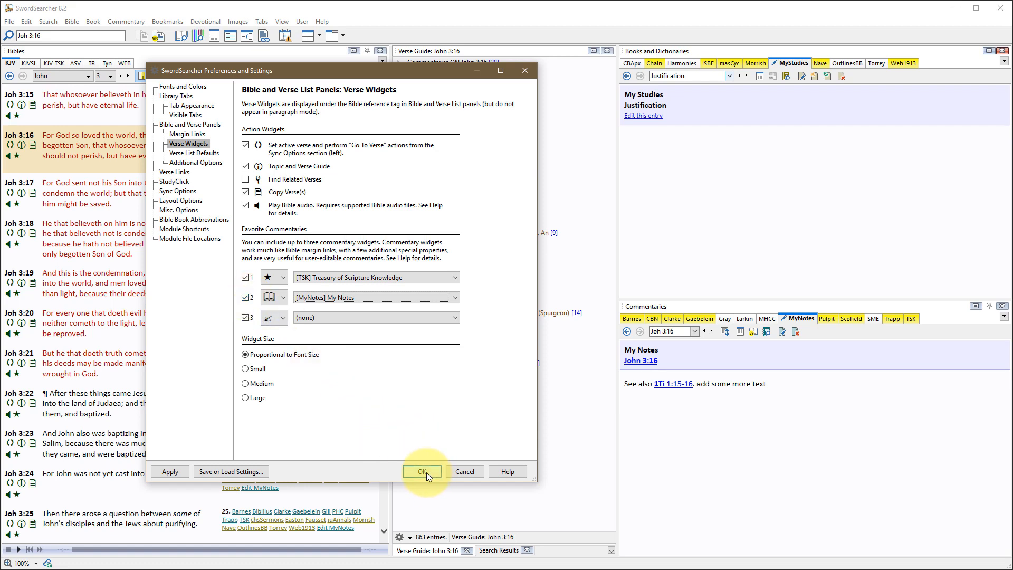
click(422, 471)
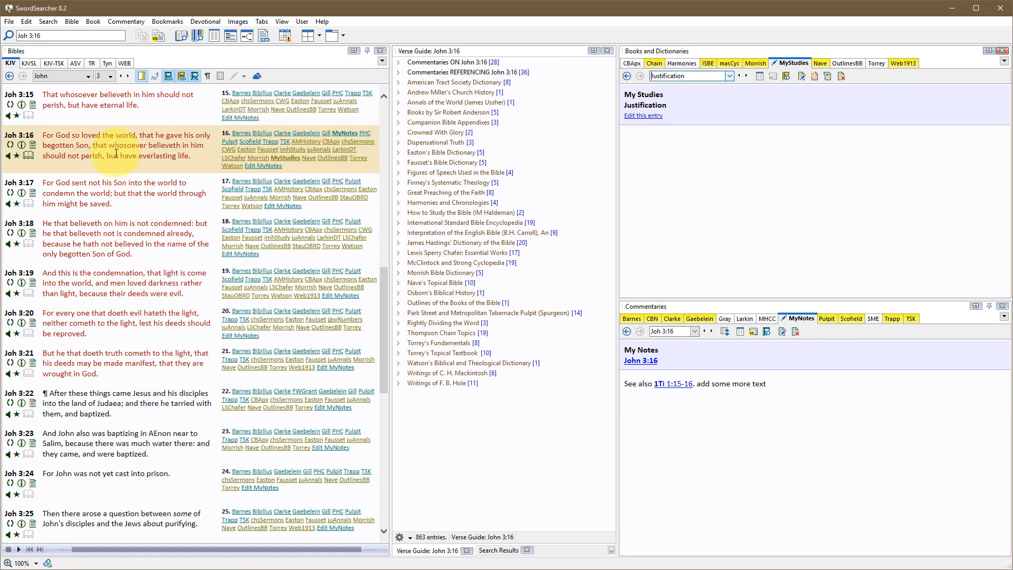
mouse_move(32, 162)
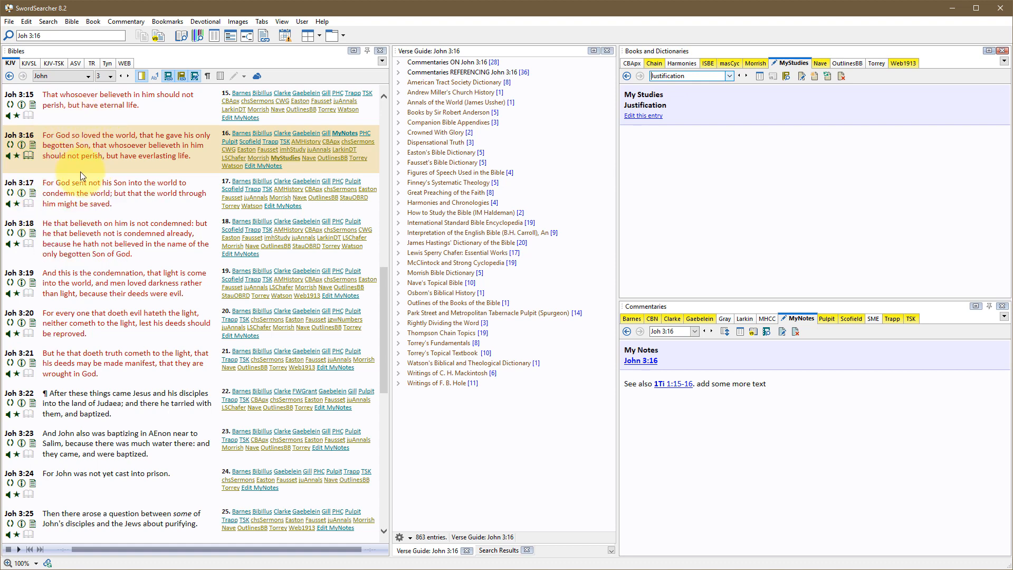
mouse_move(29, 159)
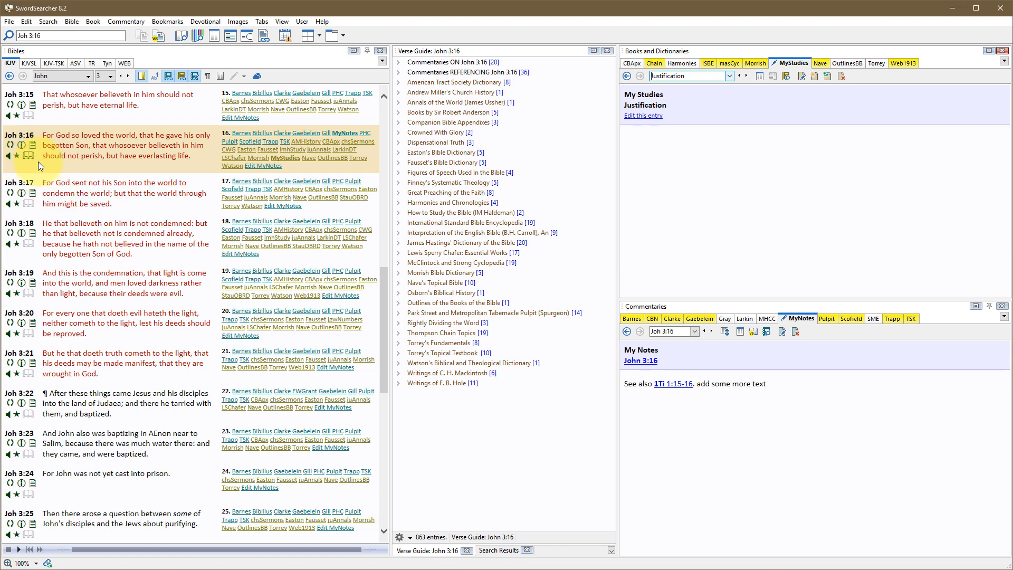
mouse_move(29, 160)
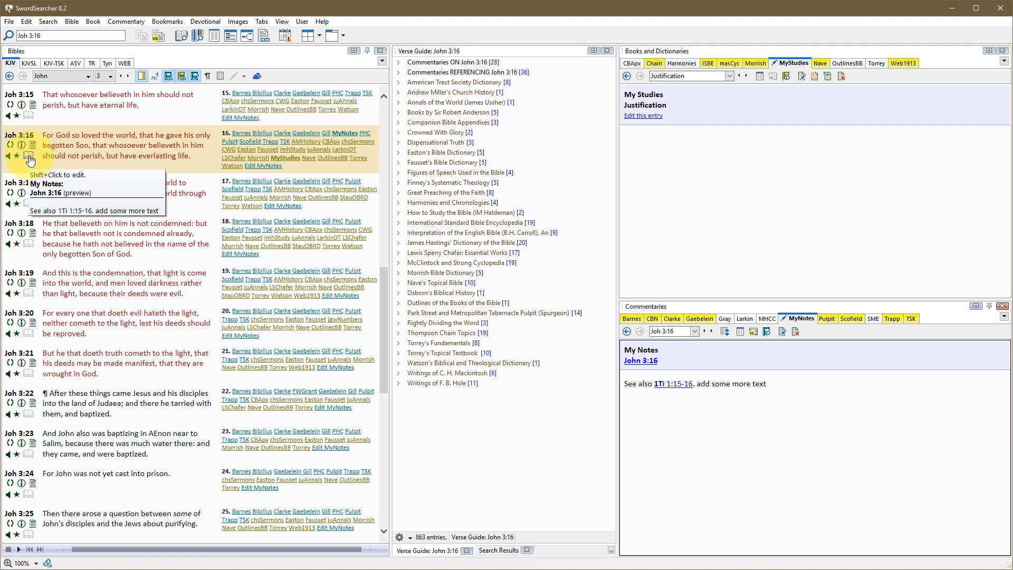
Open the John 3:16 note, then open and close the empty John 3:17 note.
click(30, 159)
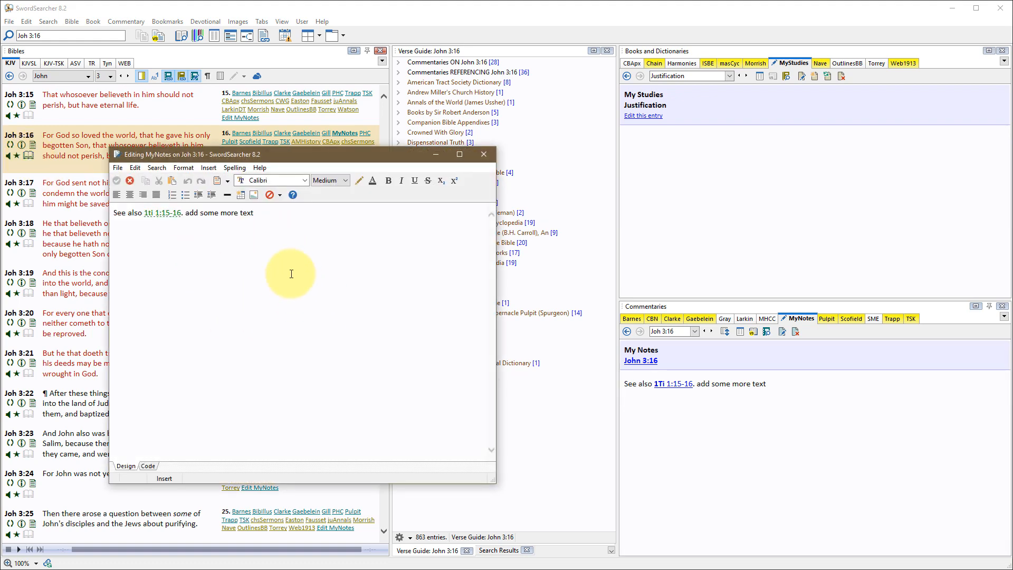
mouse_move(483, 187)
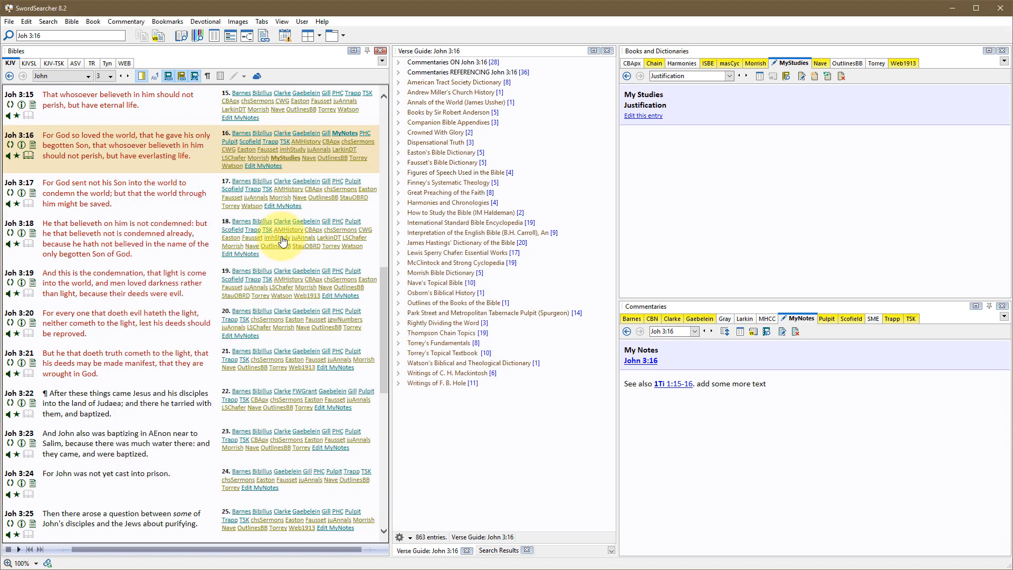
mouse_move(33, 214)
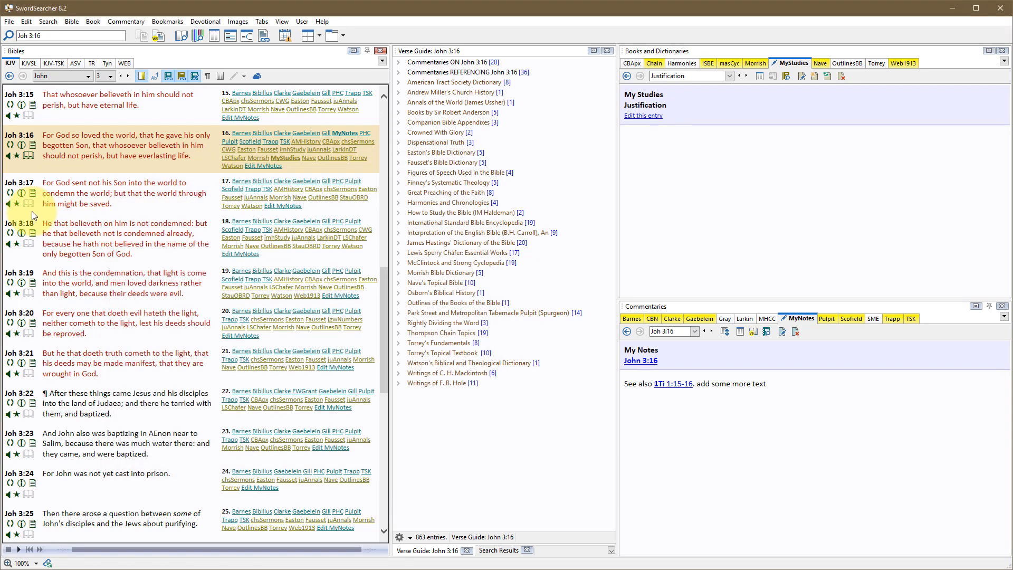
mouse_move(29, 210)
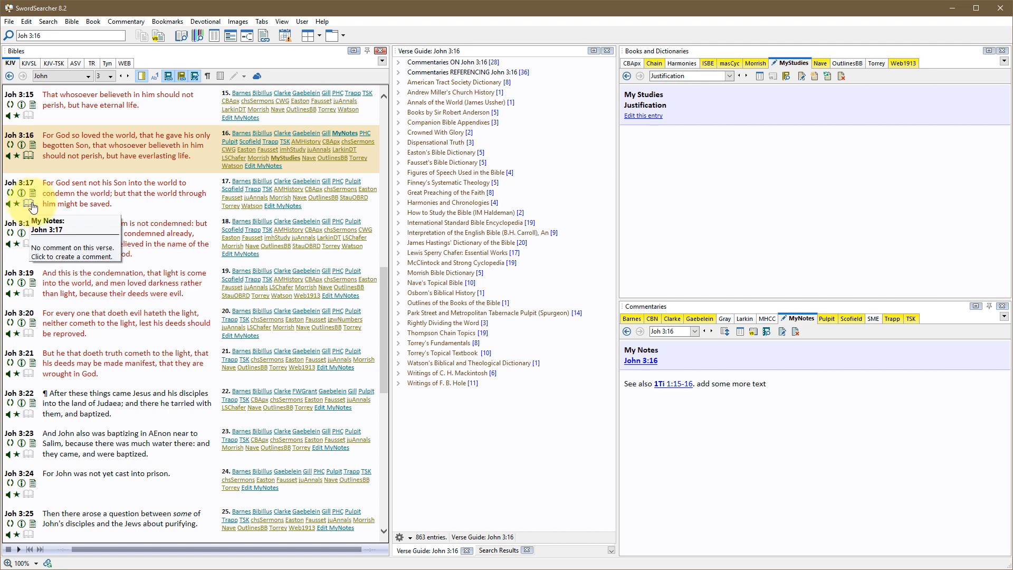
click(32, 206)
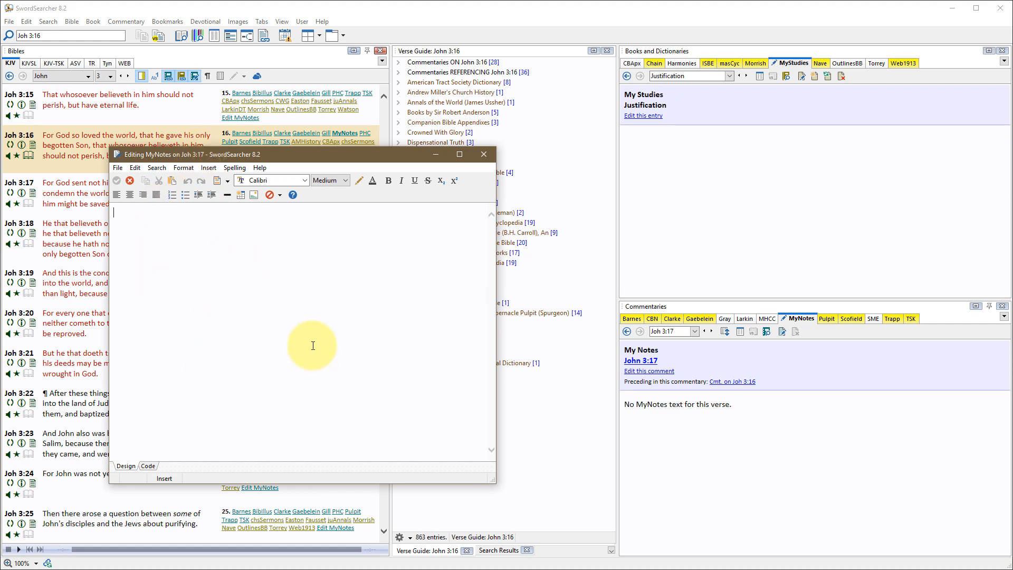
mouse_move(478, 169)
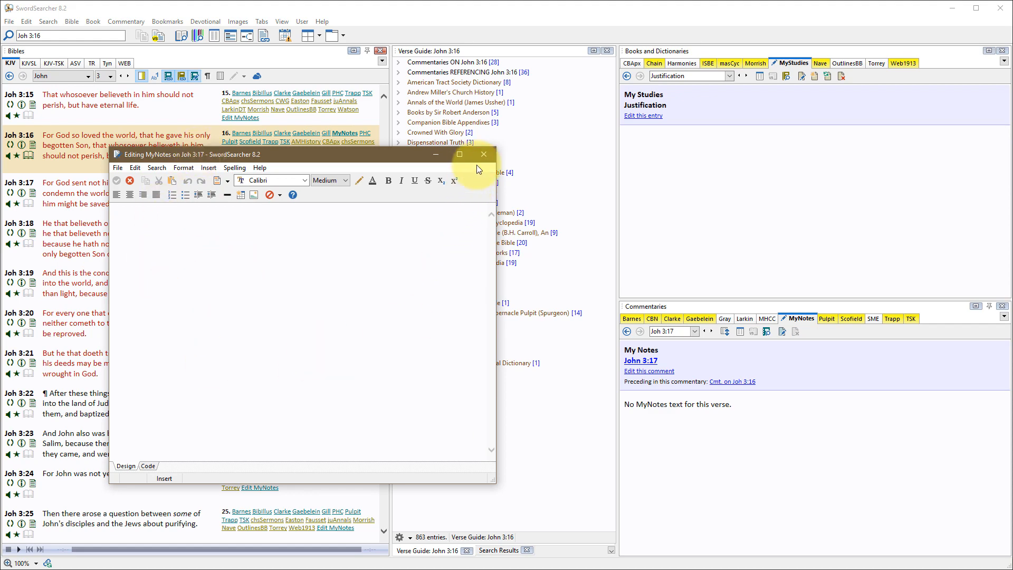
click(483, 154)
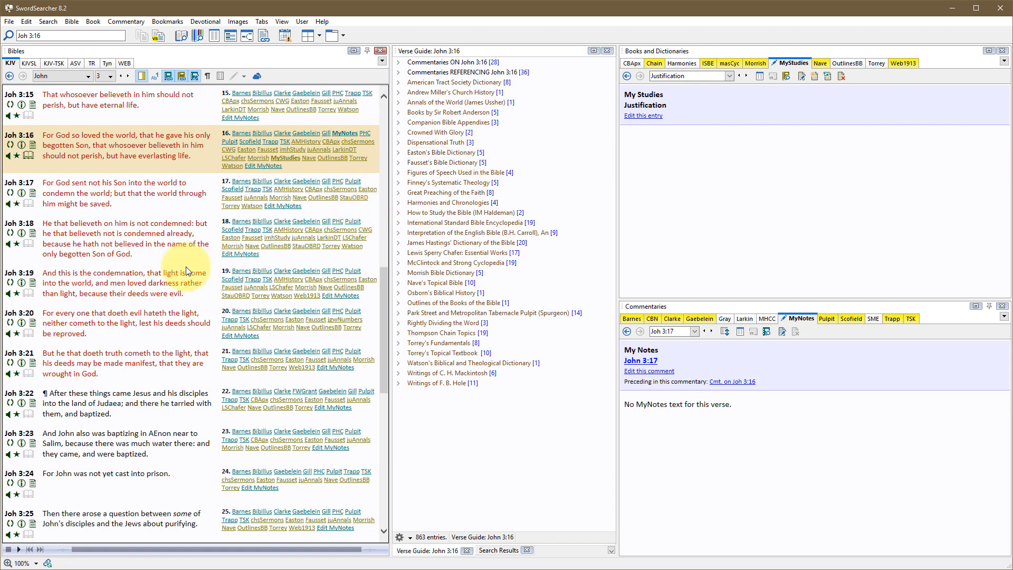